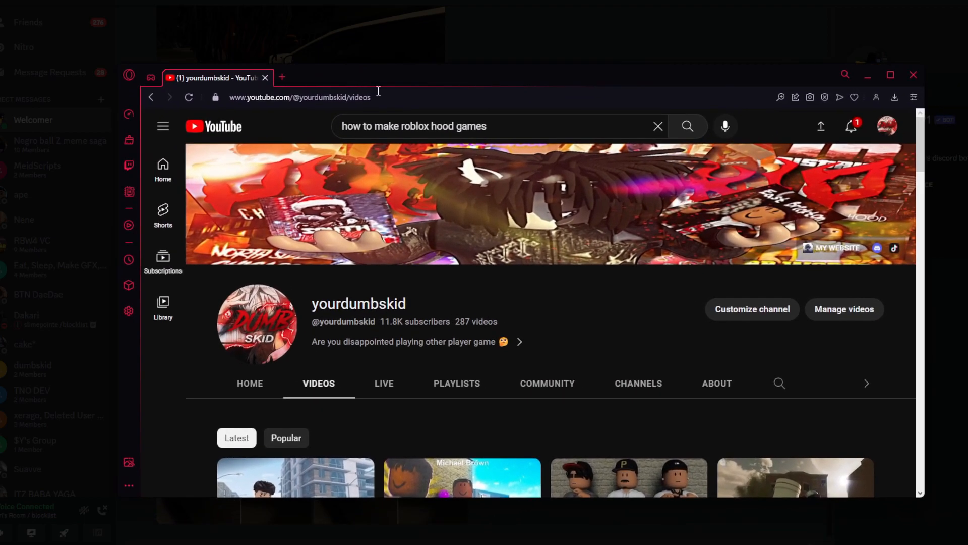
# Scroll through the Downloads folder to find the ybnrbx1 place file
pyautogui.click(891, 74)
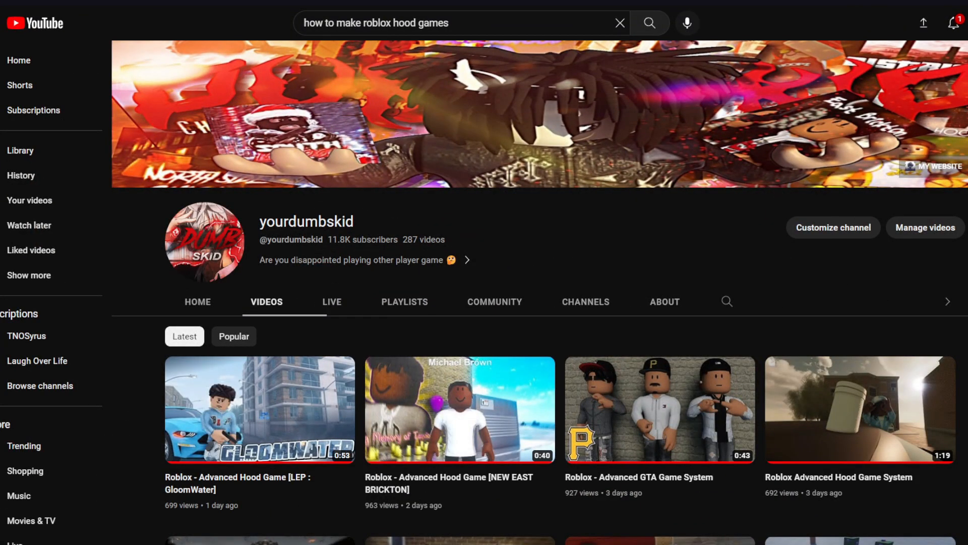
pyautogui.scroll(-3)
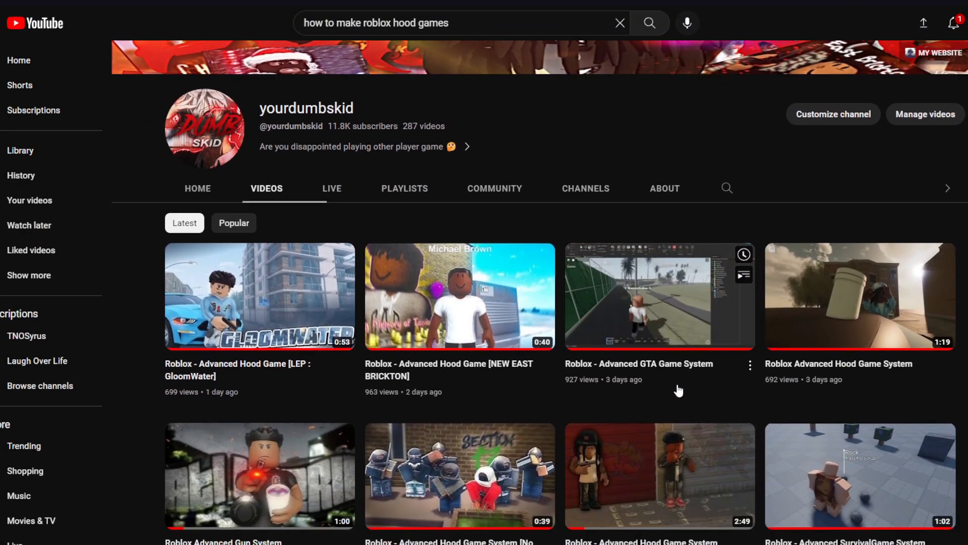
pyautogui.scroll(-3)
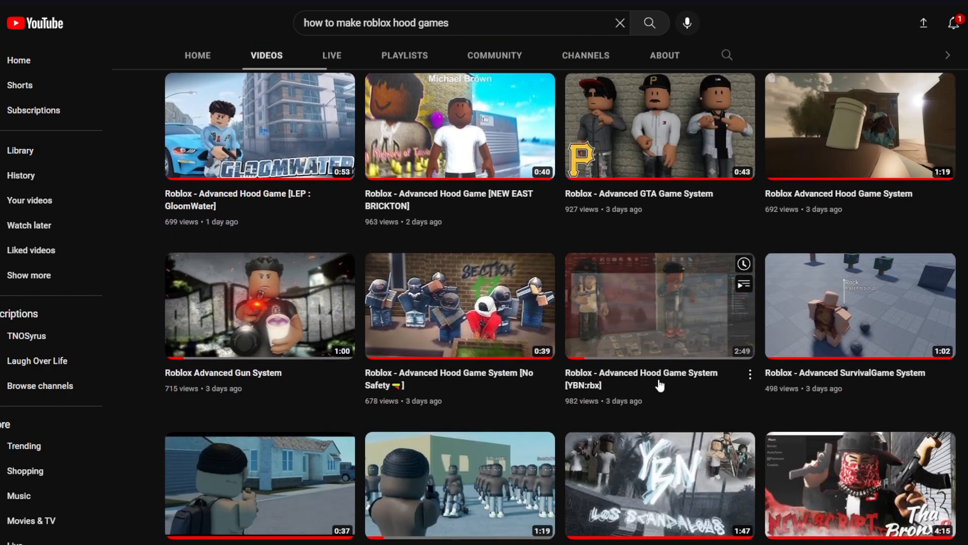
pyautogui.scroll(-3)
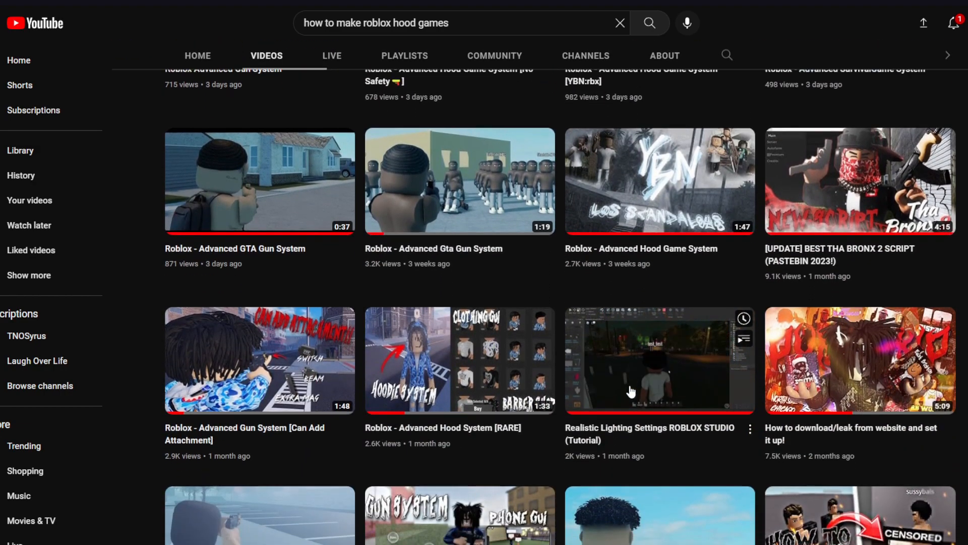
pyautogui.scroll(3)
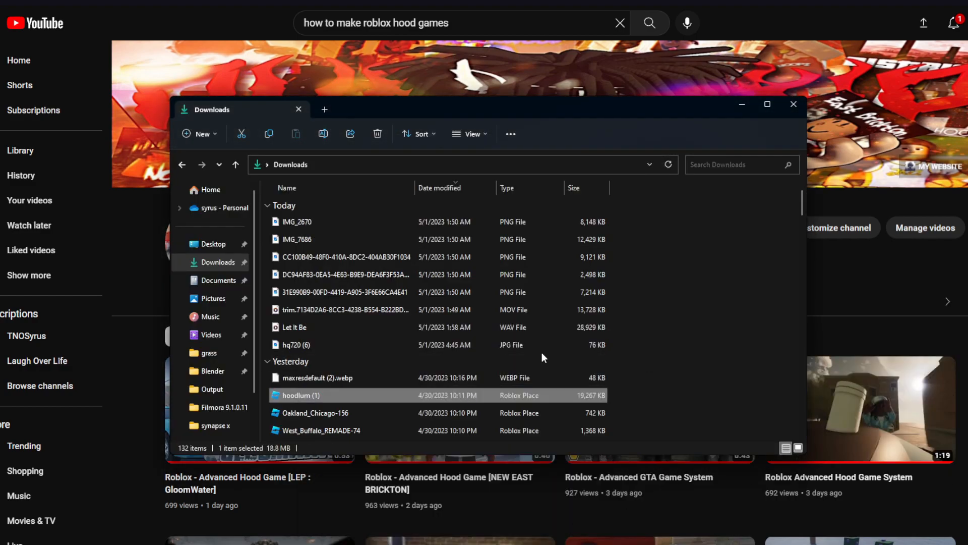
pyautogui.scroll(-3)
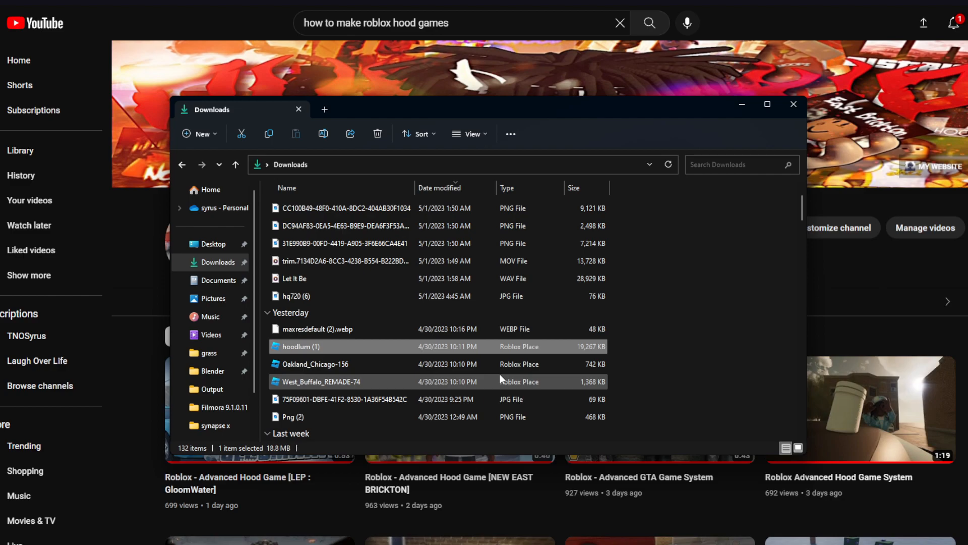
pyautogui.scroll(-3)
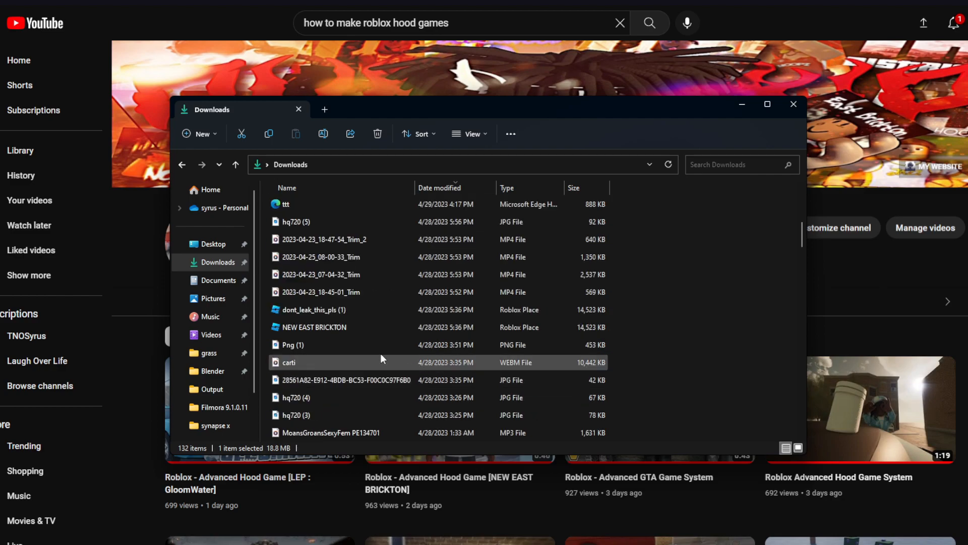
pyautogui.scroll(-3)
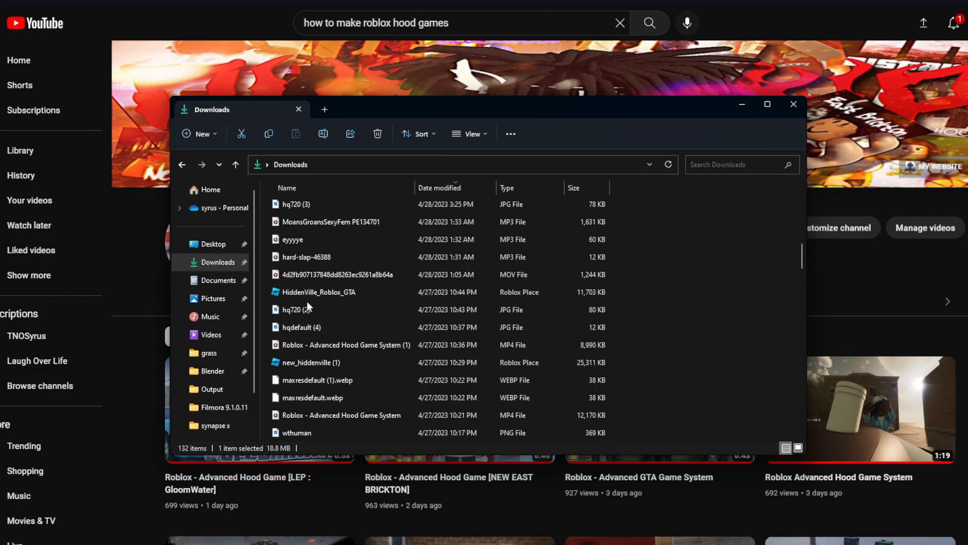
pyautogui.scroll(-3)
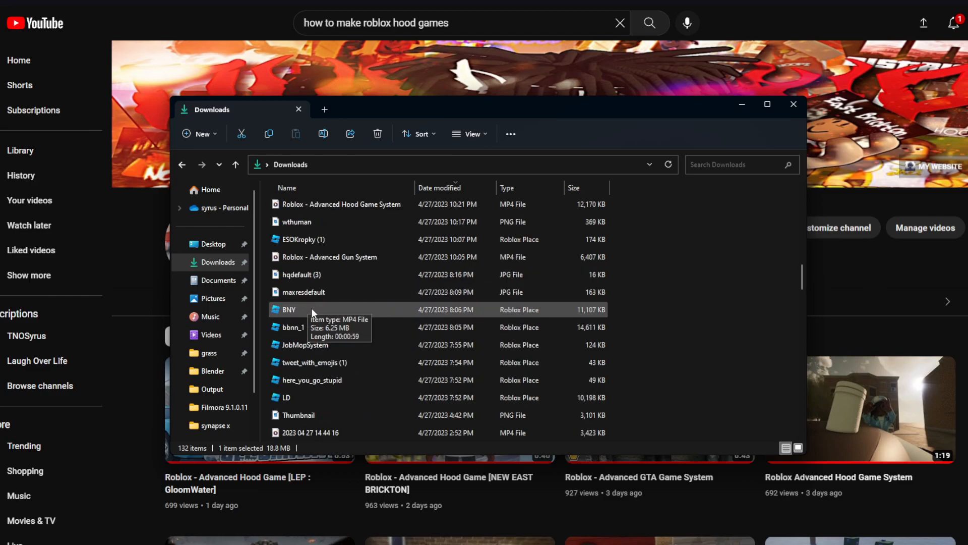
pyautogui.scroll(-3)
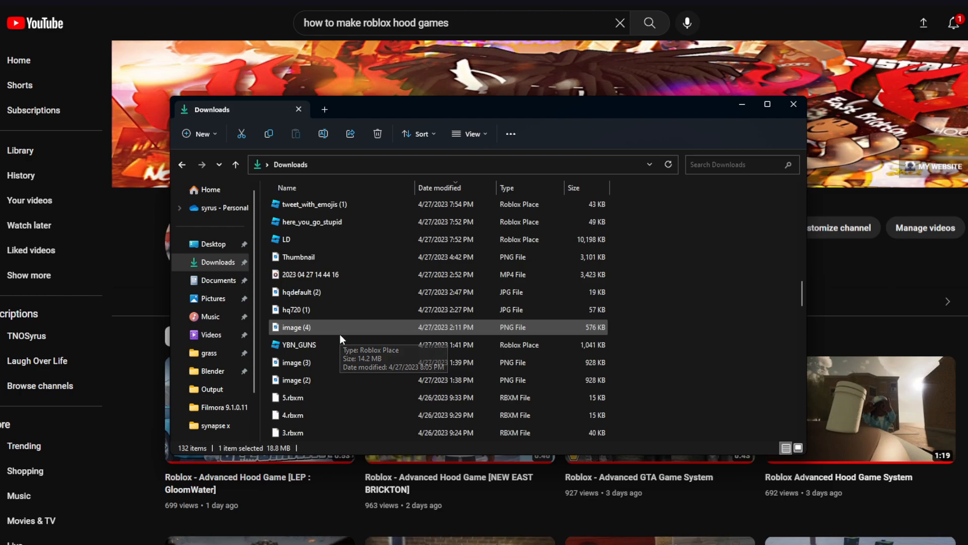
pyautogui.scroll(-3)
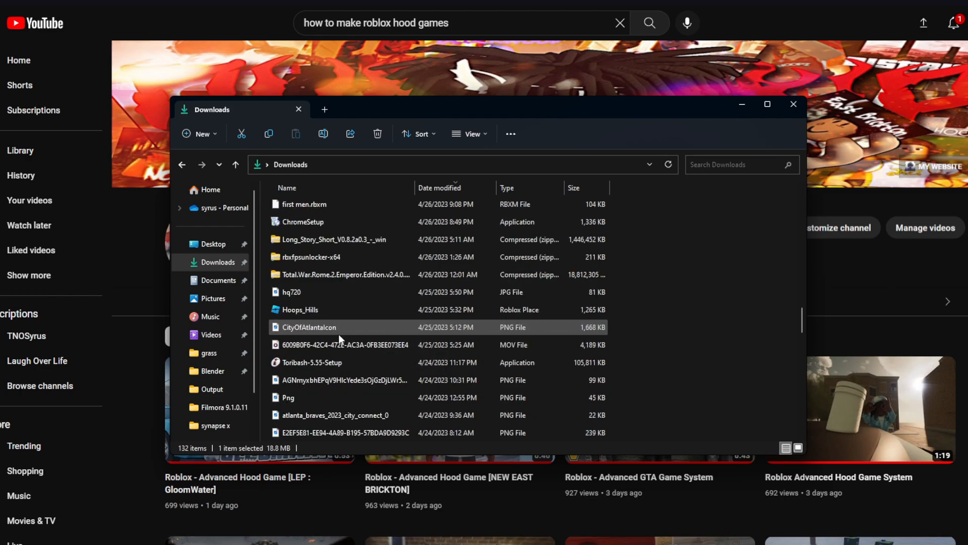
pyautogui.scroll(-3)
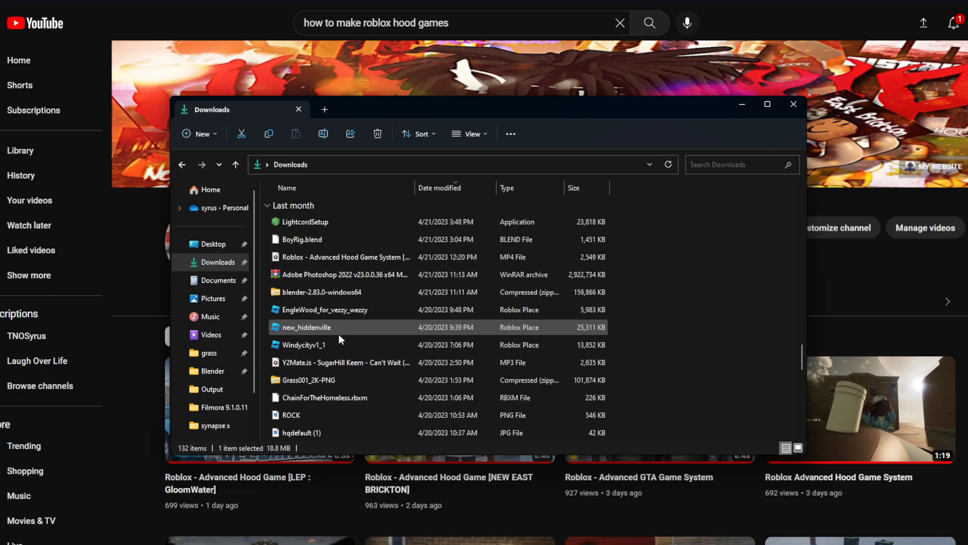
pyautogui.scroll(3)
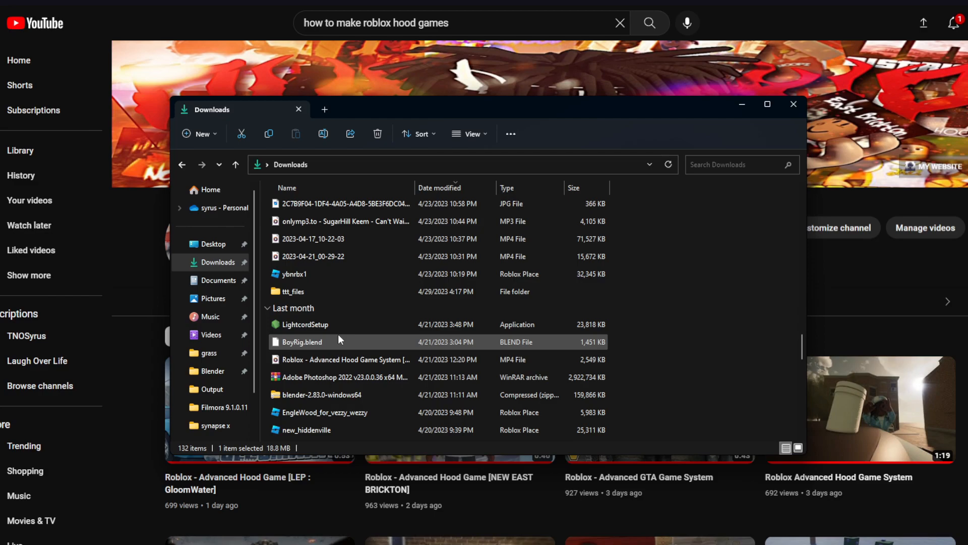
# Launch the ybnrbx1 place in Roblox Studio
pyautogui.click(294, 273)
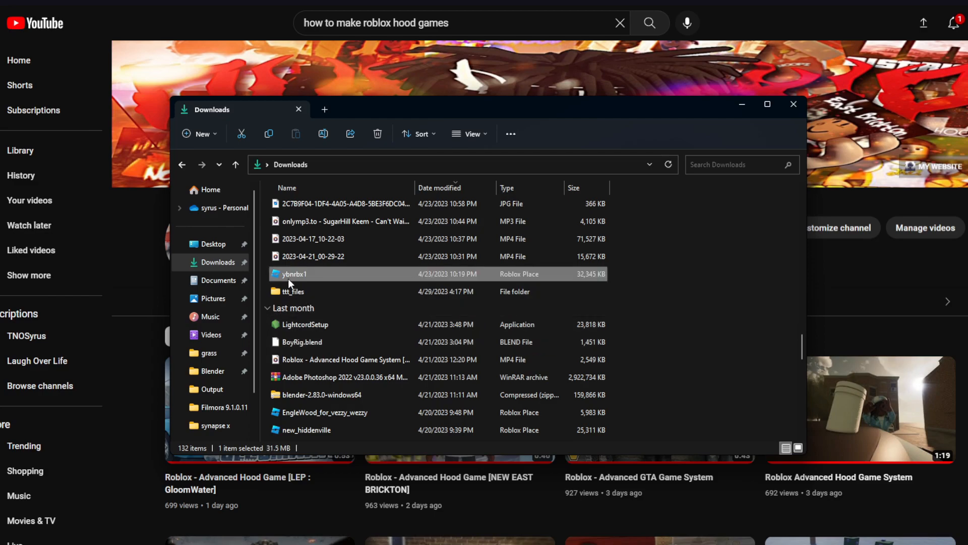
pyautogui.moveTo(327, 320)
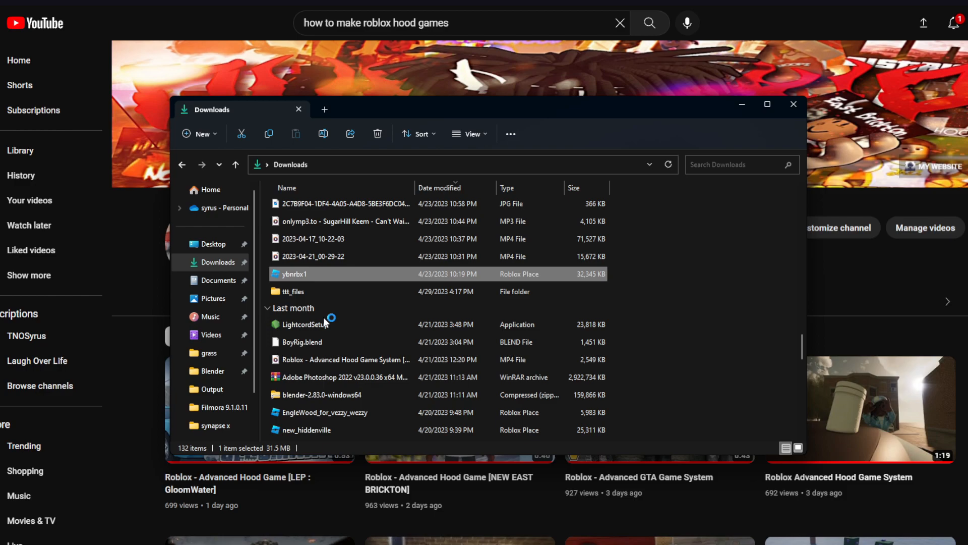
pyautogui.doubleClick(292, 273)
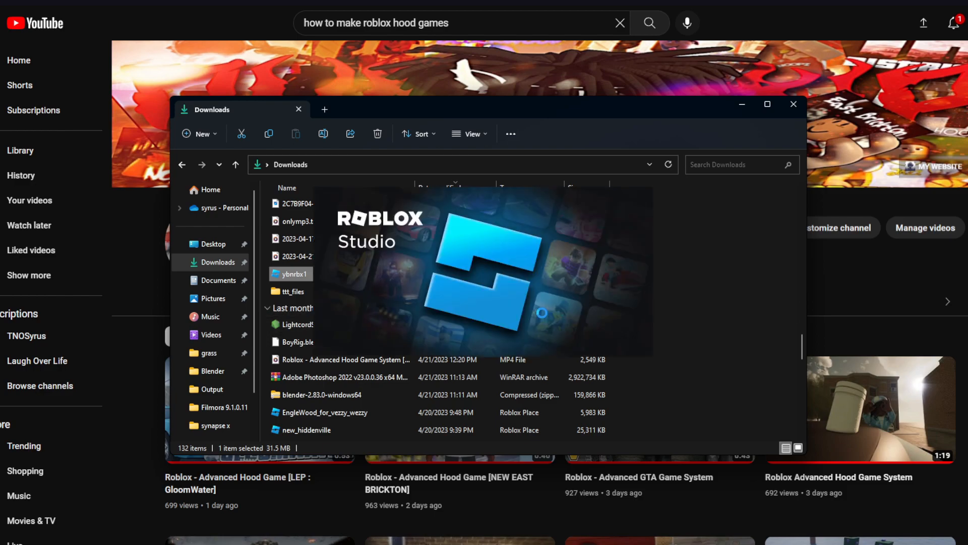
pyautogui.moveTo(543, 309)
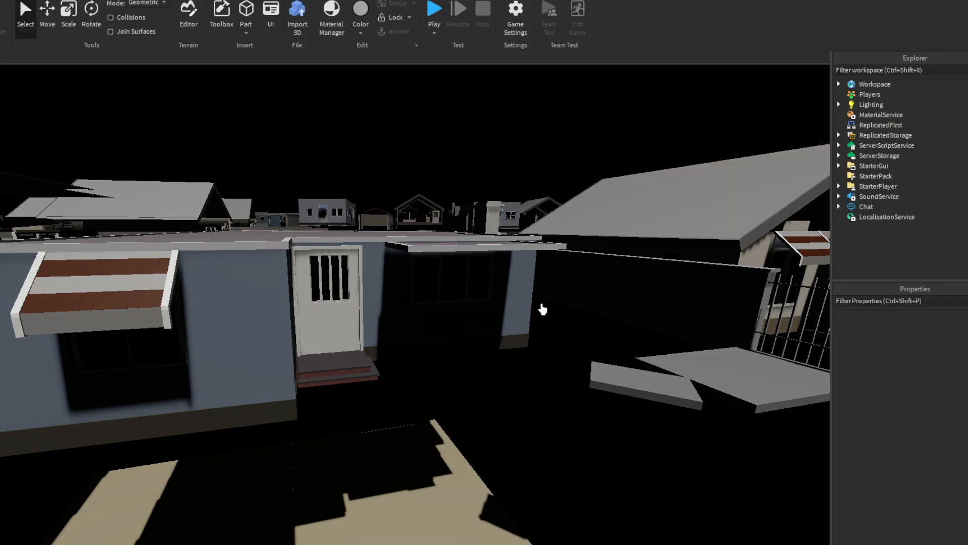
# With the ybnrbx1 map loaded, request Game Settings, prompting the Save Game dialog
pyautogui.click(221, 18)
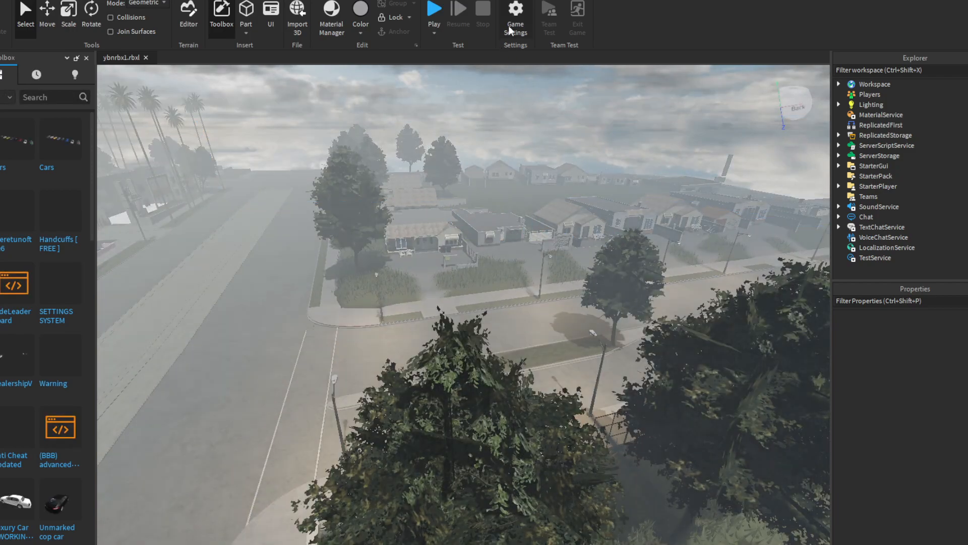
pyautogui.click(516, 19)
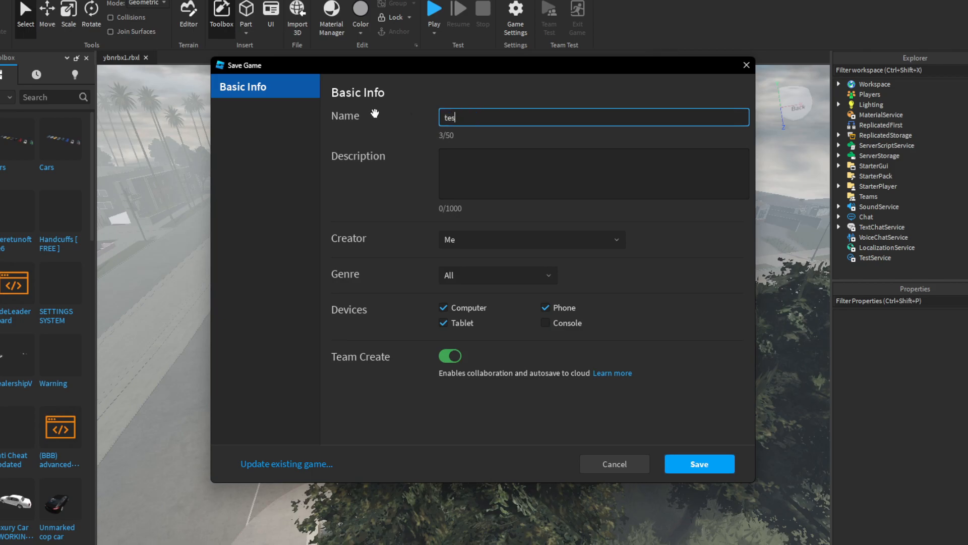
# Save the map to Roblox as a new game named test and close the save window
pyautogui.write('t')
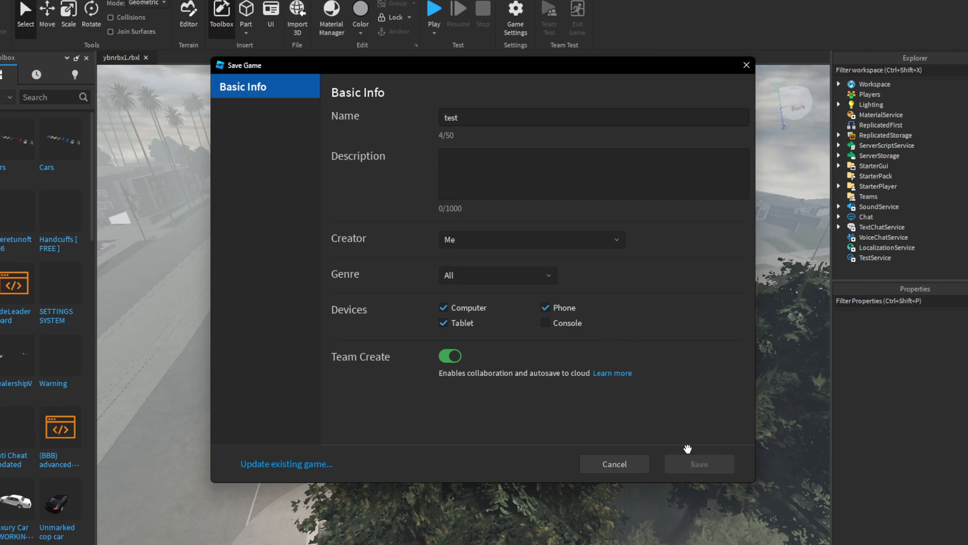
pyautogui.moveTo(681, 437)
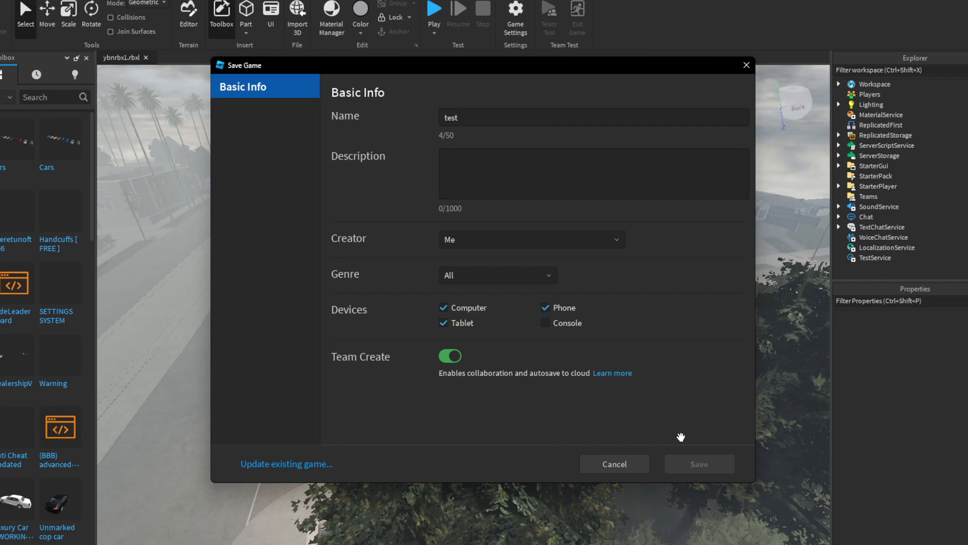
pyautogui.moveTo(684, 466)
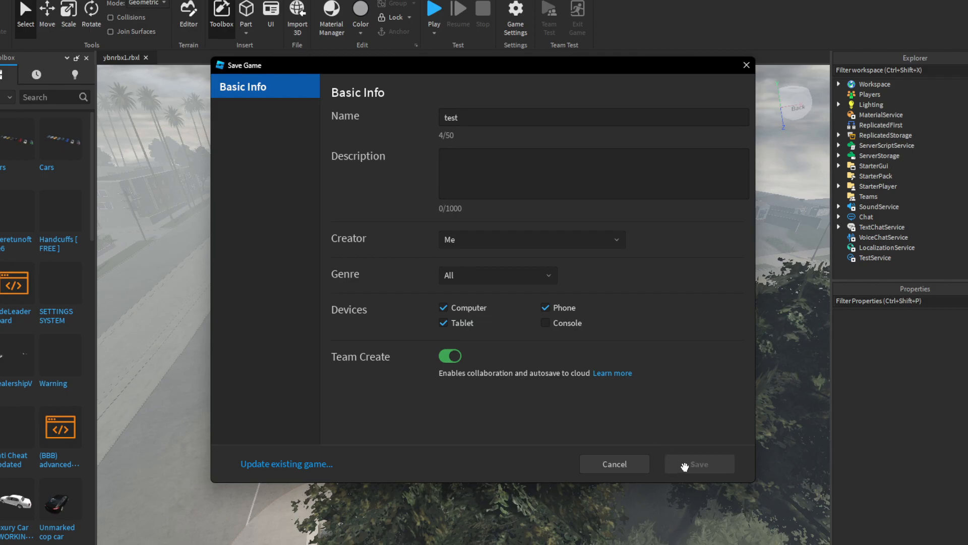
pyautogui.moveTo(811, 414)
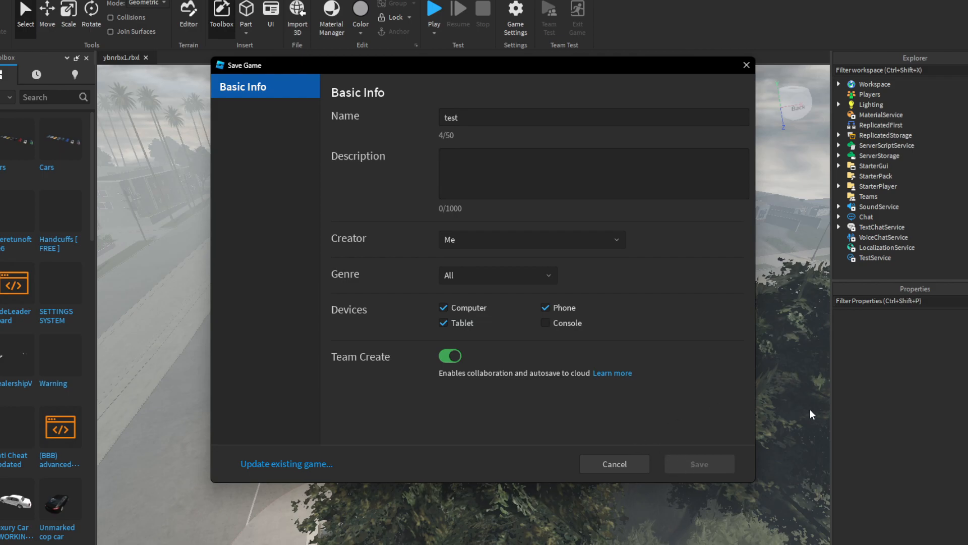
pyautogui.click(698, 464)
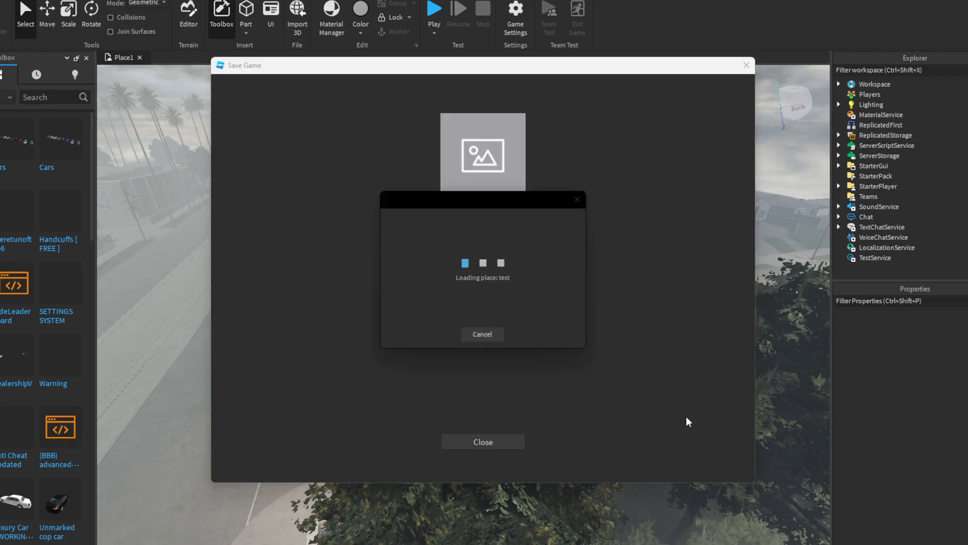
pyautogui.click(482, 441)
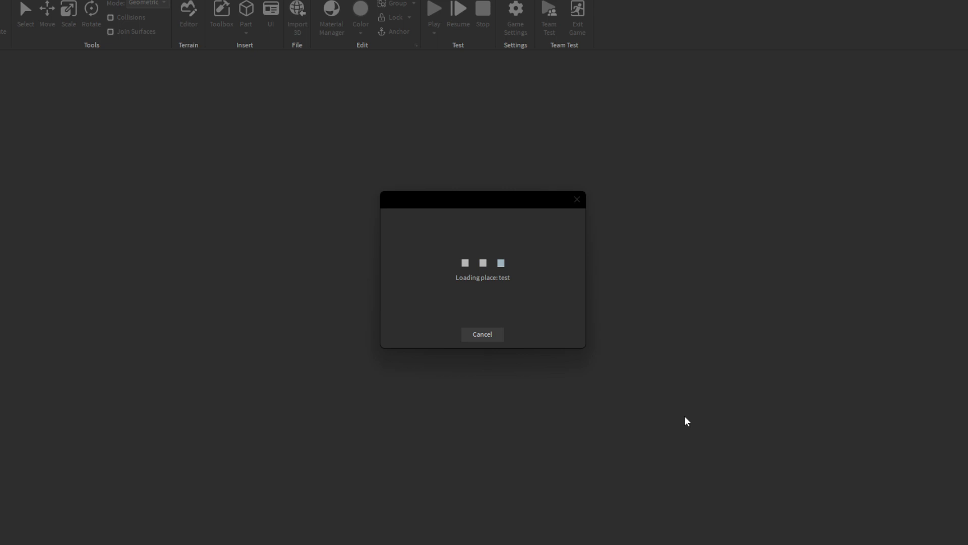
pyautogui.click(482, 334)
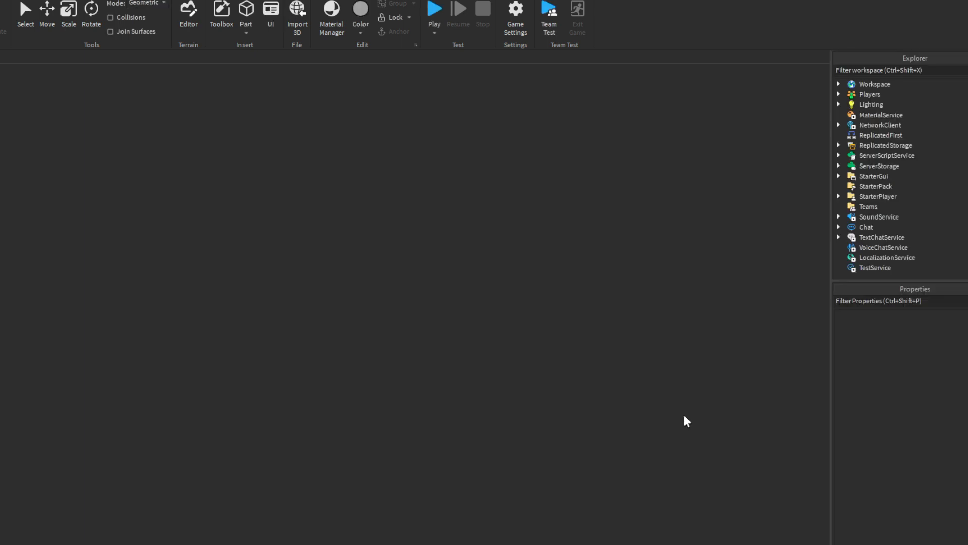
# Select the Map Barrier and bring up Game Settings for the reloaded test place
pyautogui.click(221, 18)
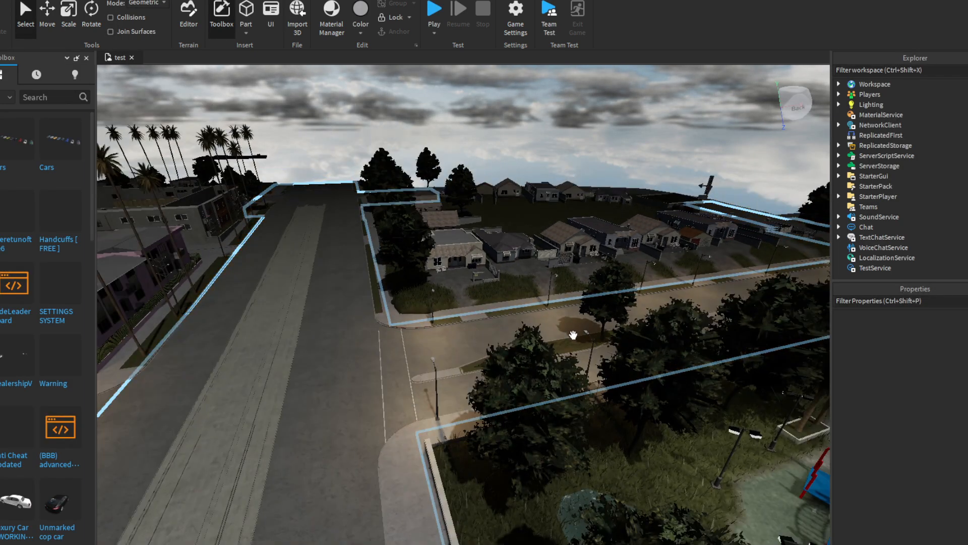
pyautogui.click(886, 275)
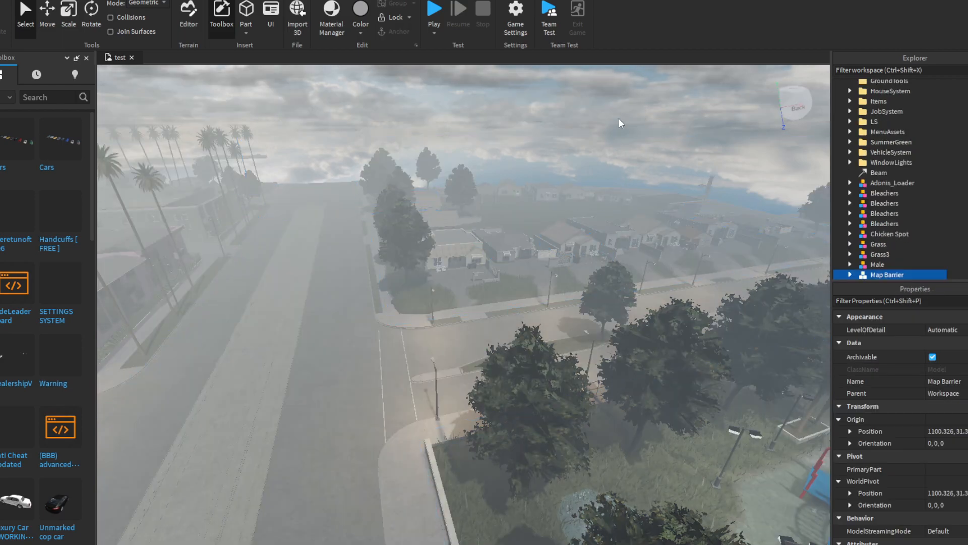
pyautogui.click(515, 13)
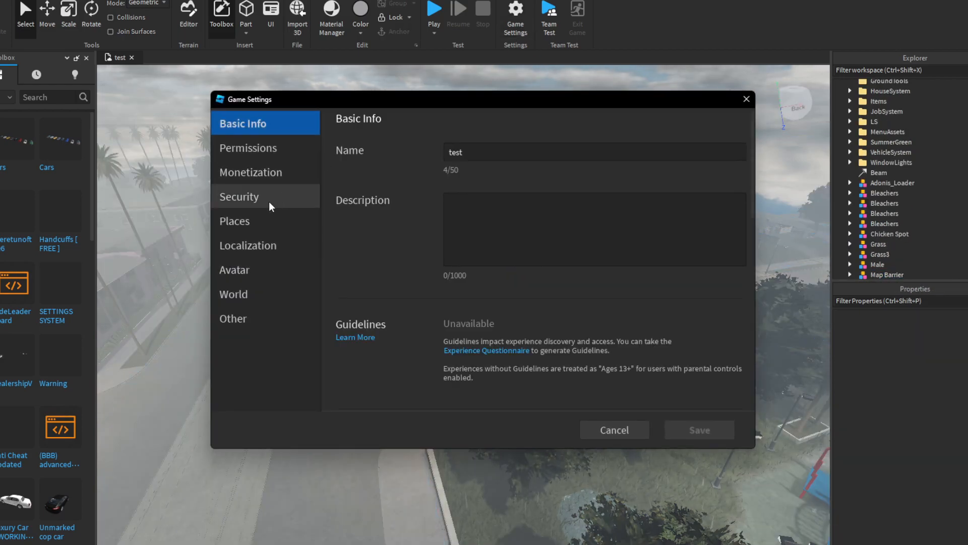
# Browse Security, Basic Info and Places, then go to the World physics settings
pyautogui.click(239, 197)
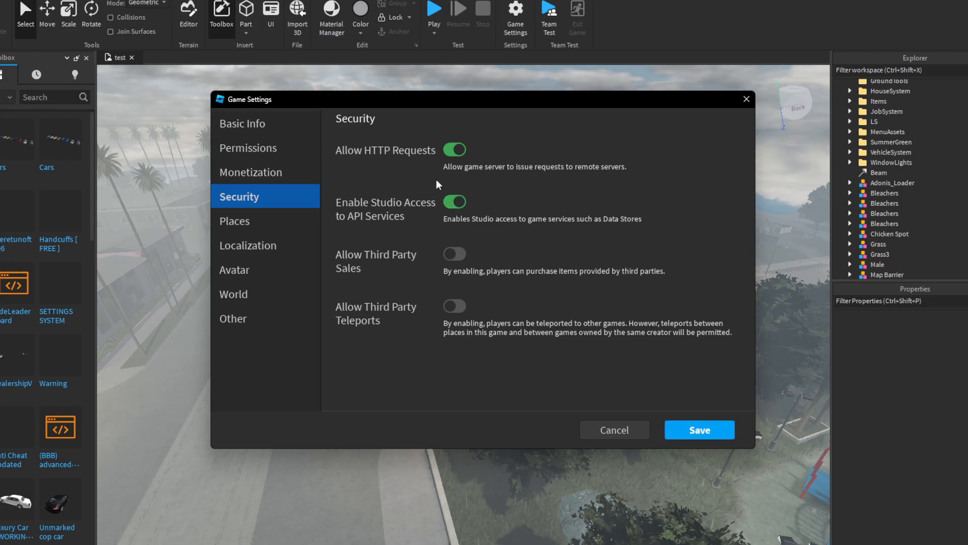
pyautogui.moveTo(389, 302)
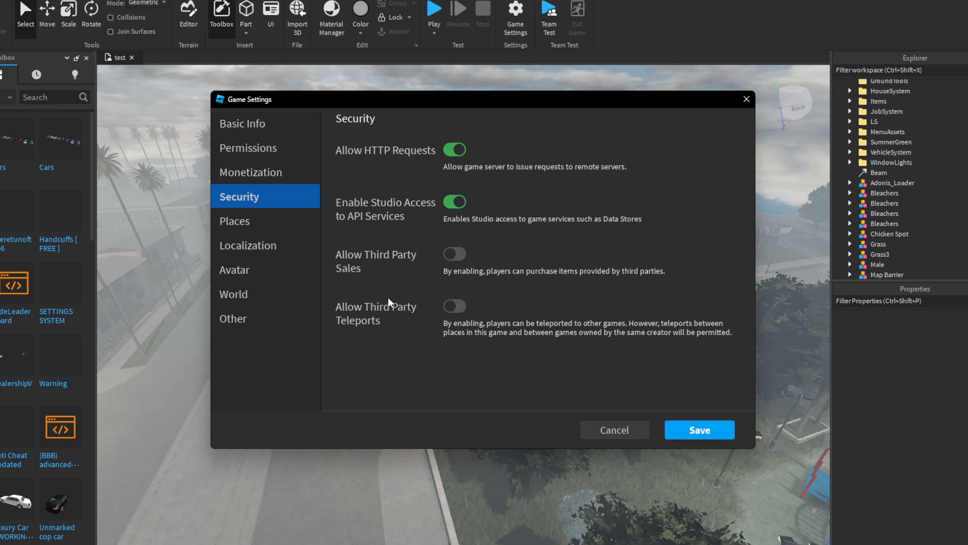
pyautogui.moveTo(570, 252)
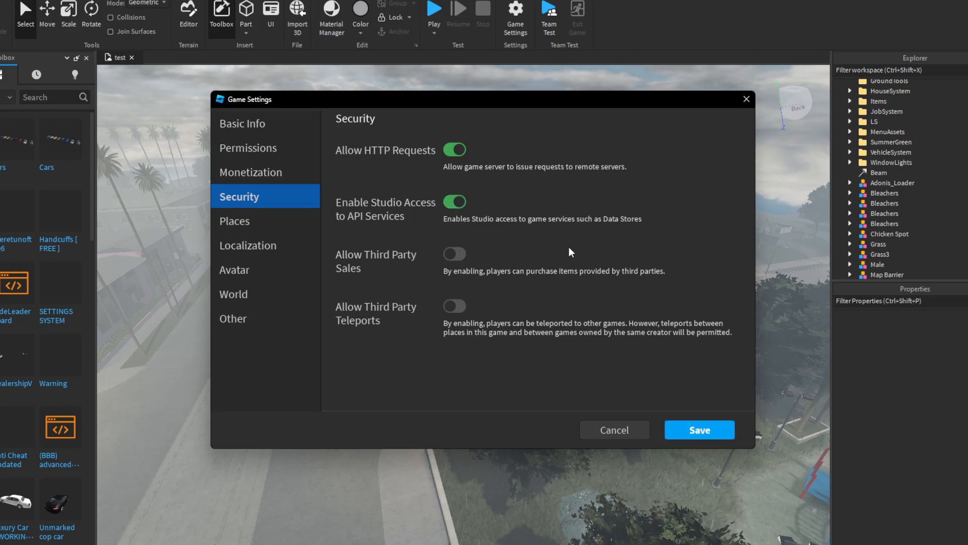
pyautogui.moveTo(442, 279)
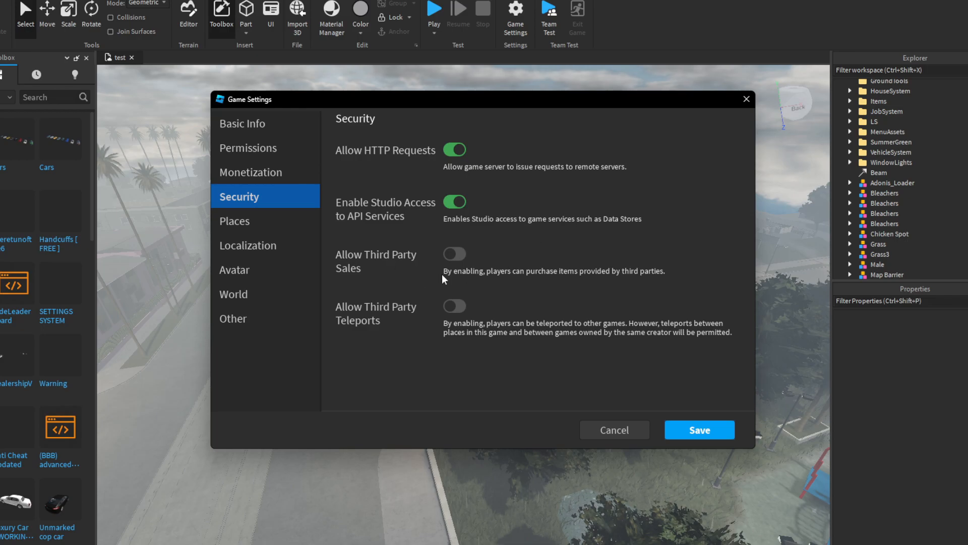
pyautogui.moveTo(259, 180)
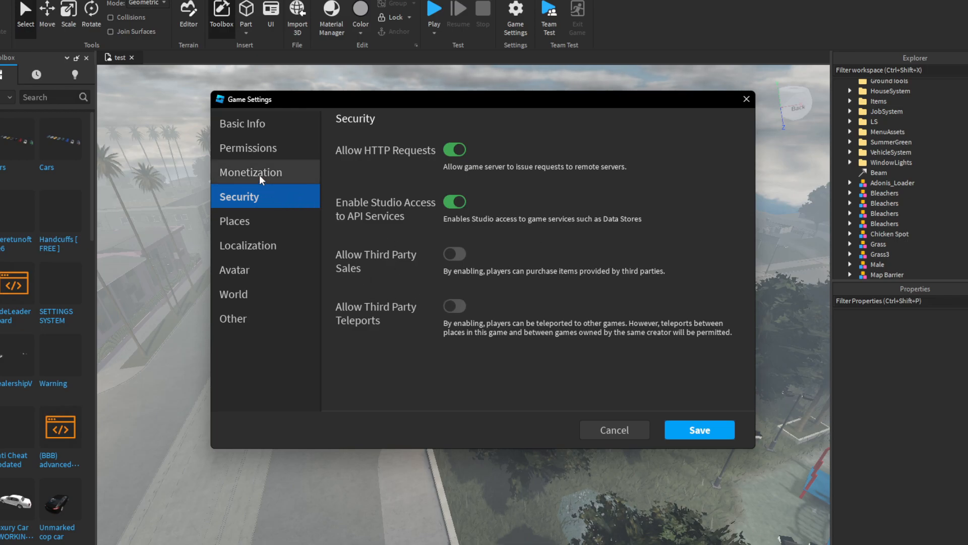
pyautogui.click(243, 123)
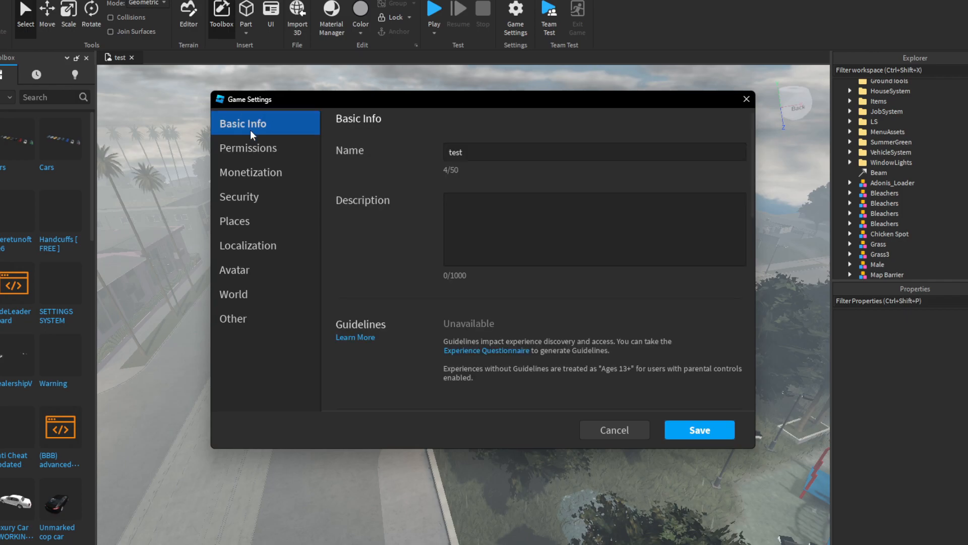
pyautogui.click(235, 221)
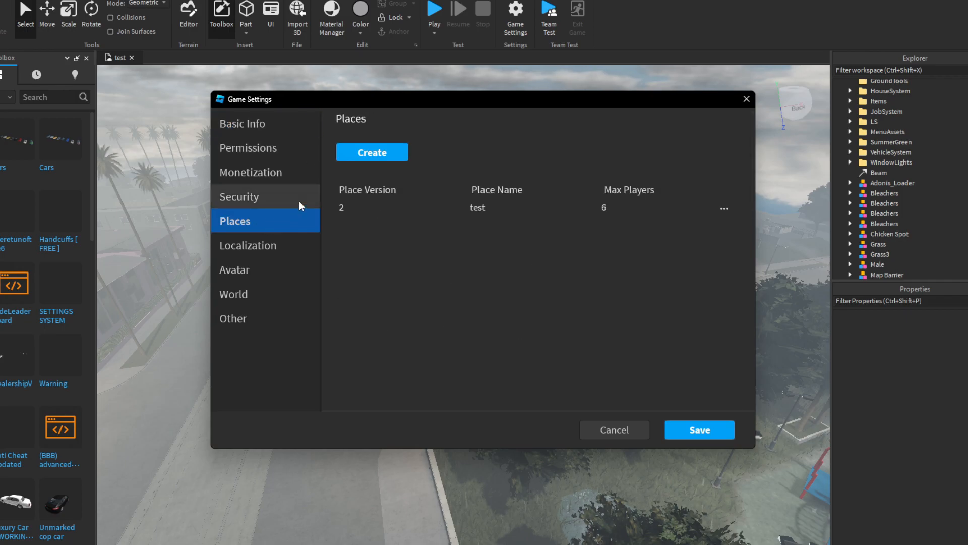
pyautogui.click(250, 171)
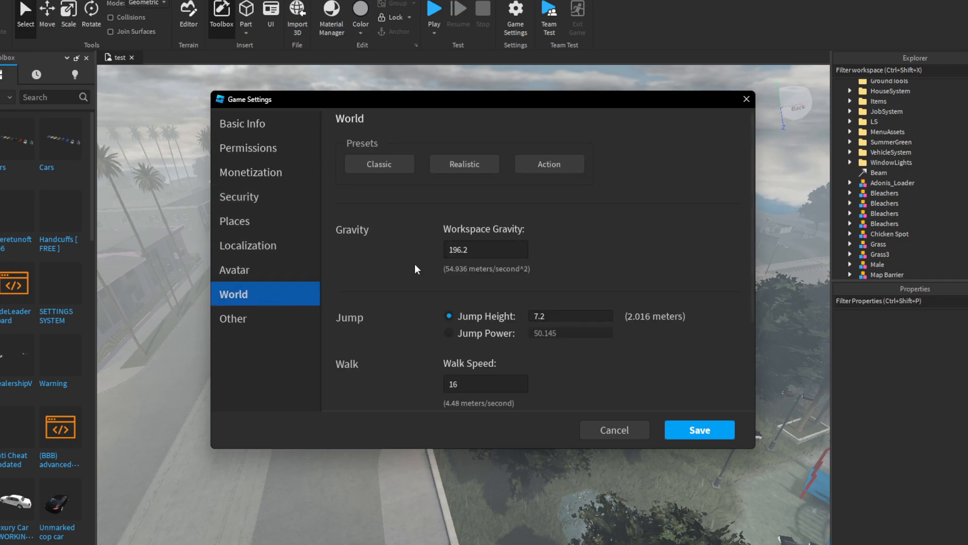
pyautogui.scroll(-3)
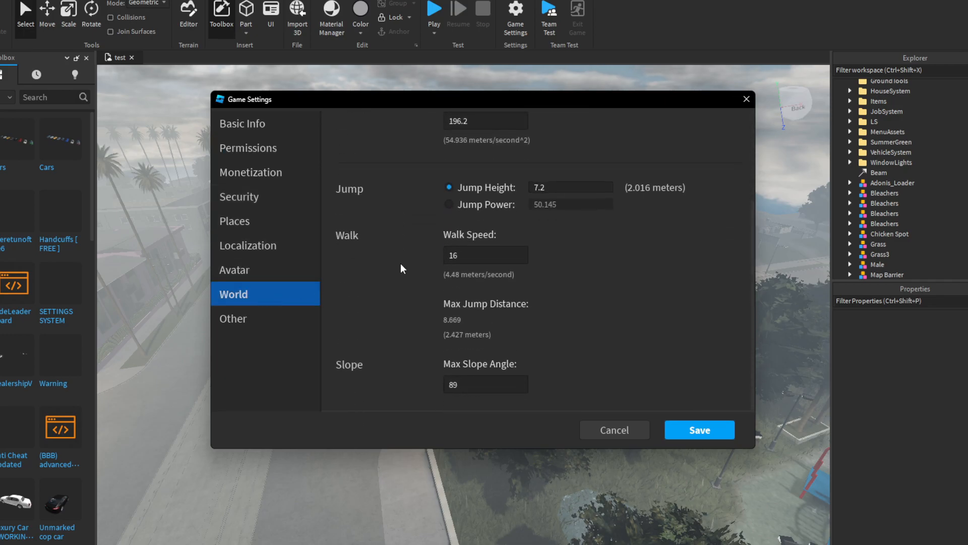
# Apply the Realistic world preset (after trying Action) and save the game settings
pyautogui.click(464, 163)
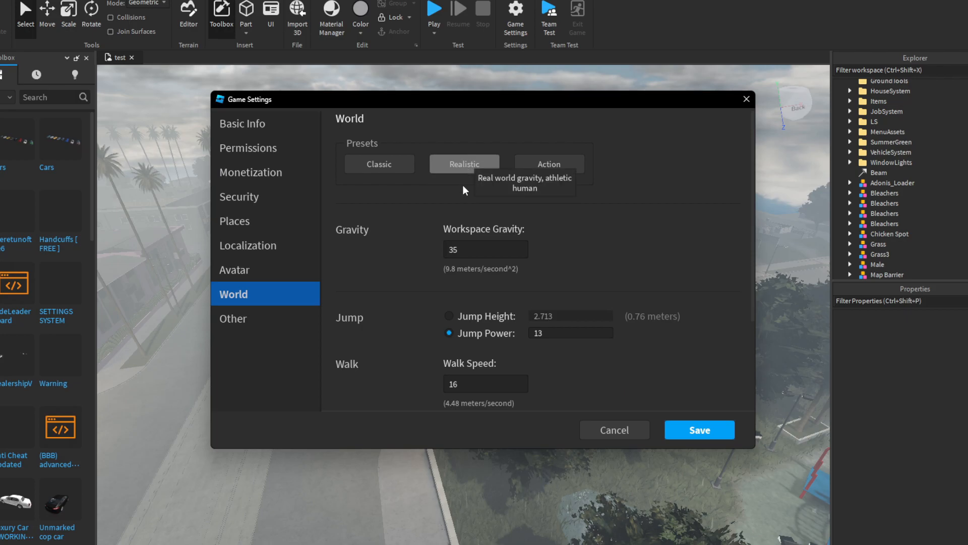
pyautogui.click(464, 164)
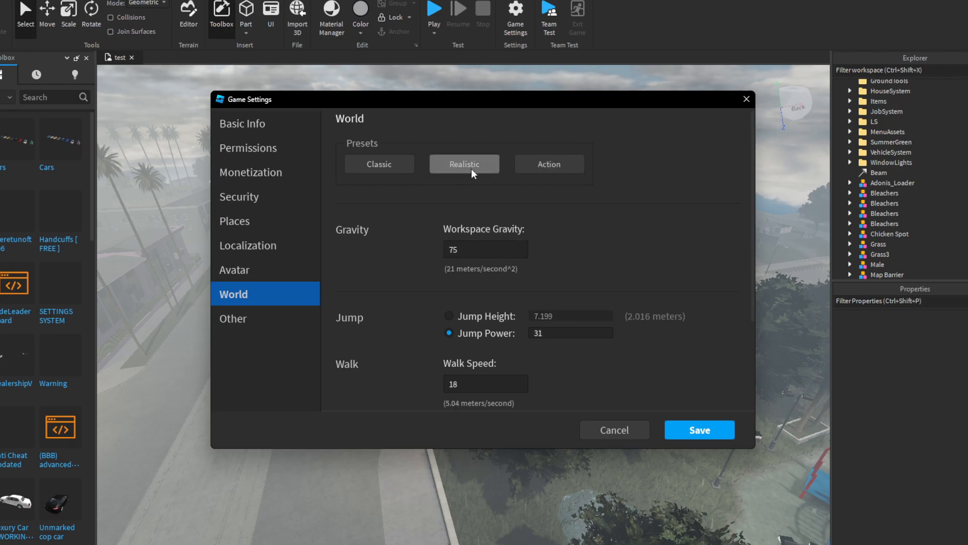
pyautogui.click(464, 164)
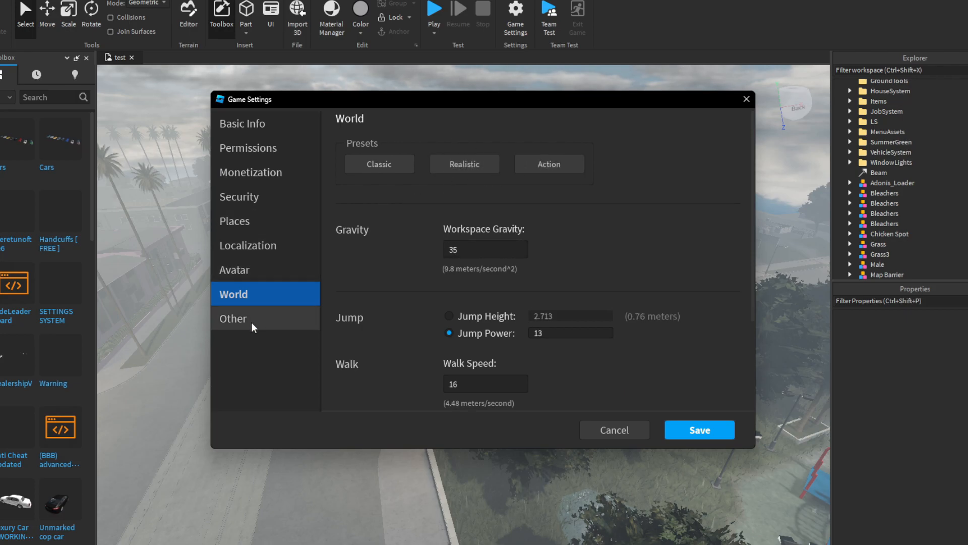
pyautogui.moveTo(270, 278)
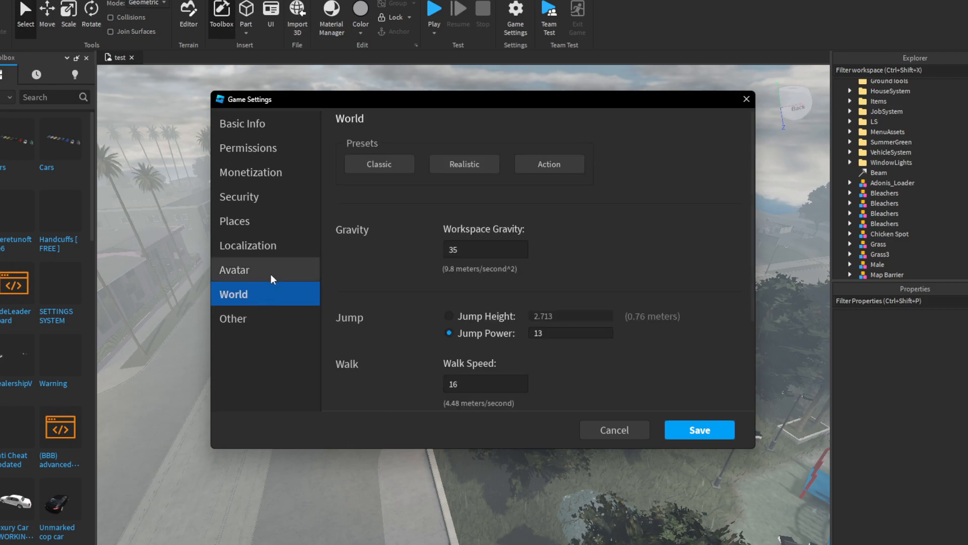
pyautogui.click(232, 318)
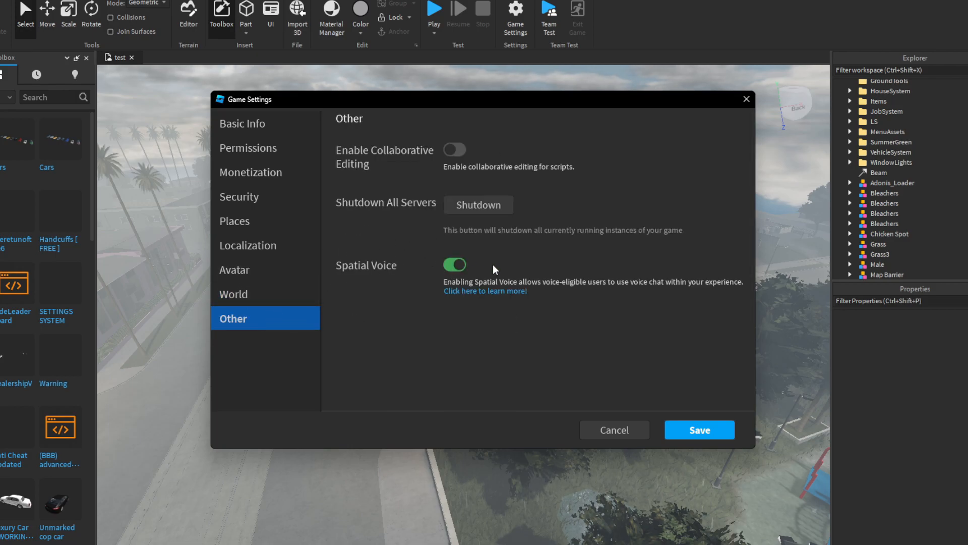
pyautogui.click(699, 429)
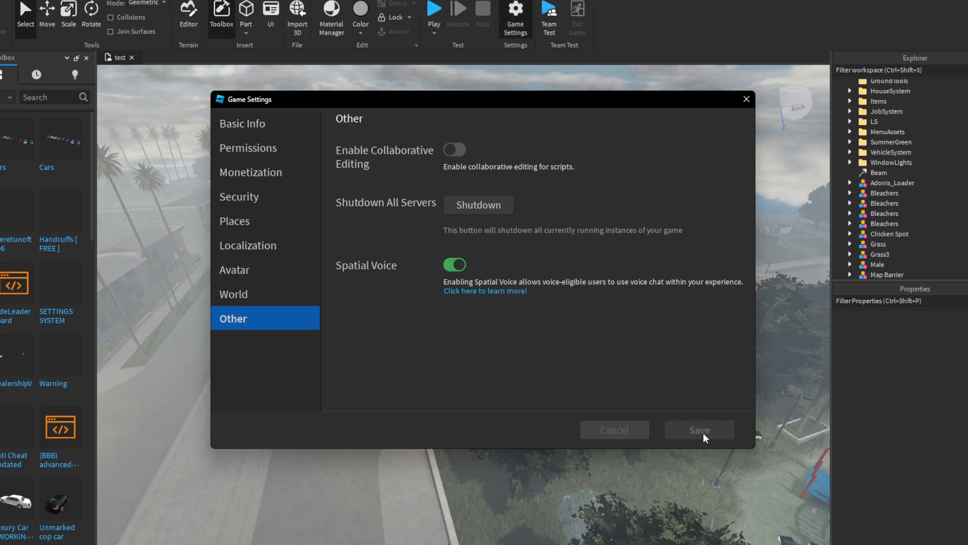
pyautogui.click(698, 430)
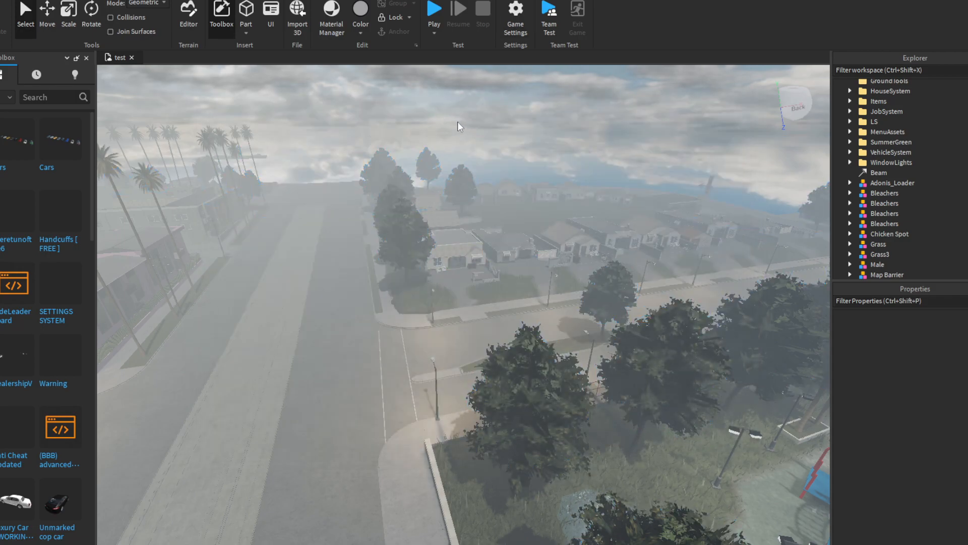
pyautogui.moveTo(270, 142)
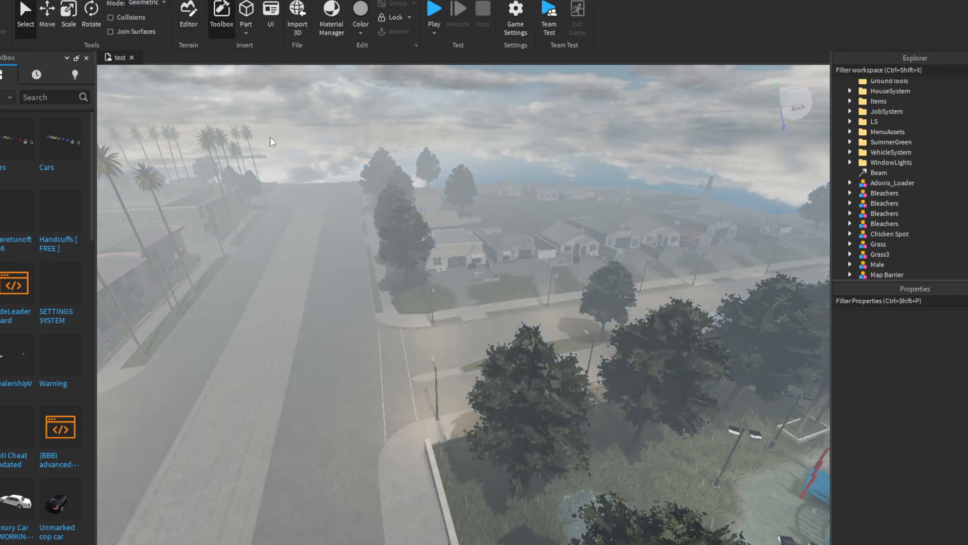
pyautogui.moveTo(257, 97)
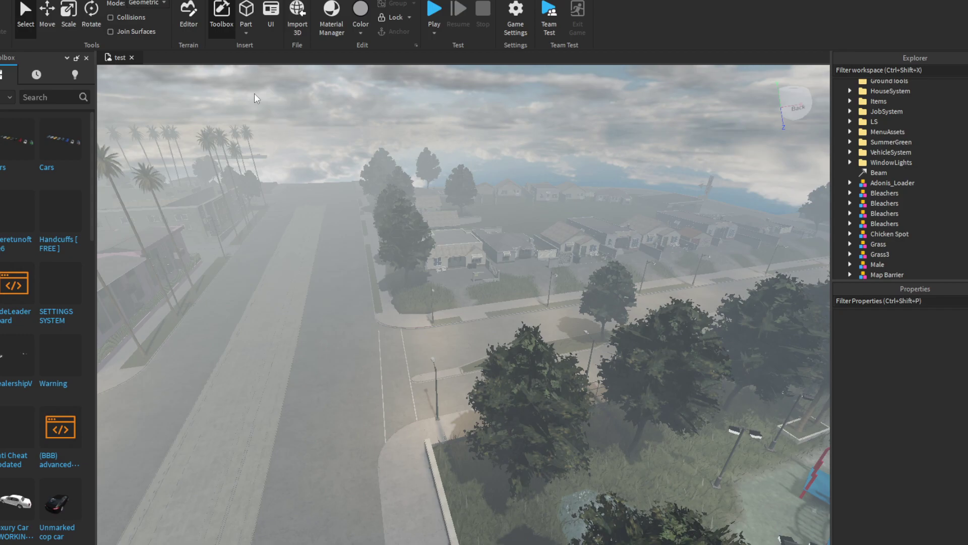
# Place a block part on the road, rotate it across the street and slide it up the road
pyautogui.moveTo(253, 98); pyautogui.dragTo(358, 100)
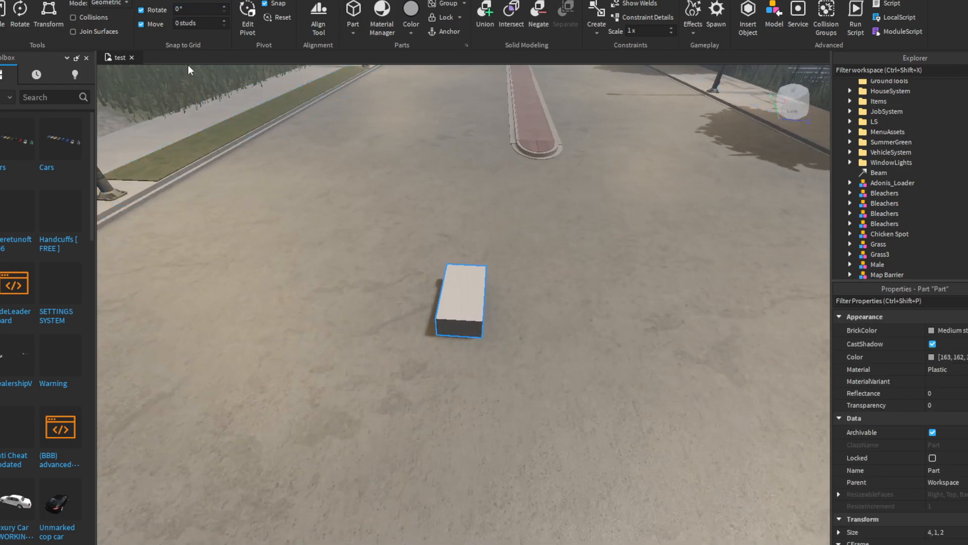
pyautogui.click(19, 17)
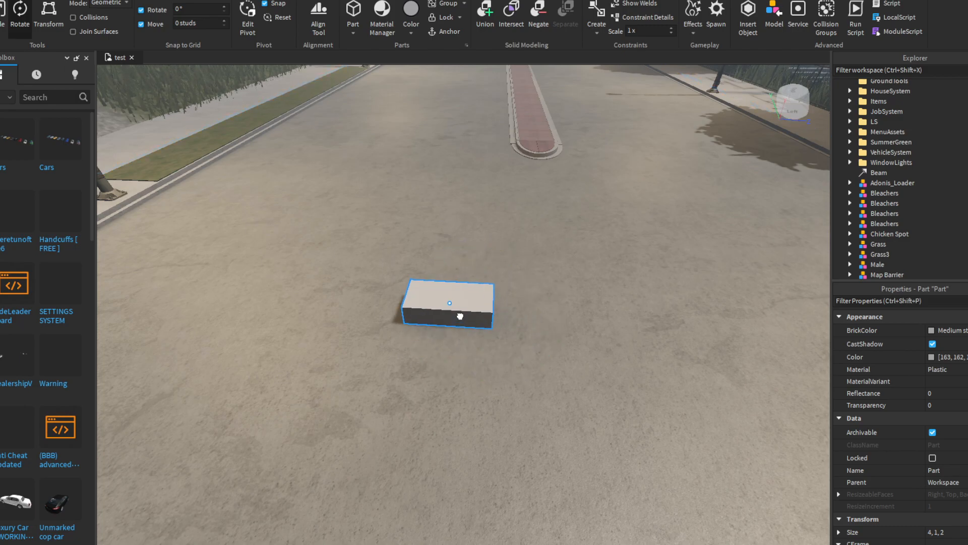
pyautogui.click(19, 13)
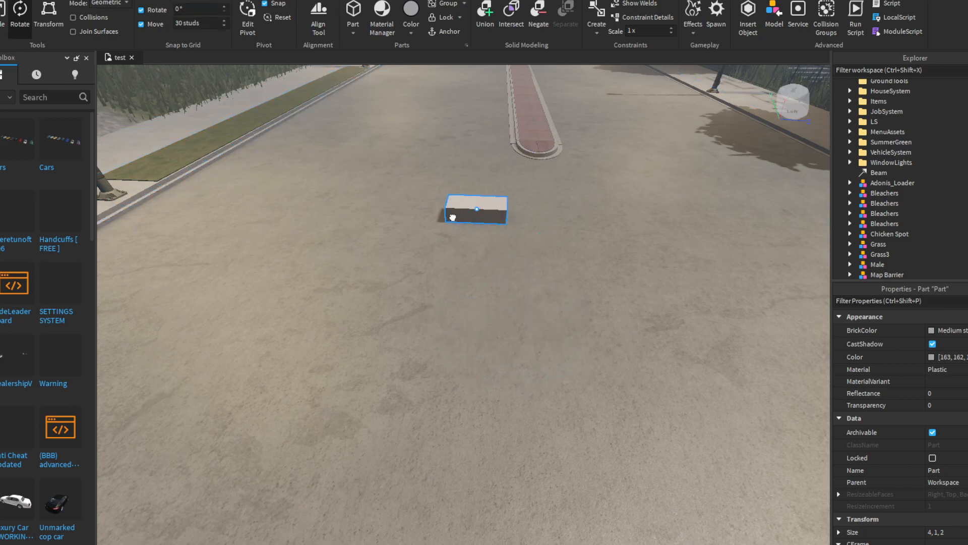
pyautogui.moveTo(435, 180)
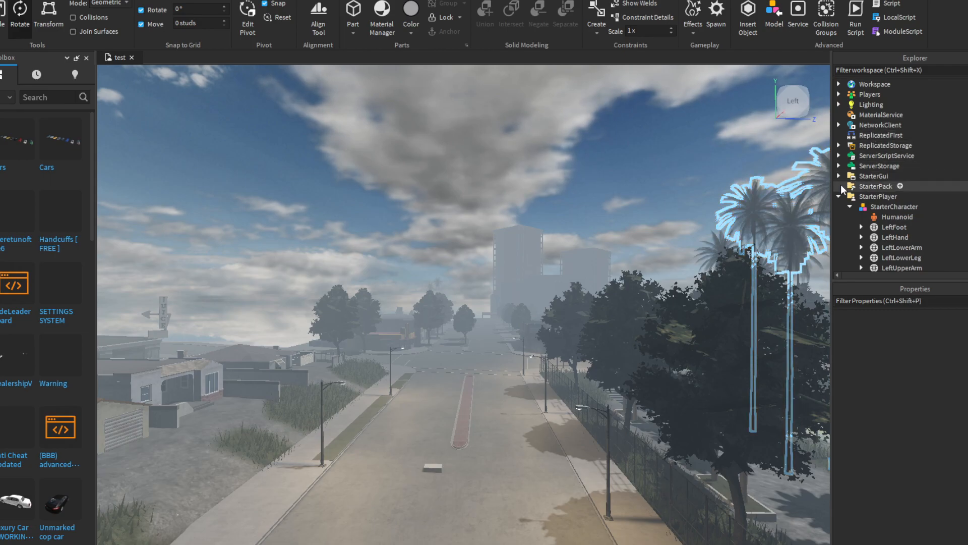
# Expand StarterPlayer, ServerStorage and the Items folder to reveal its Animations
pyautogui.click(838, 196)
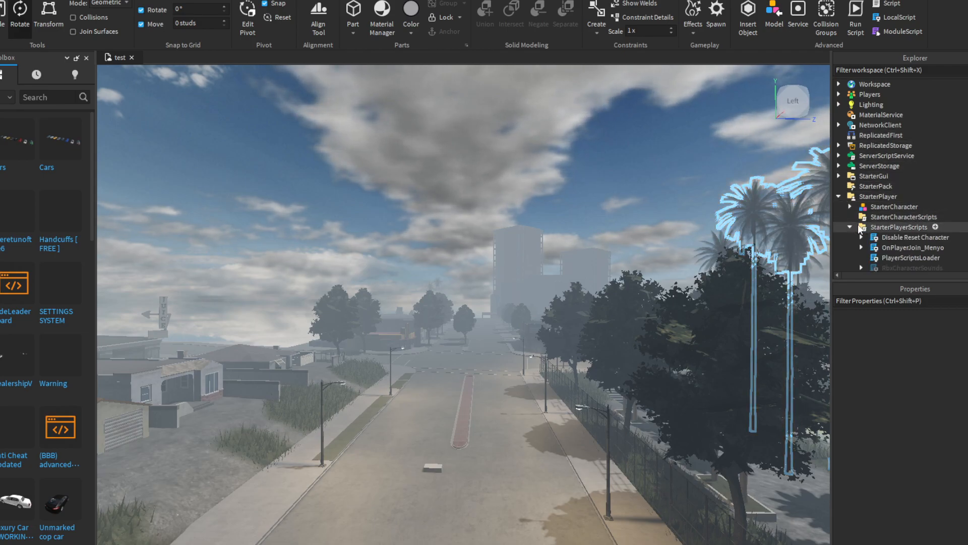
pyautogui.click(838, 176)
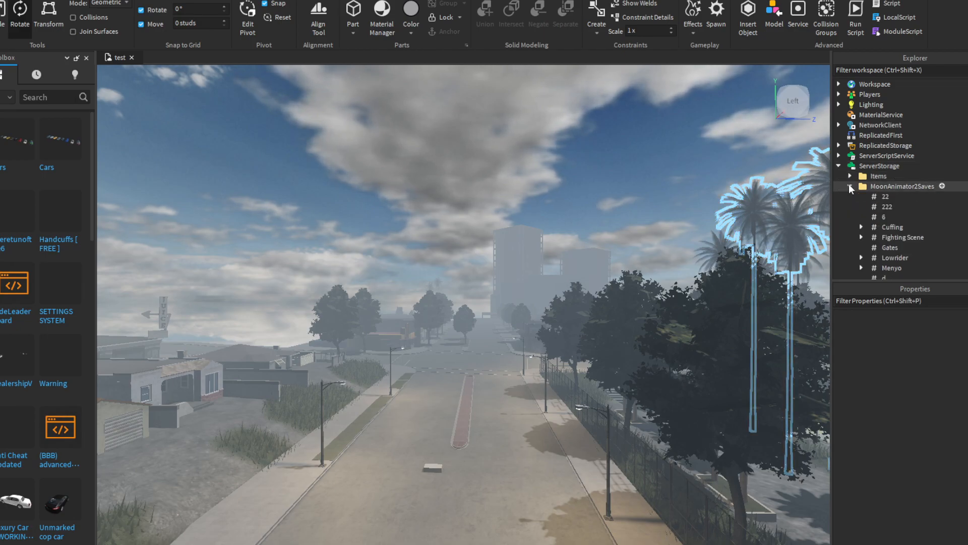
pyautogui.click(860, 186)
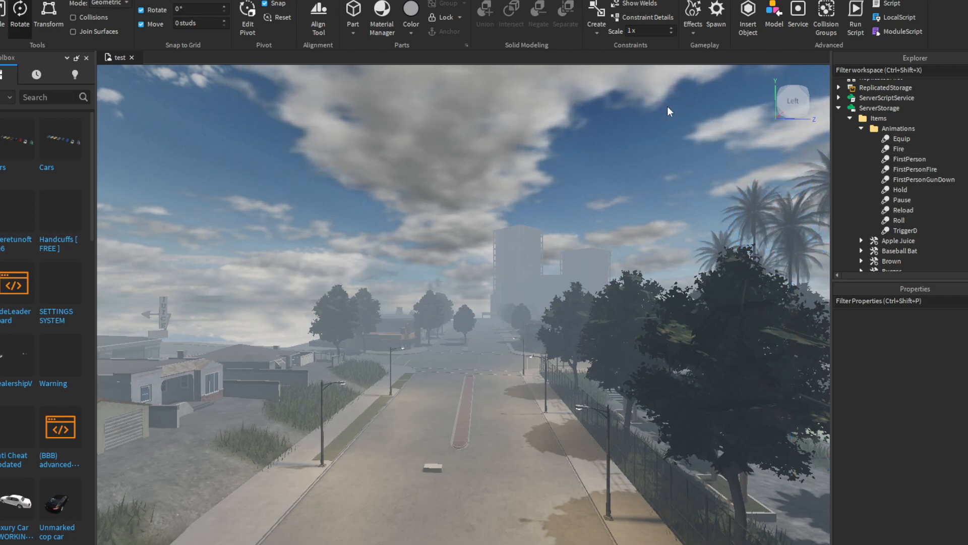
pyautogui.moveTo(419, 18)
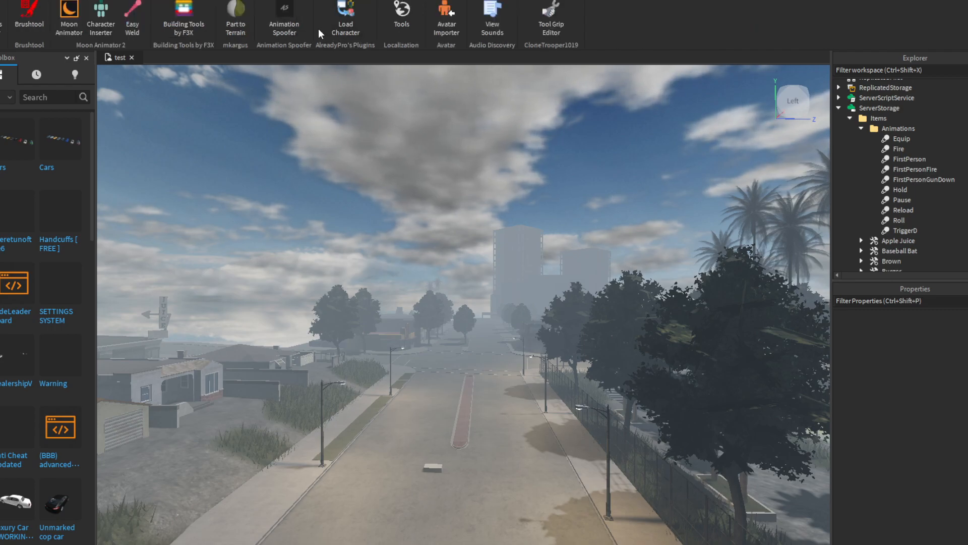
# Load the Equip animation into Animation Spoofer and convert it for re-upload
pyautogui.click(283, 17)
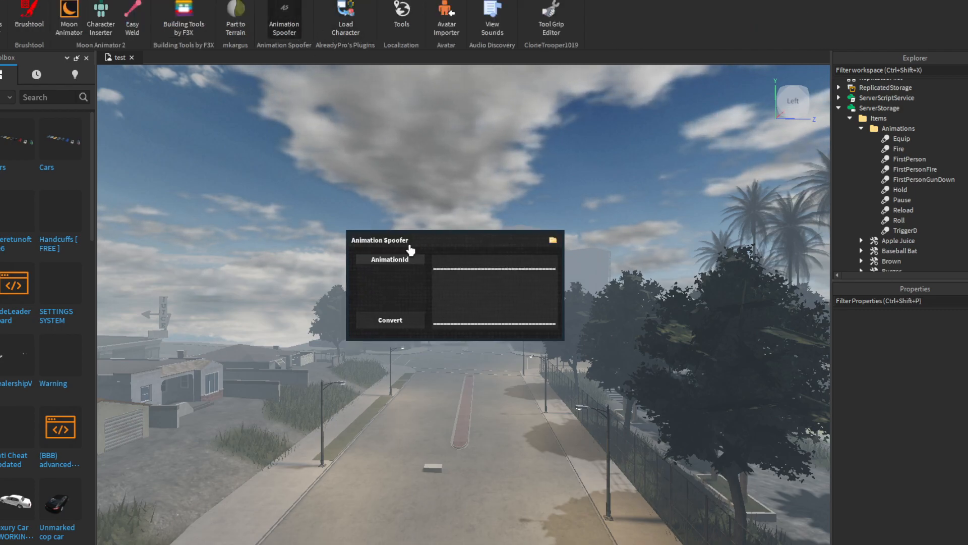
pyautogui.click(899, 149)
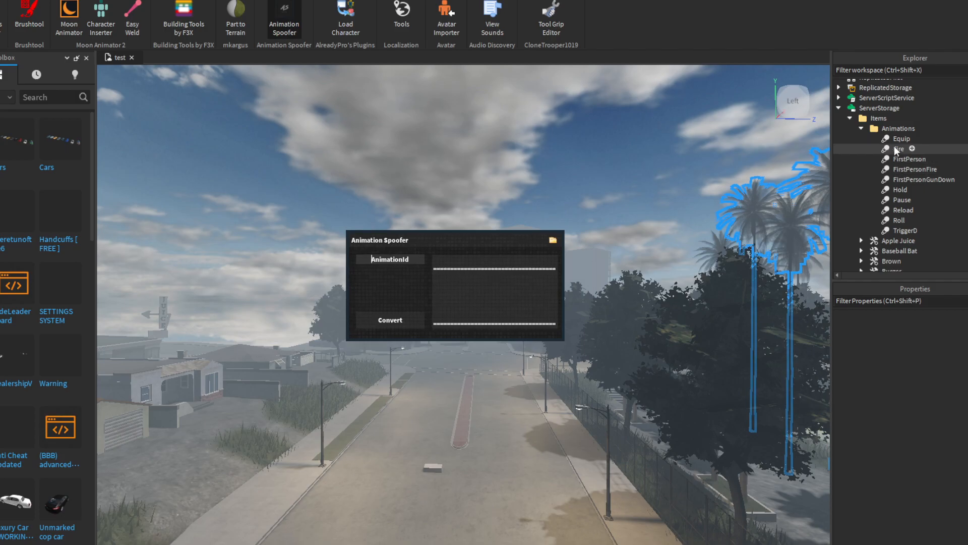
pyautogui.click(901, 138)
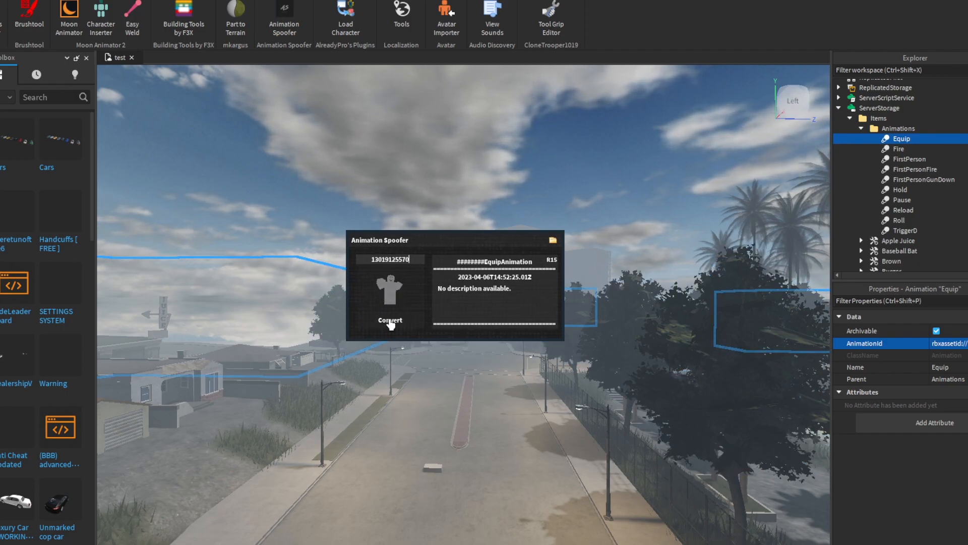
pyautogui.click(389, 319)
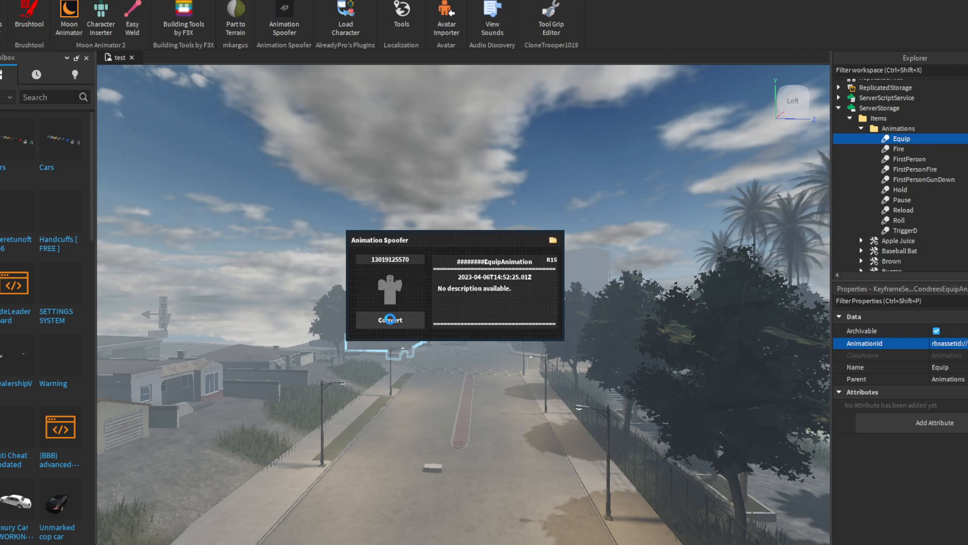
# Toggle the creator between TNO Productions and Me, then cancel and discard the CondreesEquipAnimation upload
pyautogui.click(389, 320)
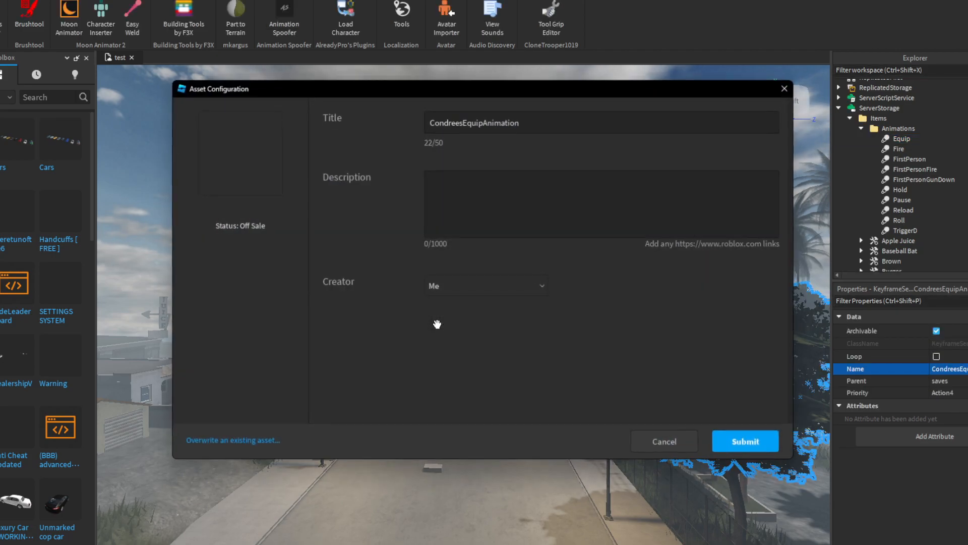
pyautogui.click(485, 285)
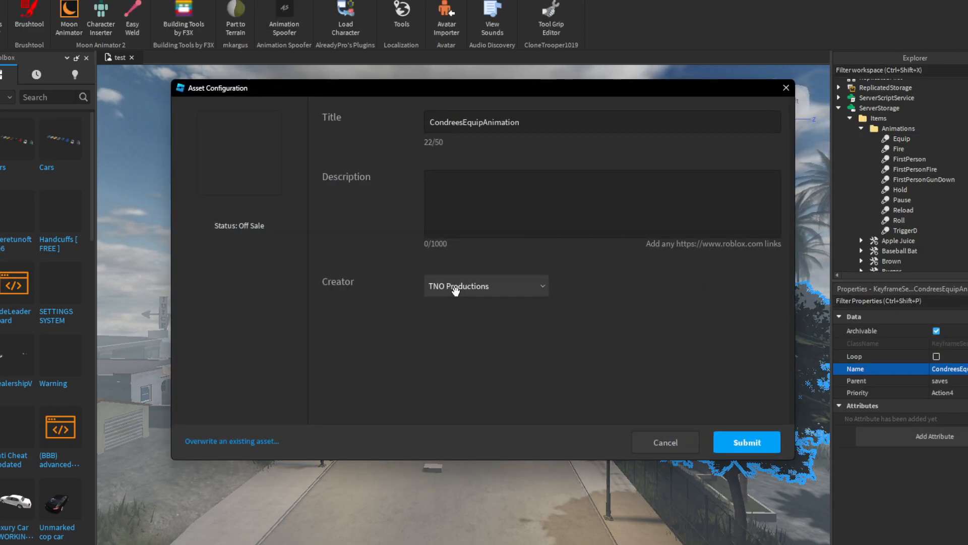
pyautogui.click(486, 286)
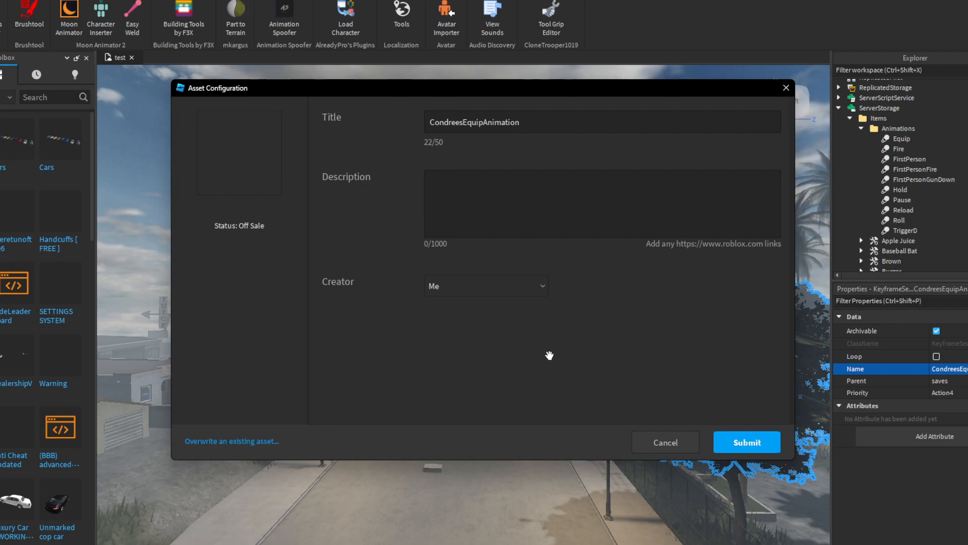
pyautogui.click(665, 441)
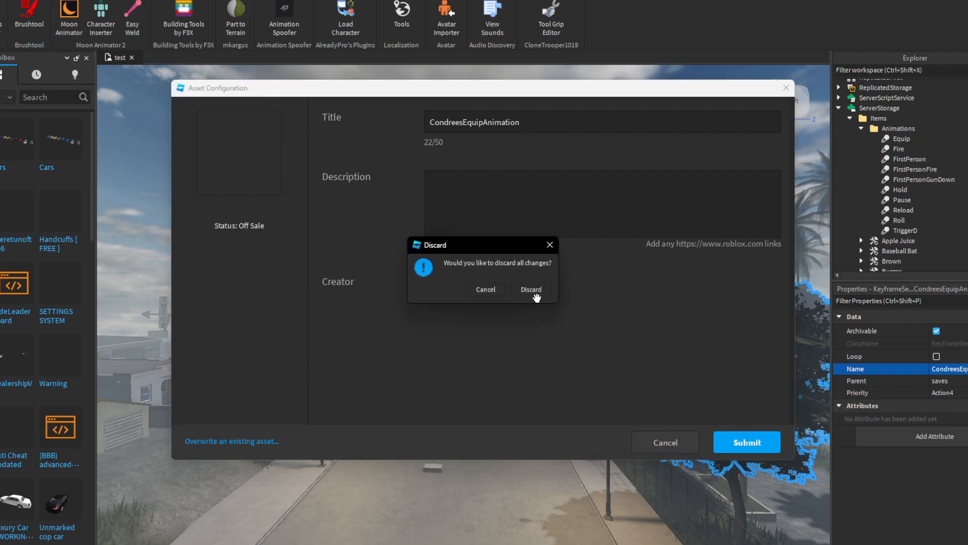
pyautogui.click(529, 289)
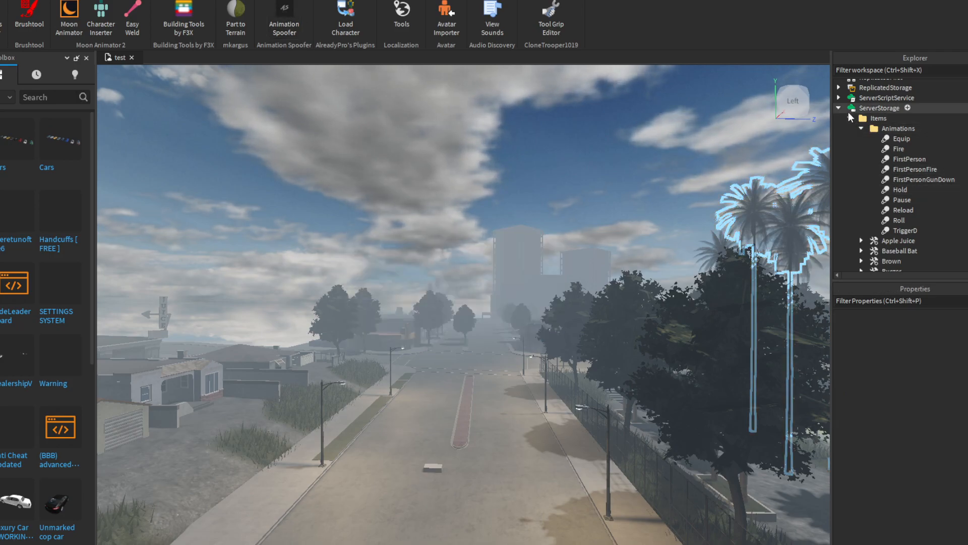
# Filter the Explorer for 'walk' and select the Walk animation under ScriptAssets > Animate
pyautogui.click(878, 107)
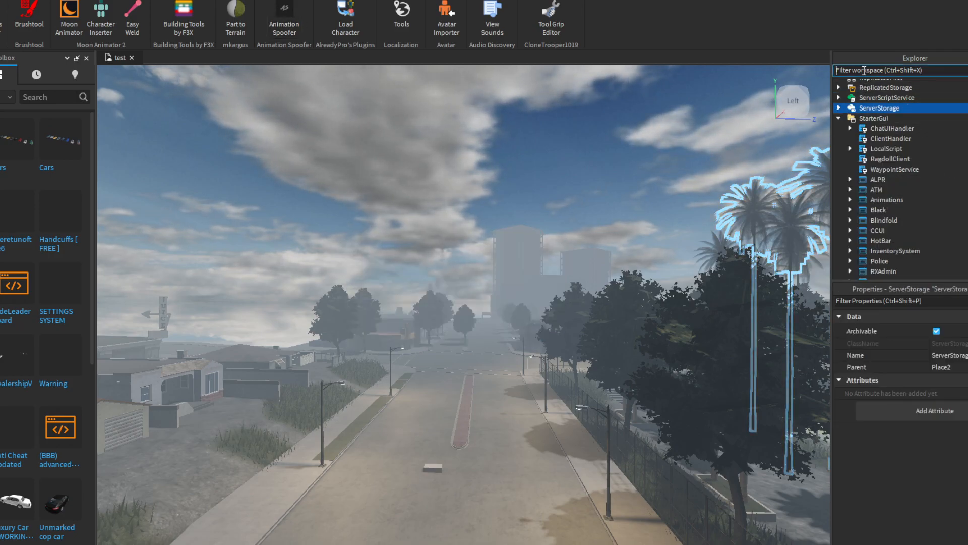
pyautogui.write('walk')
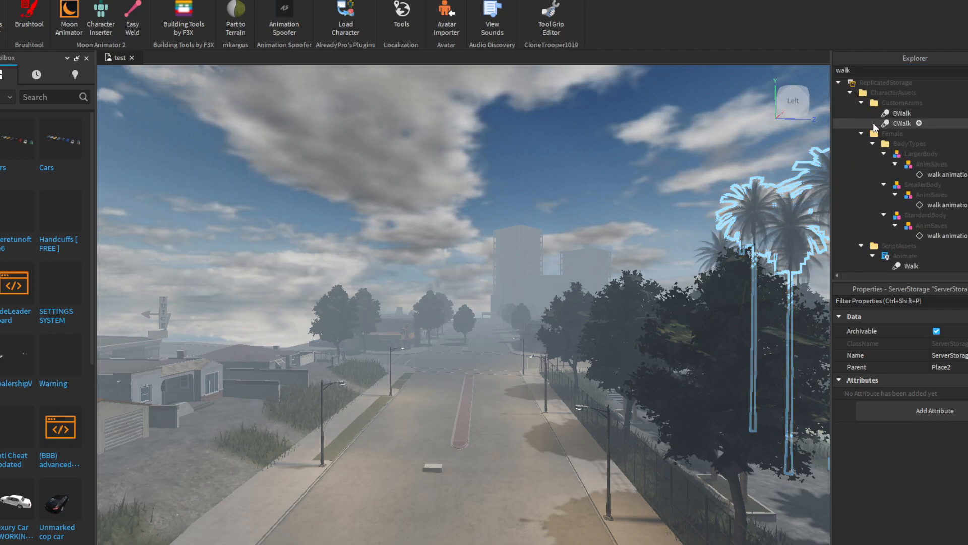
pyautogui.click(911, 265)
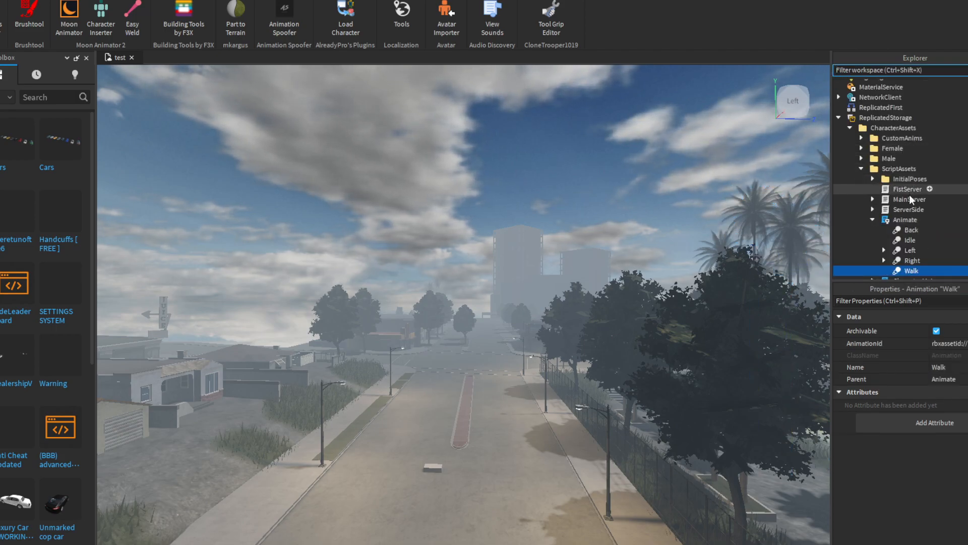
pyautogui.scroll(-3)
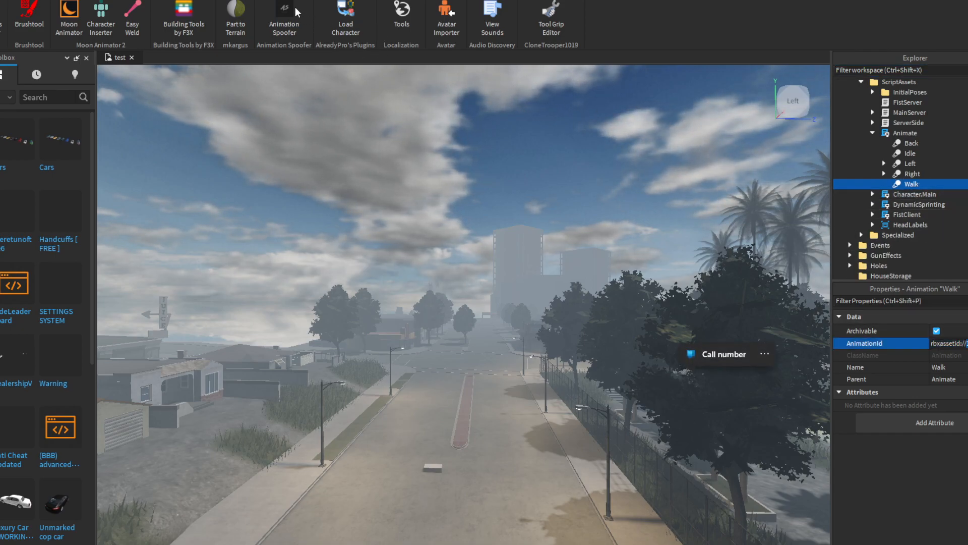
pyautogui.click(283, 15)
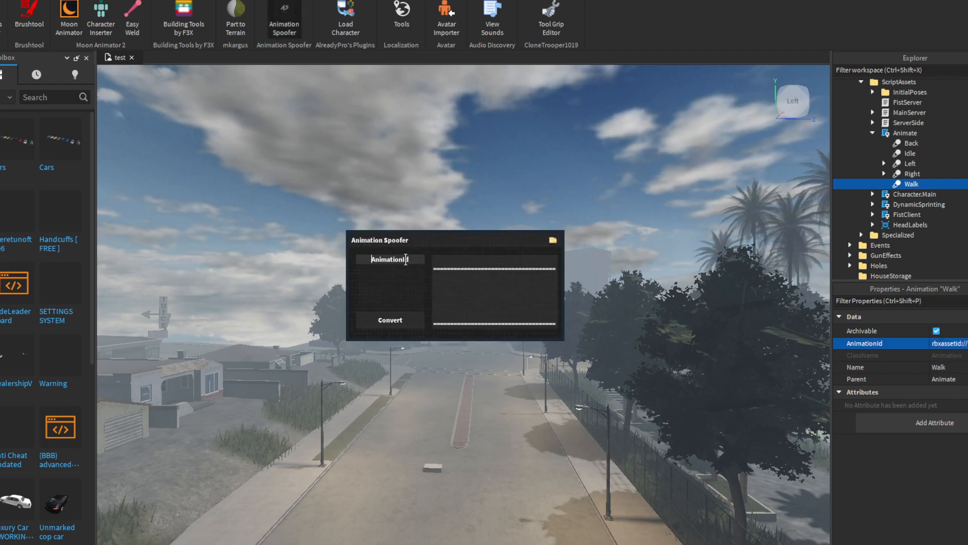
pyautogui.write('13106724411')
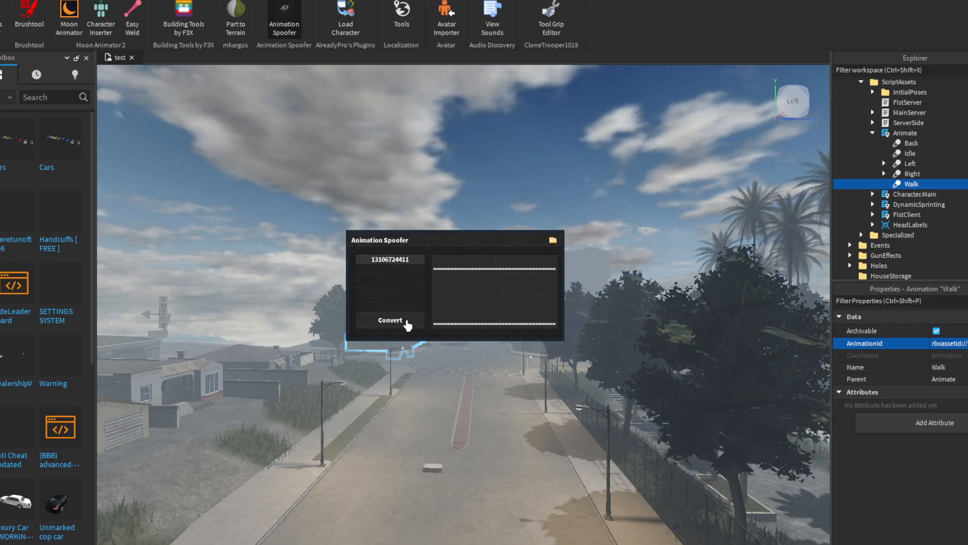
pyautogui.moveTo(617, 301)
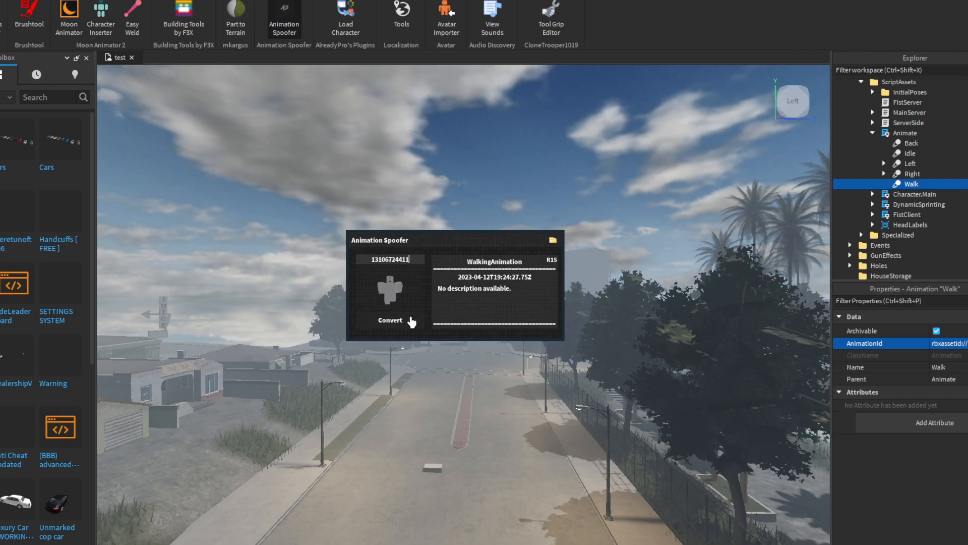
pyautogui.click(389, 320)
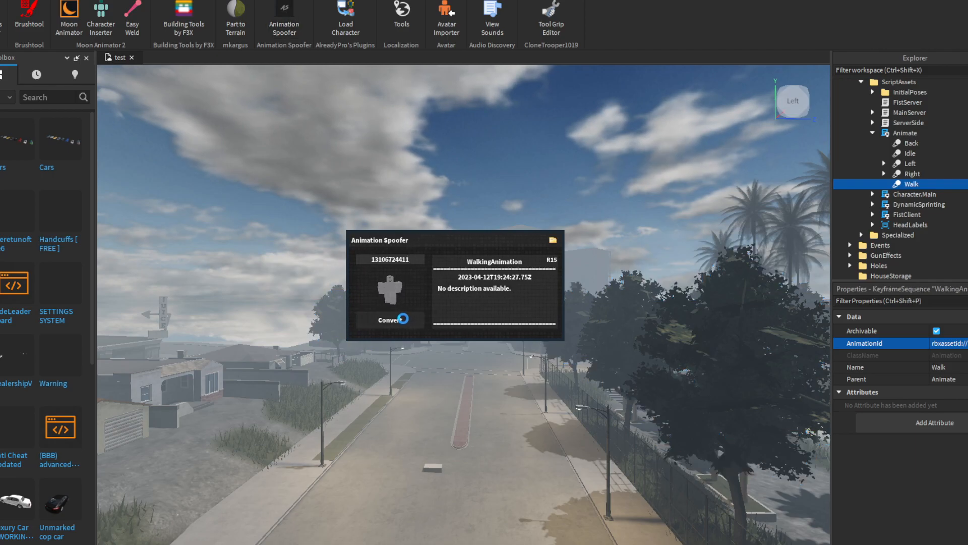
pyautogui.click(389, 320)
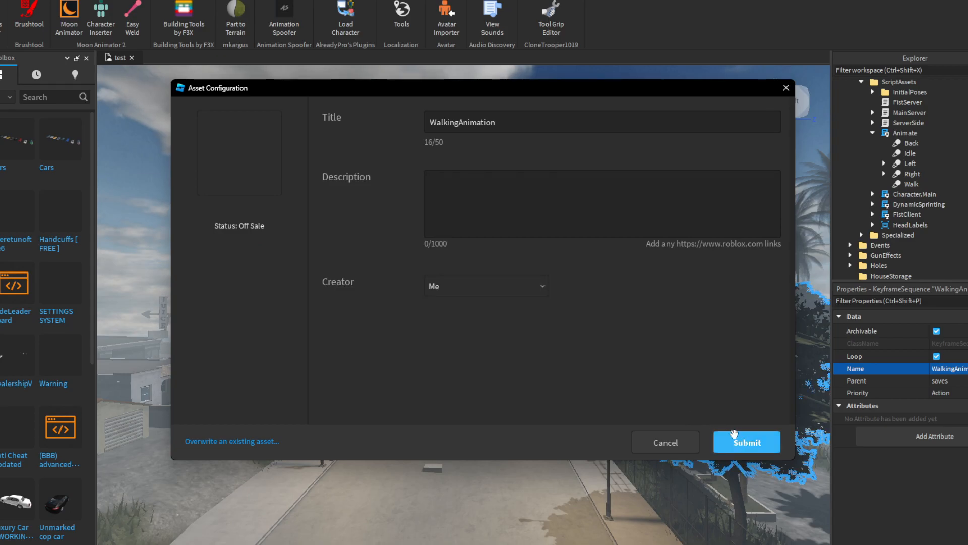
# Submit the WalkingAnimation upload, copy its new ID and reselect Walk to apply it
pyautogui.click(746, 442)
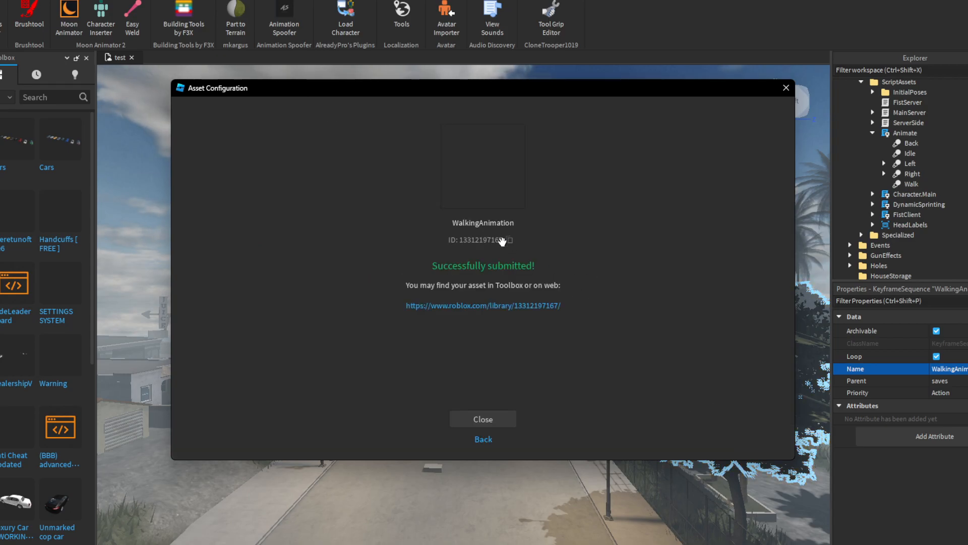
pyautogui.click(483, 418)
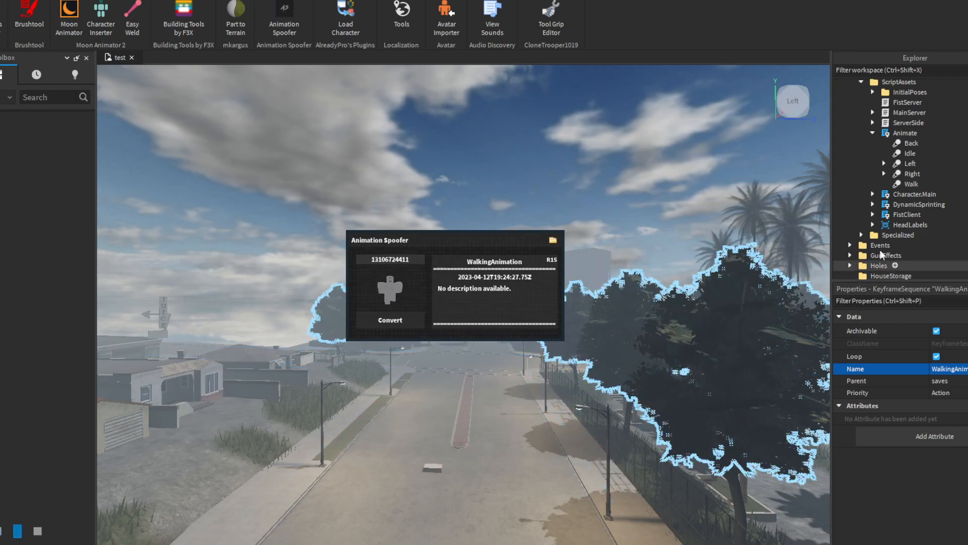
pyautogui.click(912, 184)
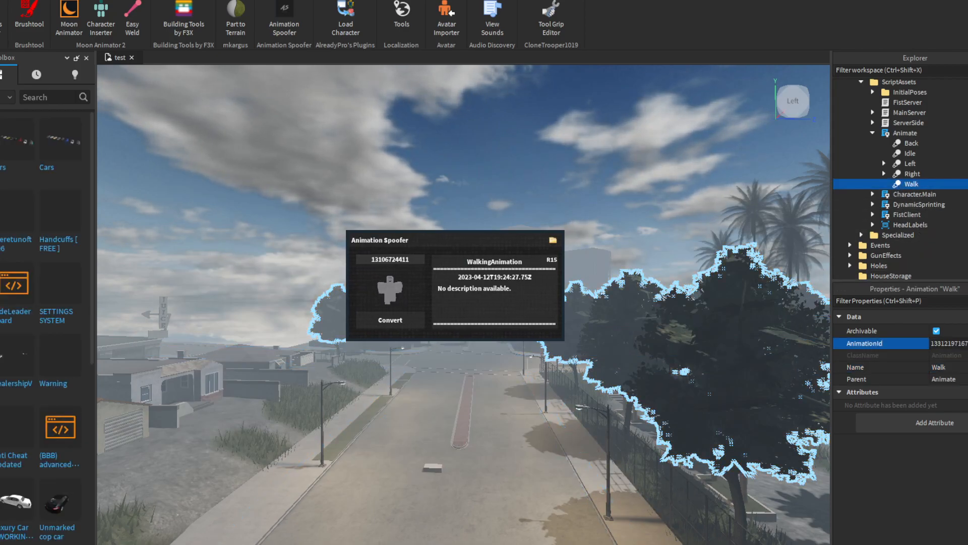
pyautogui.click(909, 153)
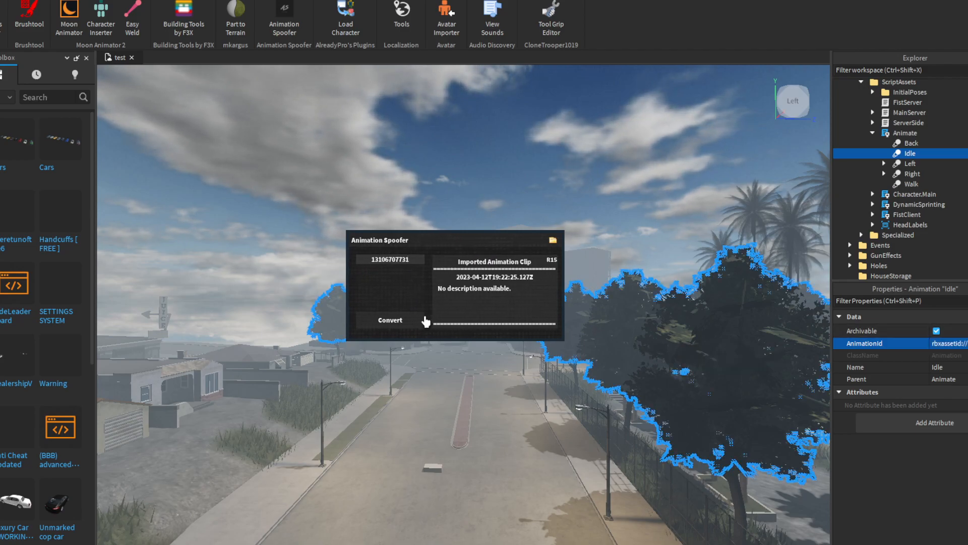
pyautogui.click(390, 320)
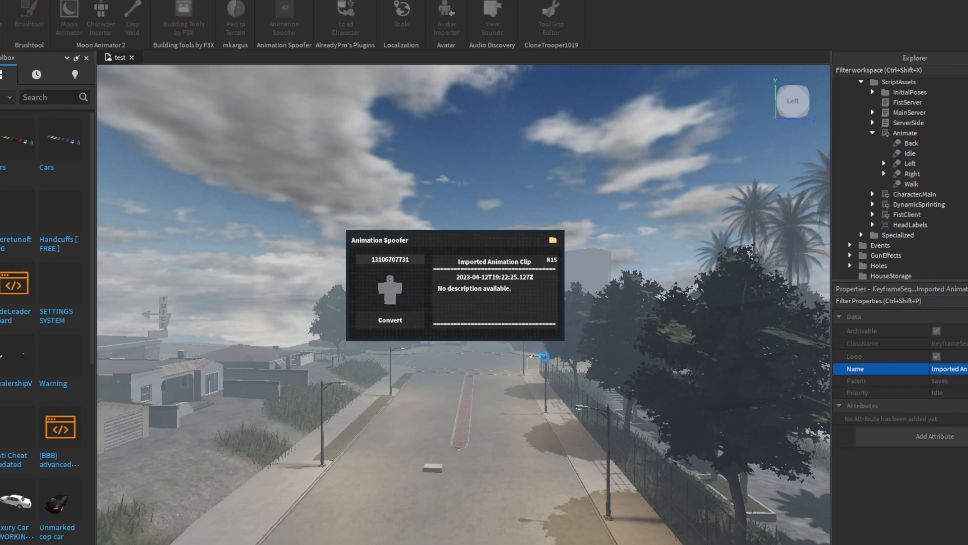
pyautogui.click(390, 319)
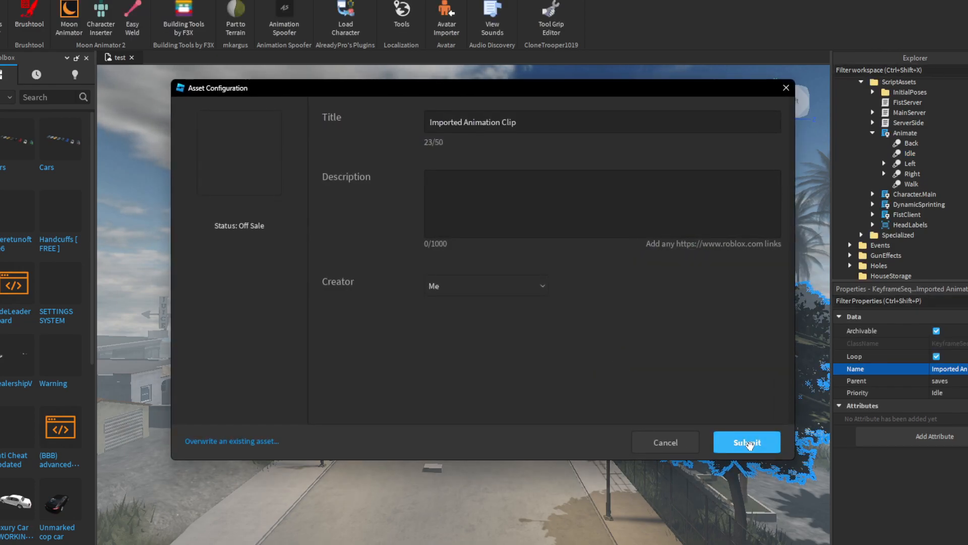
pyautogui.click(746, 442)
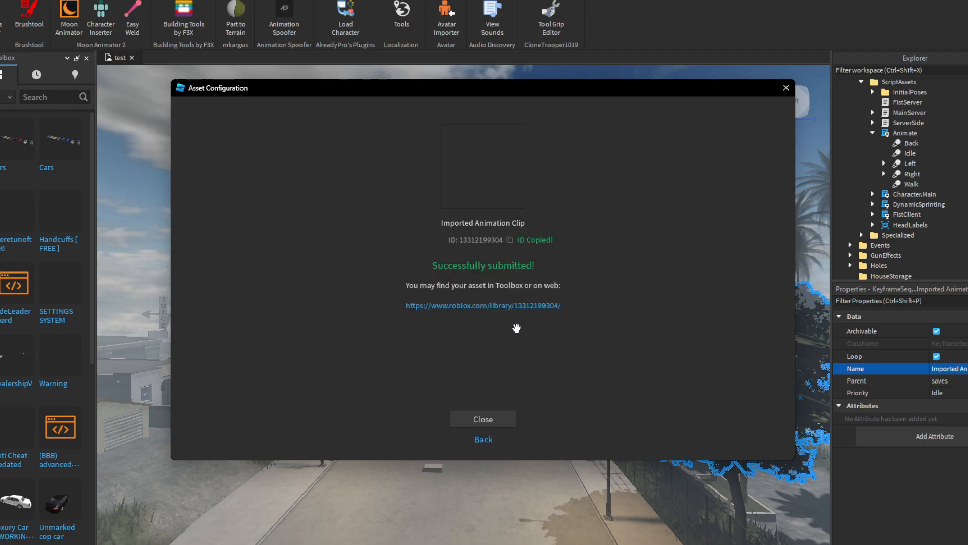
pyautogui.click(483, 419)
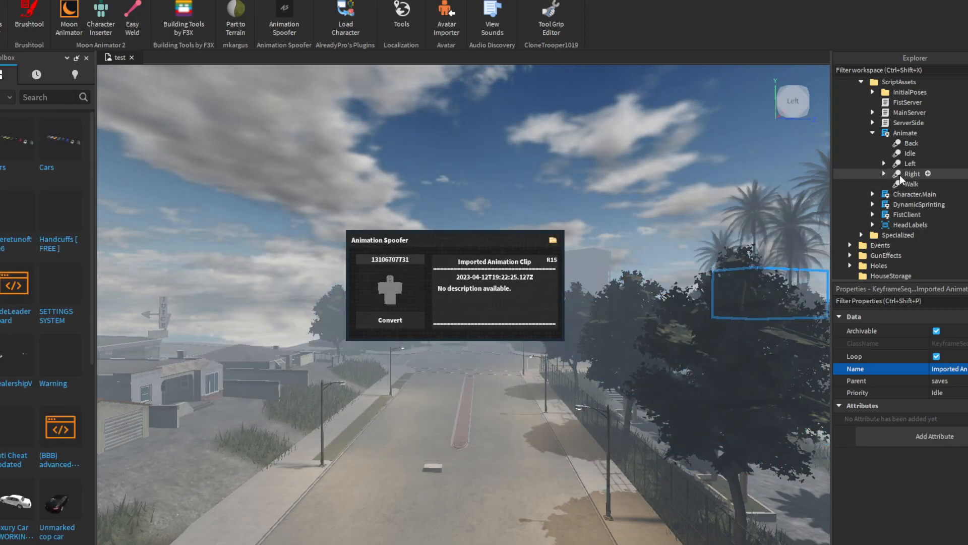
pyautogui.click(909, 153)
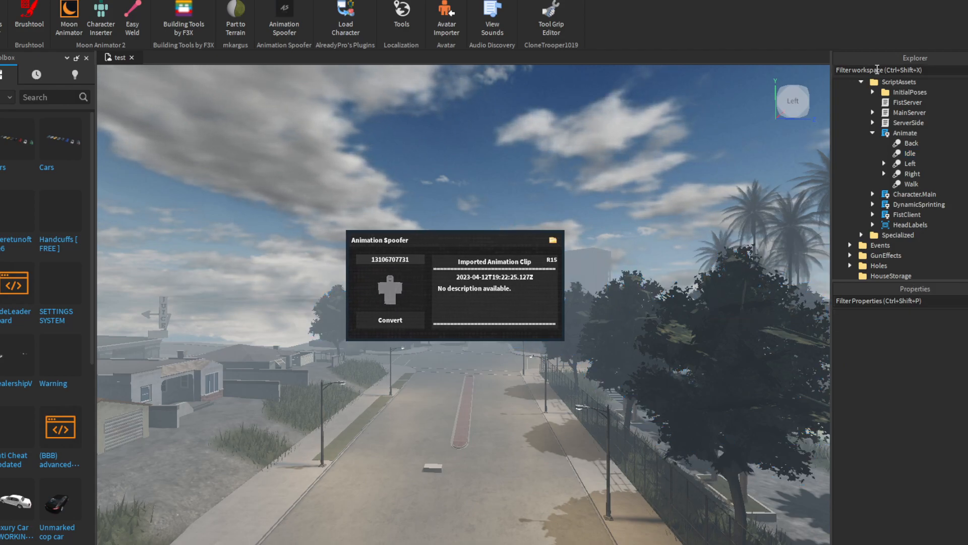
# Filter Explorer for 'sprit' and open the DynamicSprinting LocalScript in the editor
pyautogui.write('sprit')
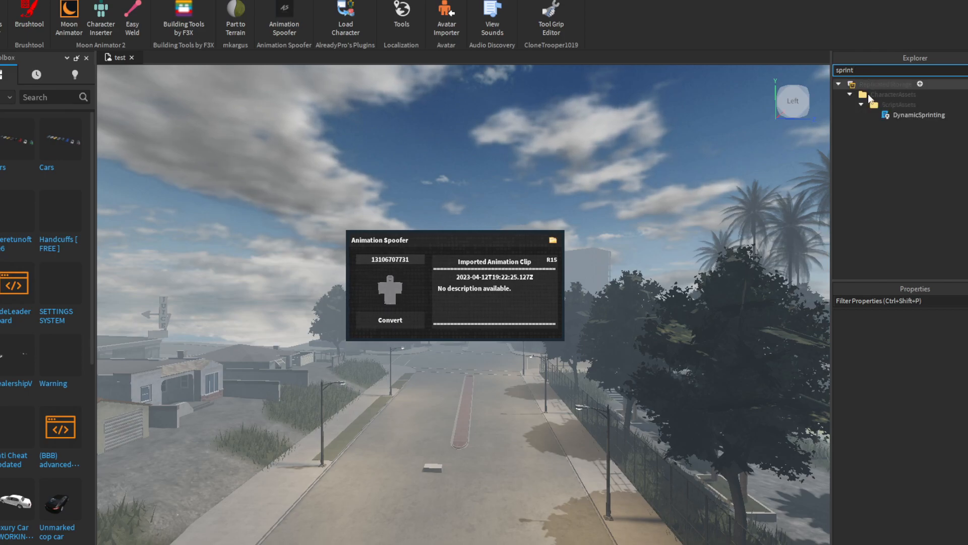
pyautogui.rightClick(923, 114)
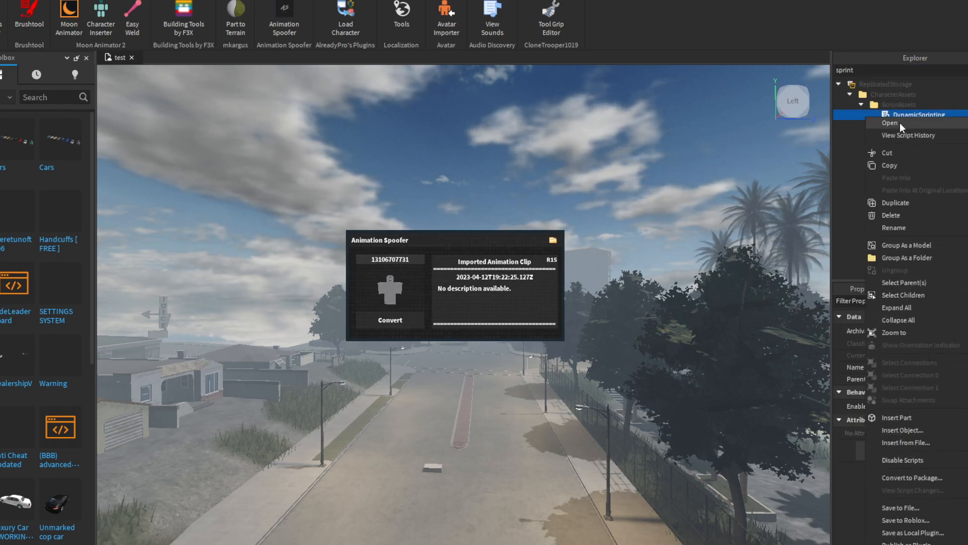
pyautogui.click(890, 122)
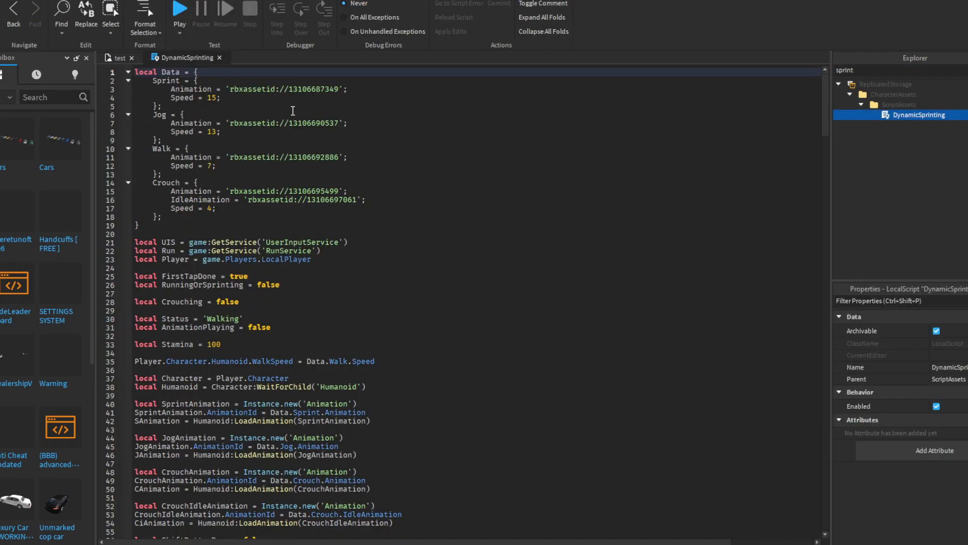
pyautogui.doubleClick(313, 89)
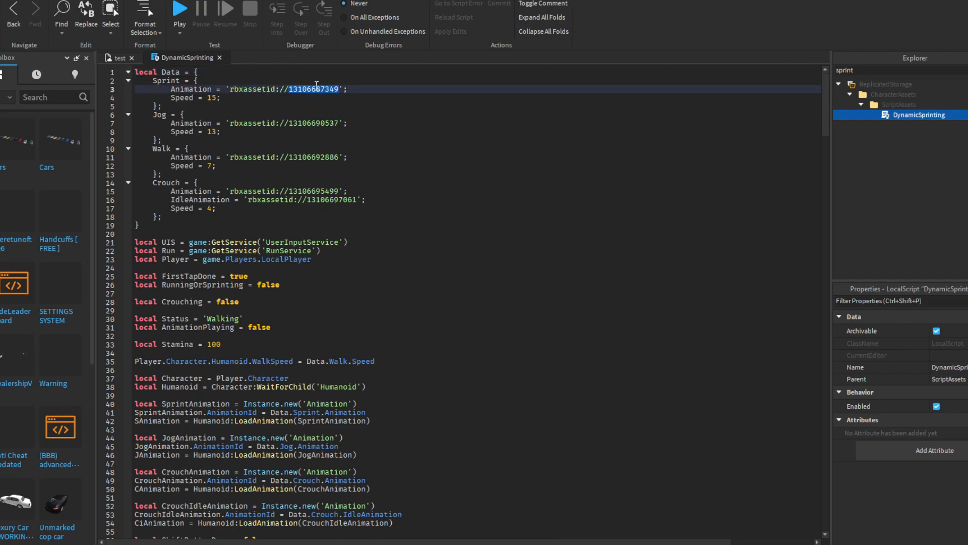
pyautogui.moveTo(321, 89)
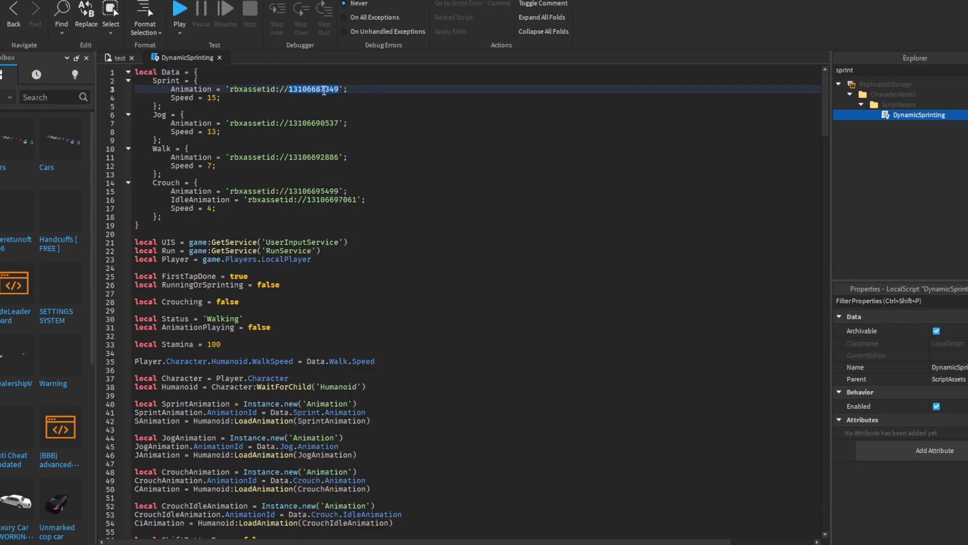
pyautogui.click(283, 12)
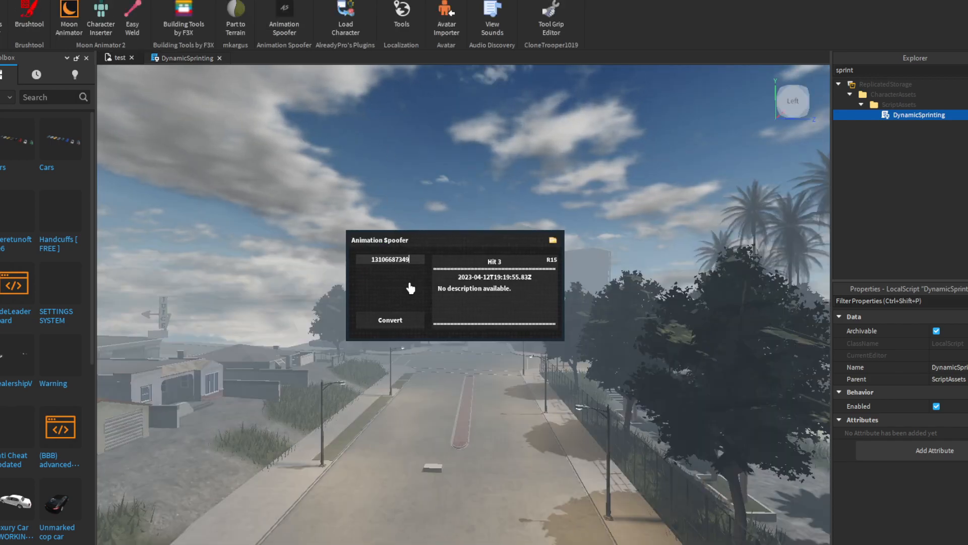
pyautogui.click(389, 320)
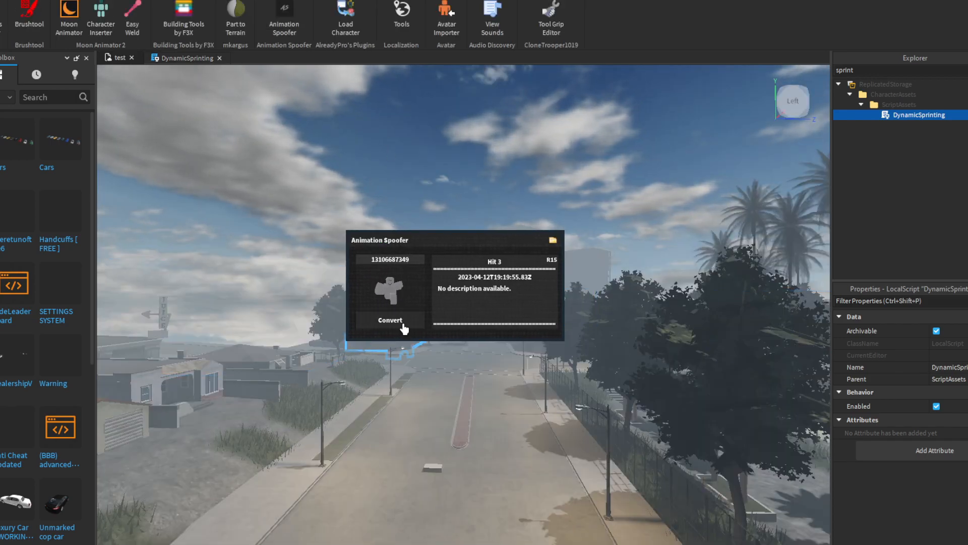
pyautogui.click(389, 320)
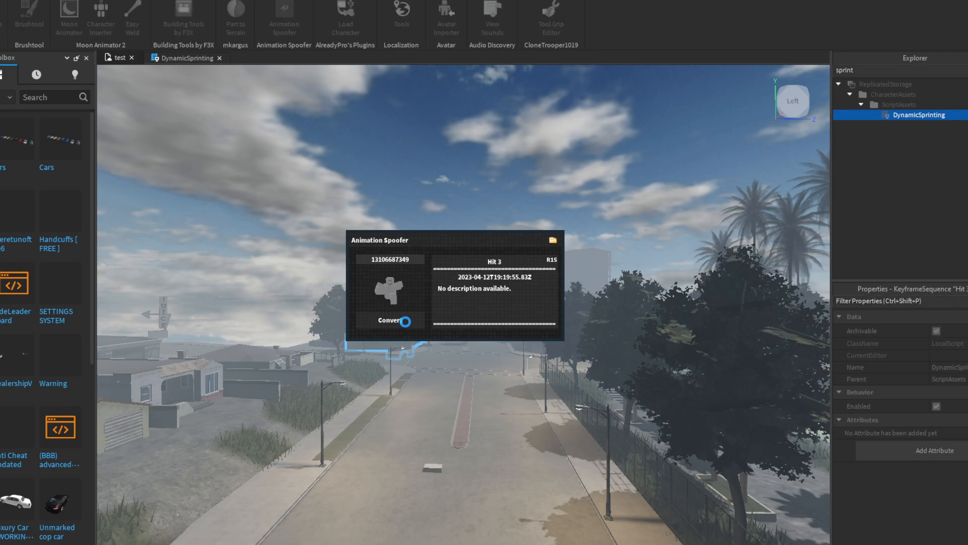
pyautogui.click(391, 321)
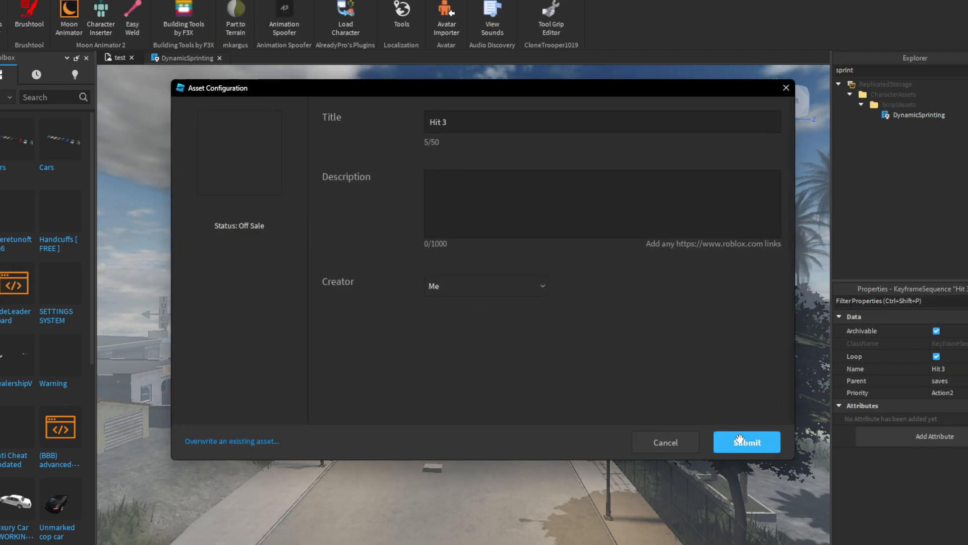
pyautogui.click(746, 442)
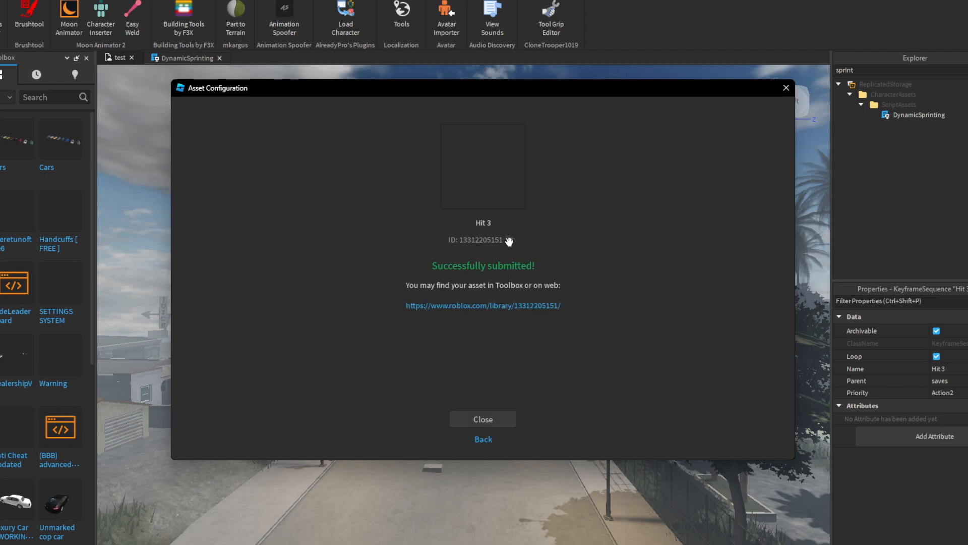
pyautogui.click(482, 419)
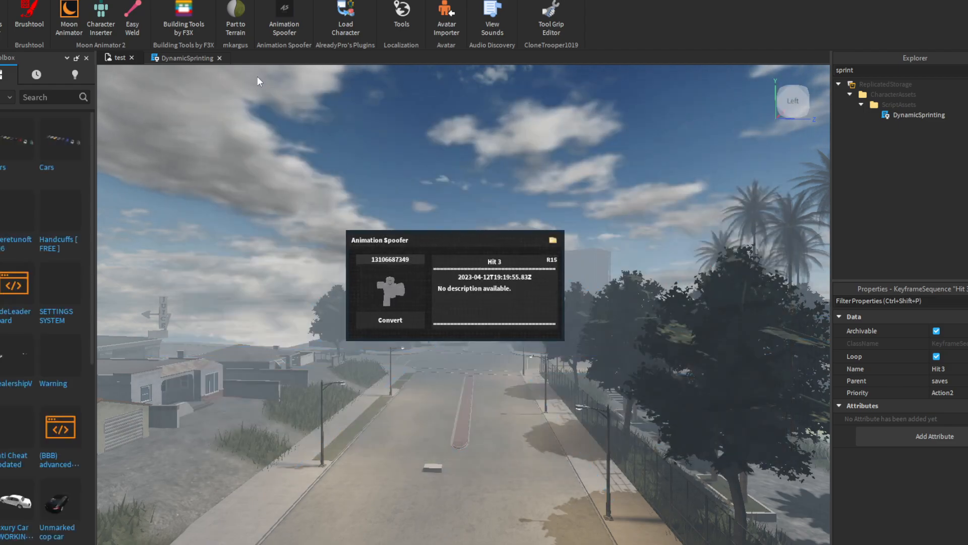
pyautogui.click(185, 57)
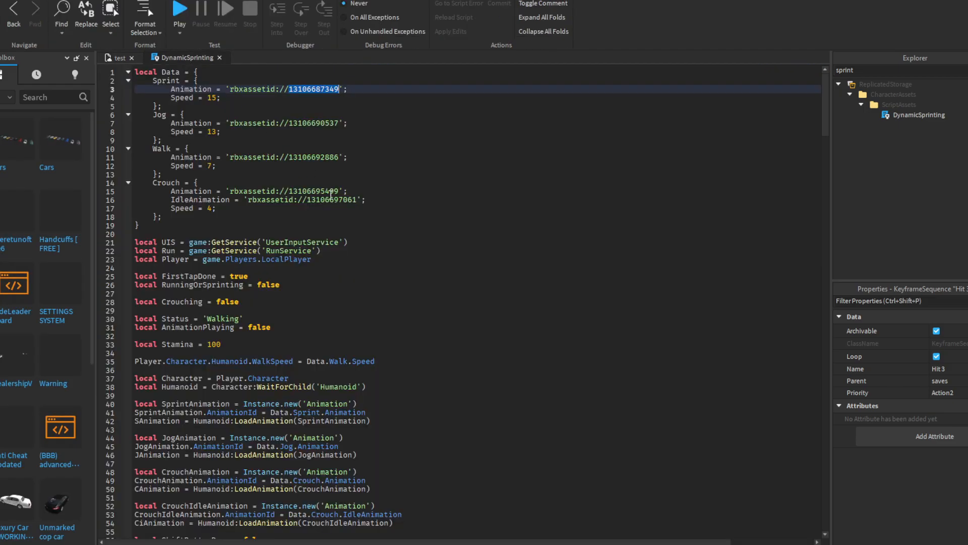
pyautogui.write('13312205151')
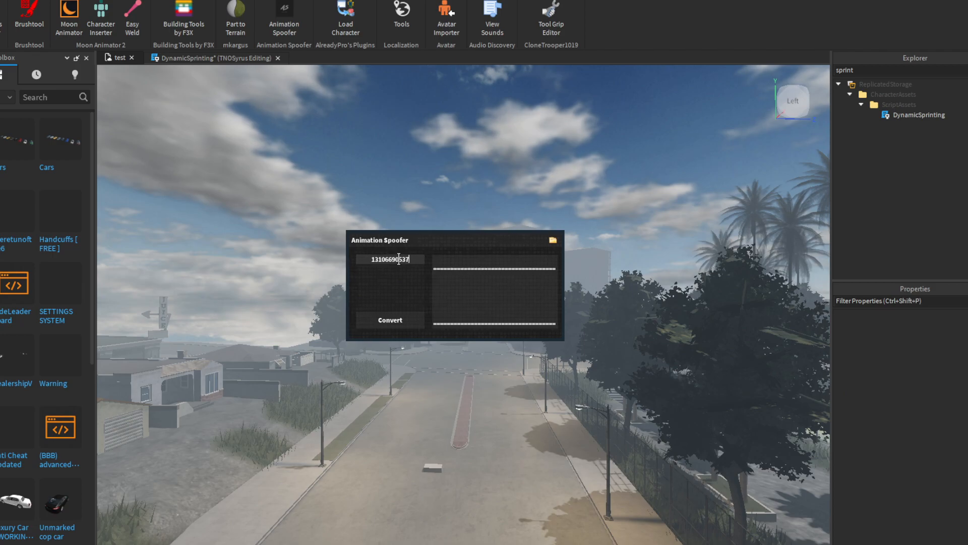
pyautogui.click(389, 320)
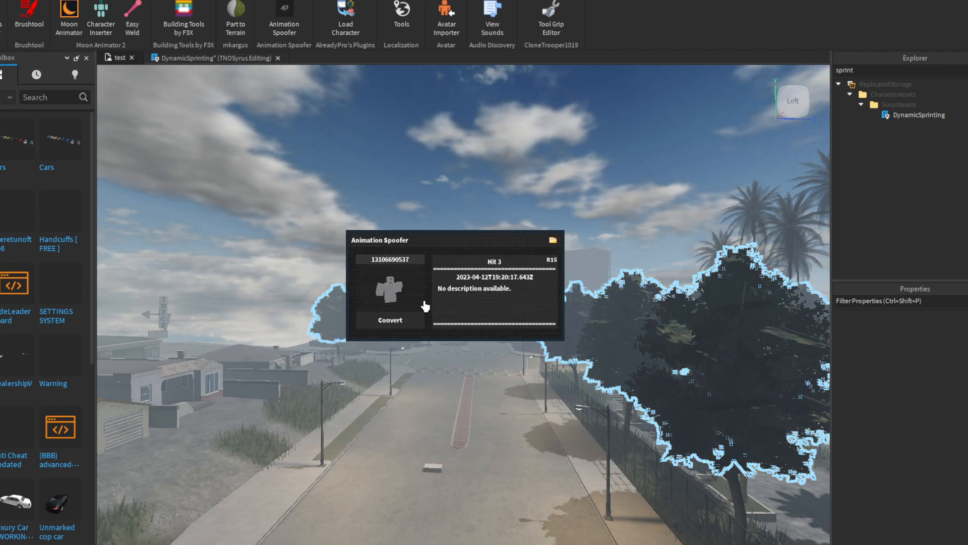
pyautogui.moveTo(412, 322)
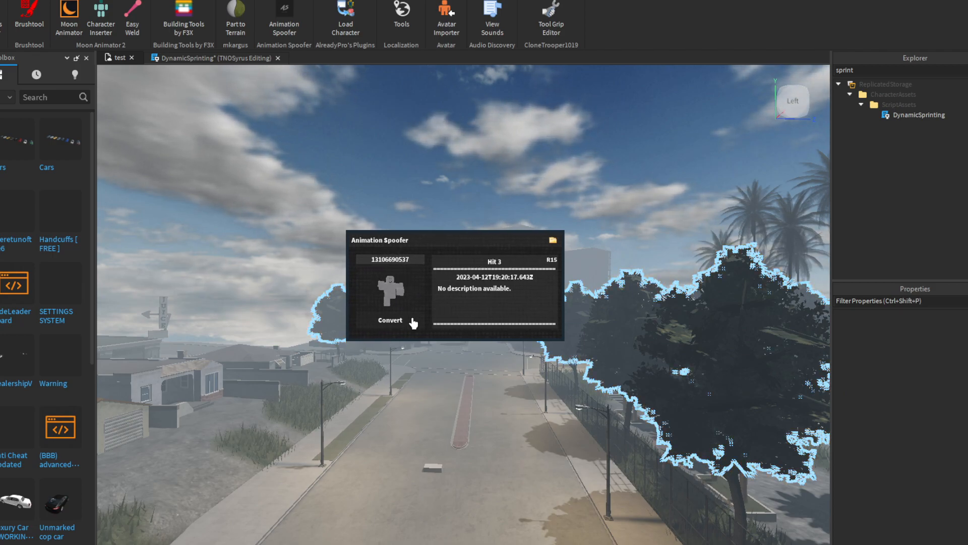
pyautogui.click(389, 320)
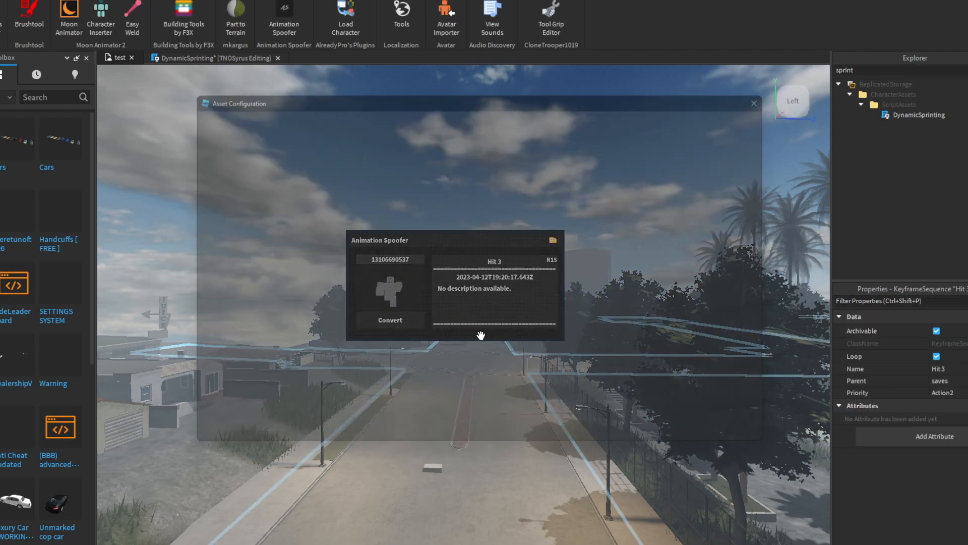
pyautogui.click(389, 319)
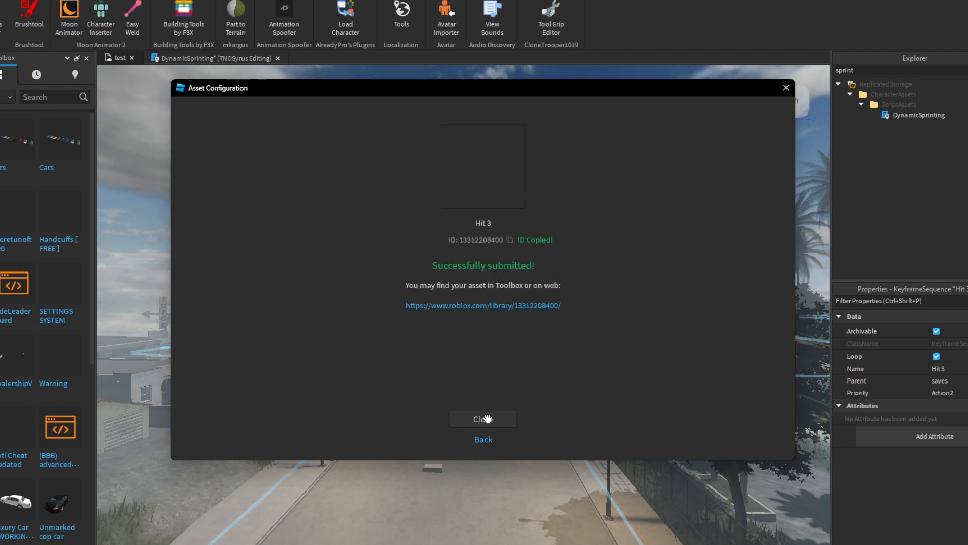
pyautogui.click(482, 419)
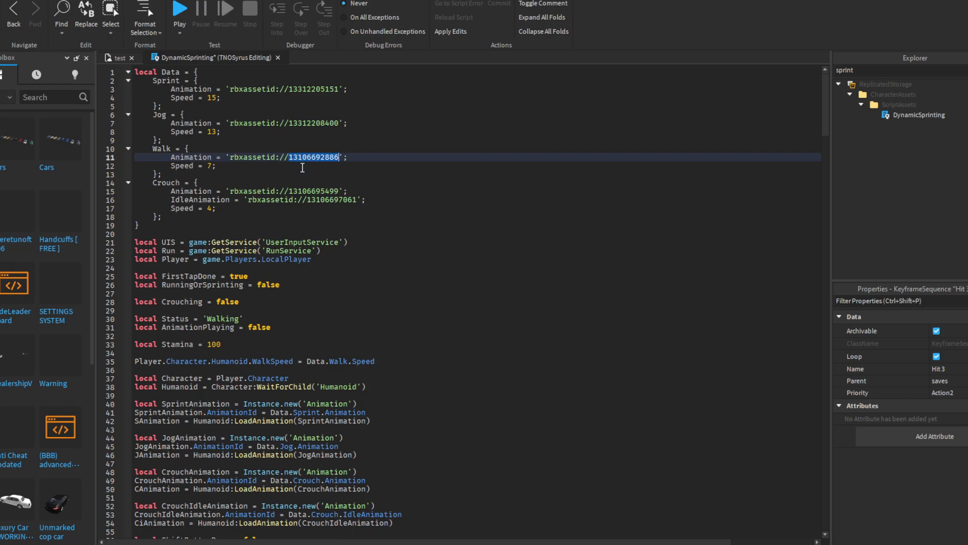
pyautogui.click(117, 57)
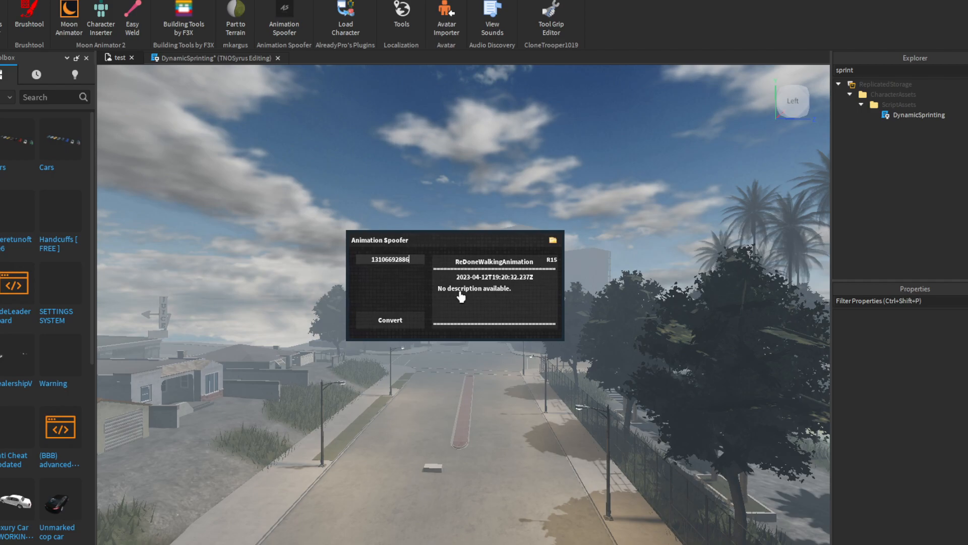
pyautogui.click(389, 320)
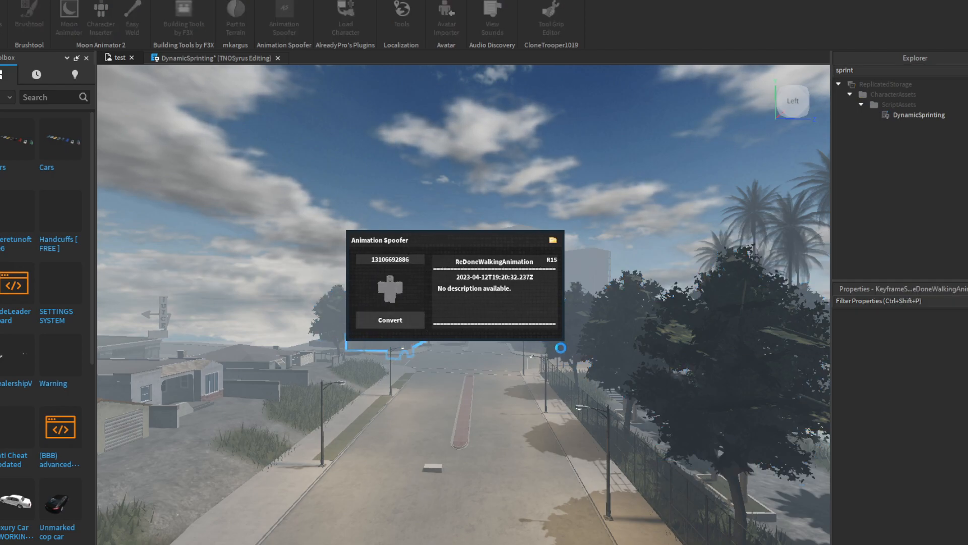
pyautogui.click(389, 319)
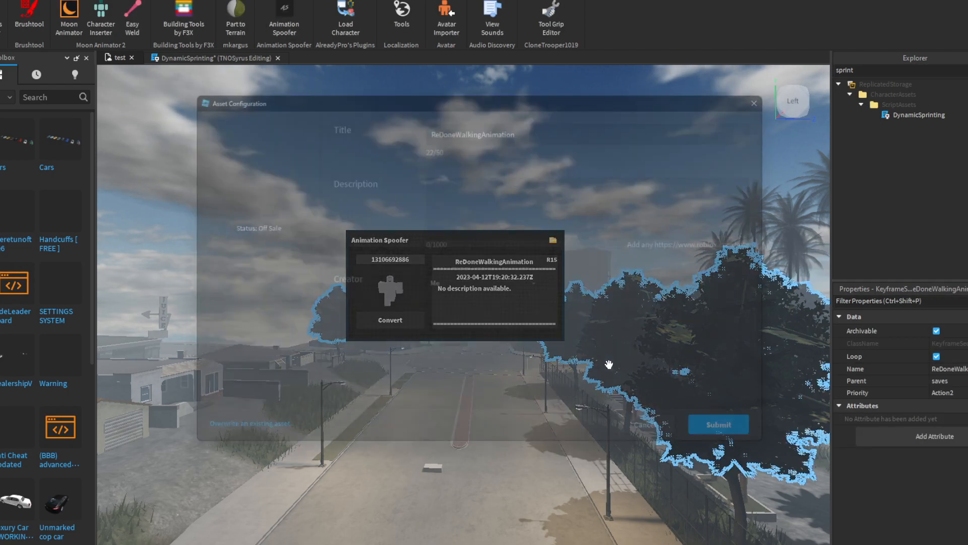
pyautogui.click(718, 424)
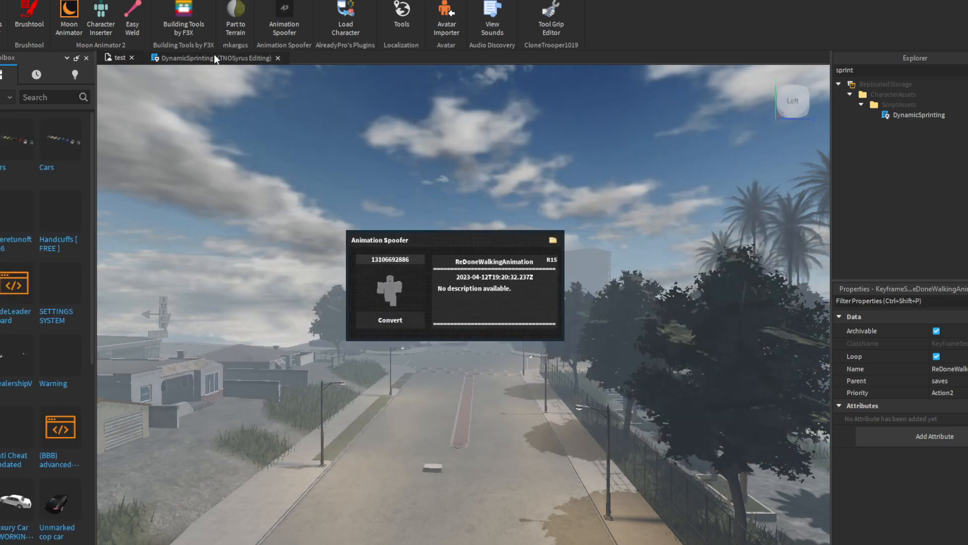
pyautogui.click(198, 58)
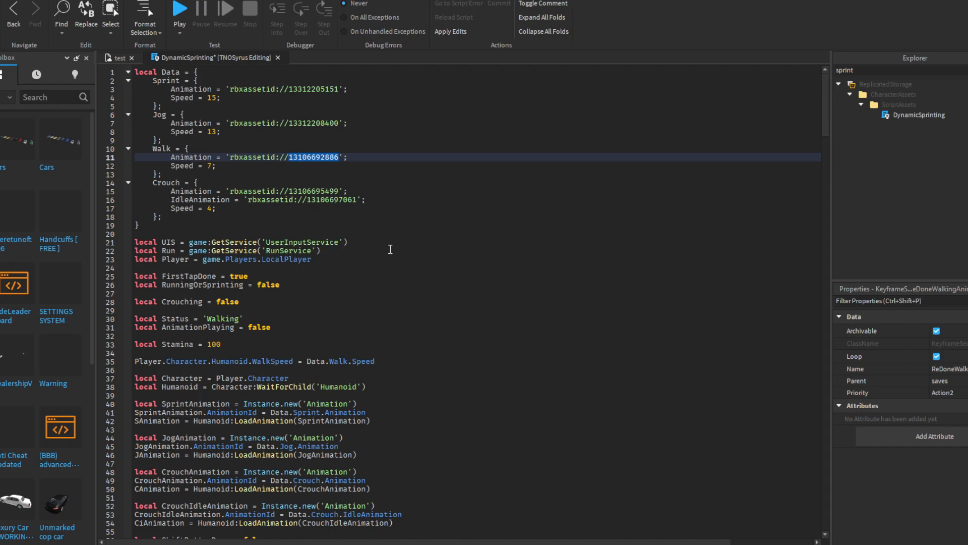
pyautogui.moveTo(316, 160)
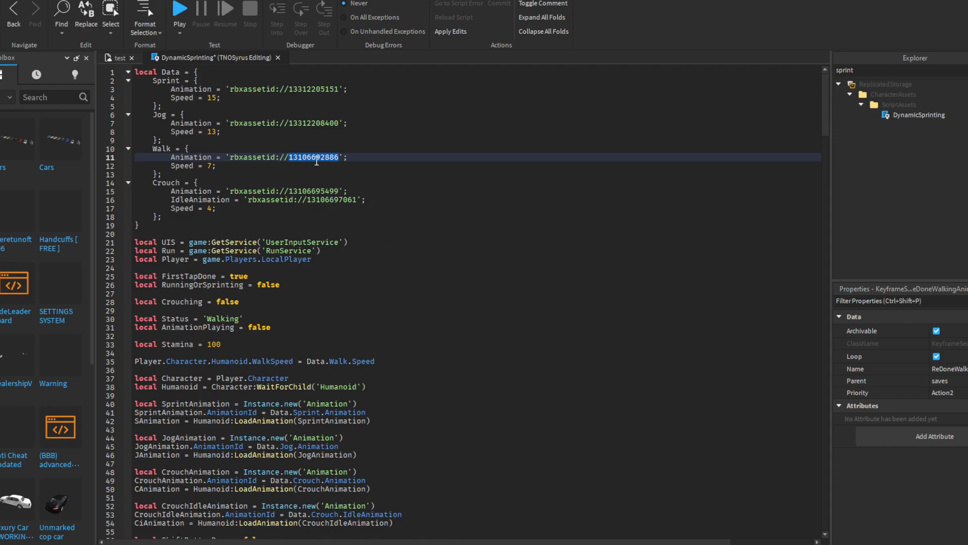
pyautogui.write('13312210316')
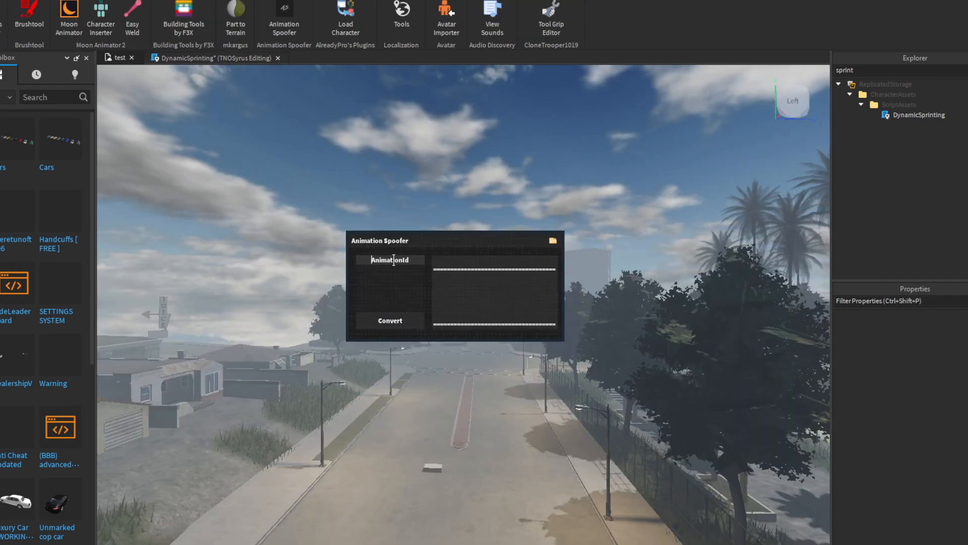
pyautogui.click(390, 319)
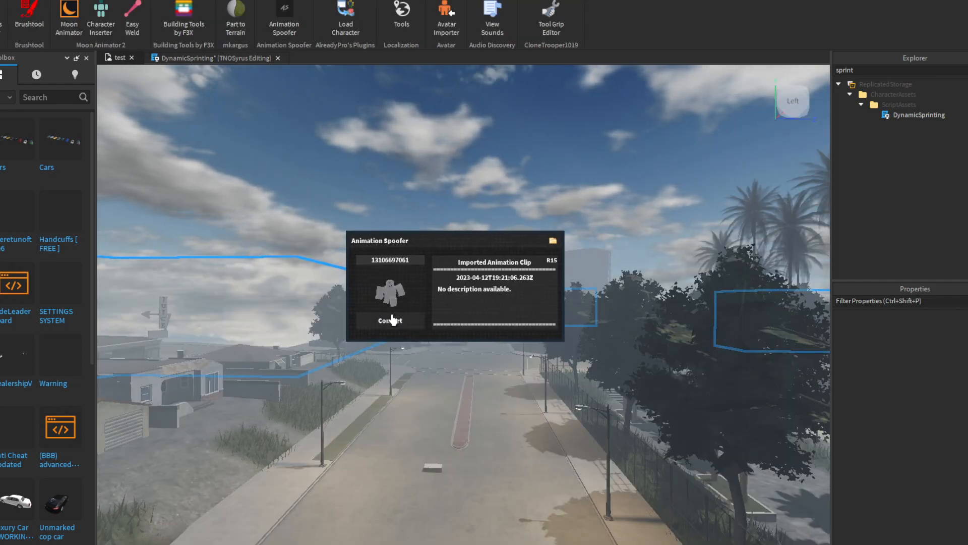
pyautogui.click(389, 319)
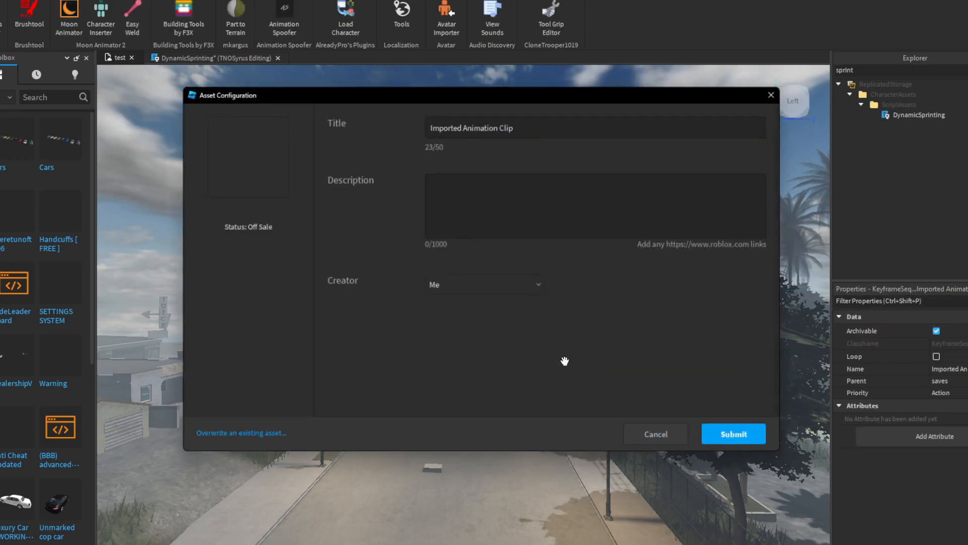
pyautogui.click(734, 433)
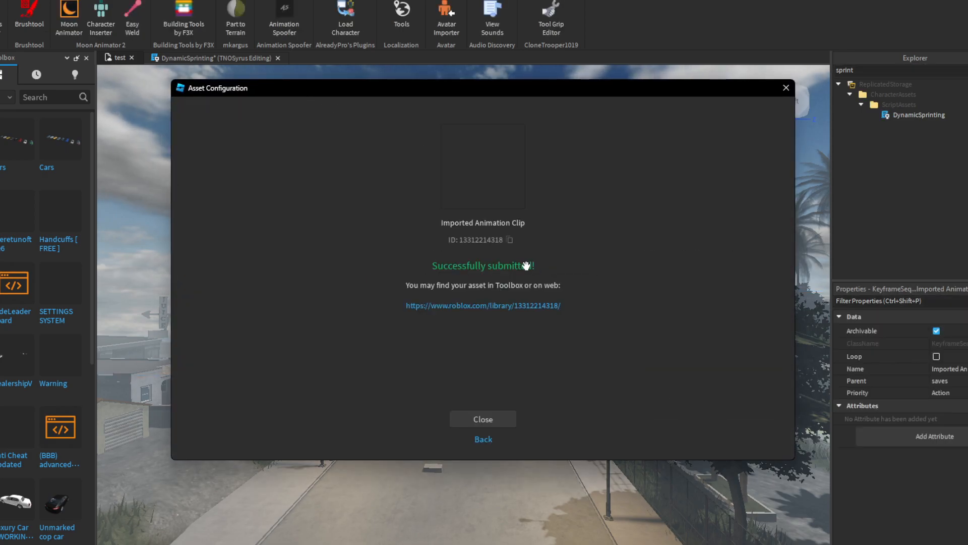
pyautogui.click(483, 419)
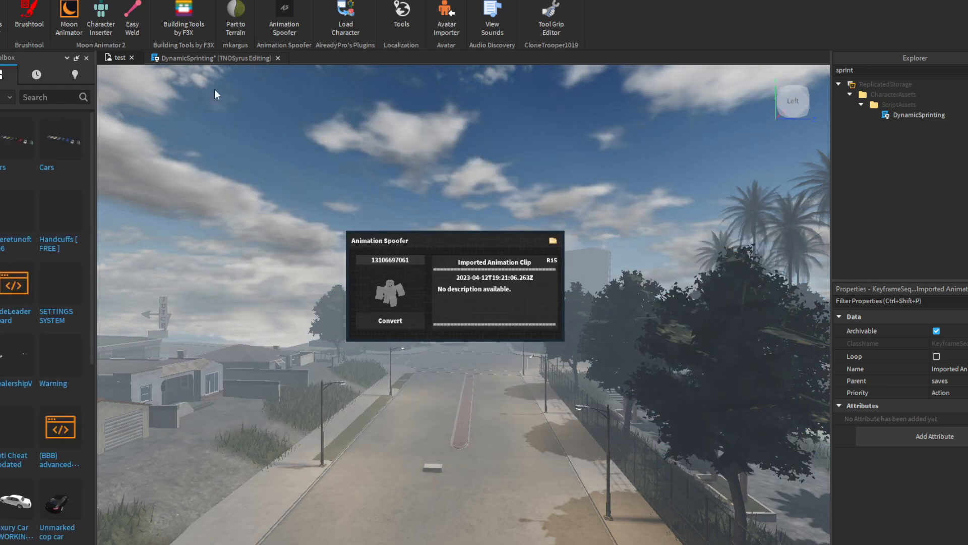
pyautogui.click(210, 57)
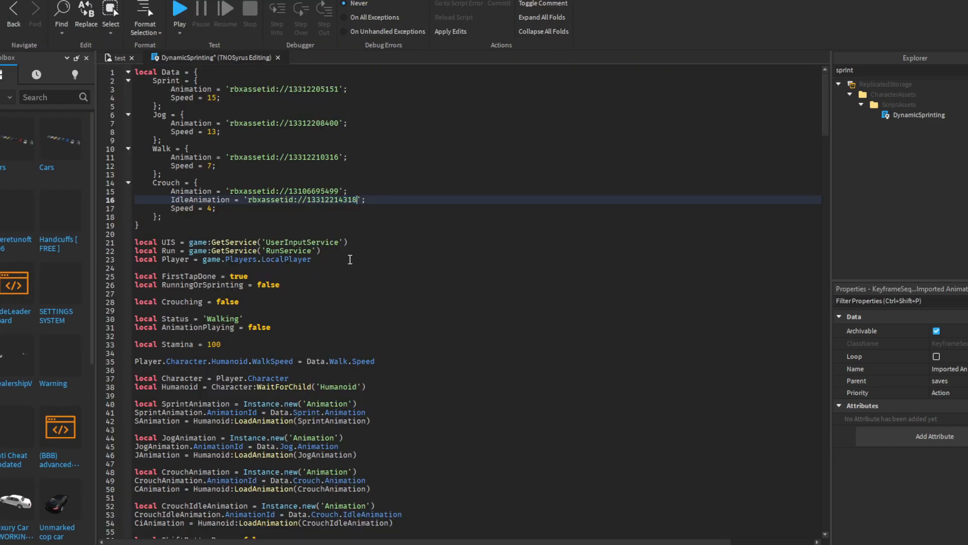
pyautogui.click(284, 15)
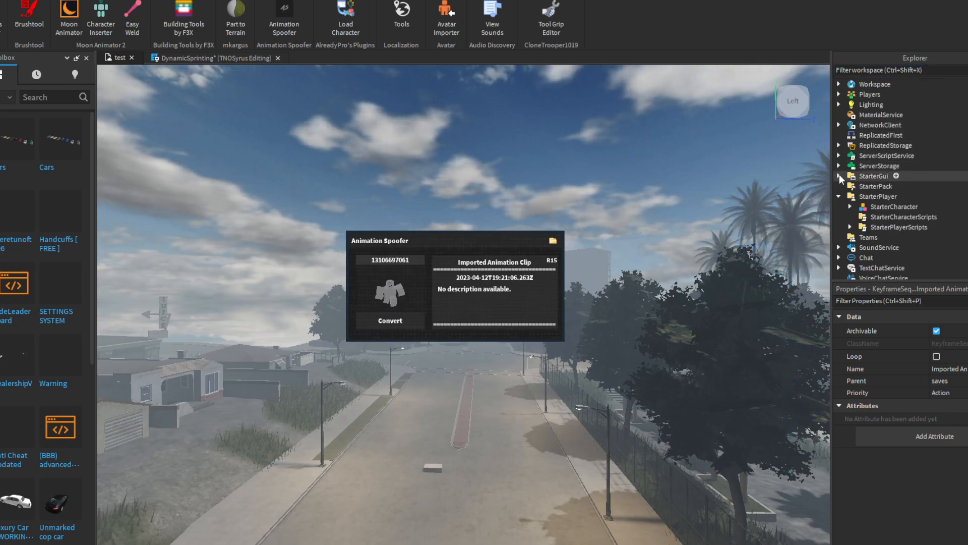
# Browse ServerStorage Items to the SNS Pistol and inspect its Reload animation
pyautogui.click(838, 165)
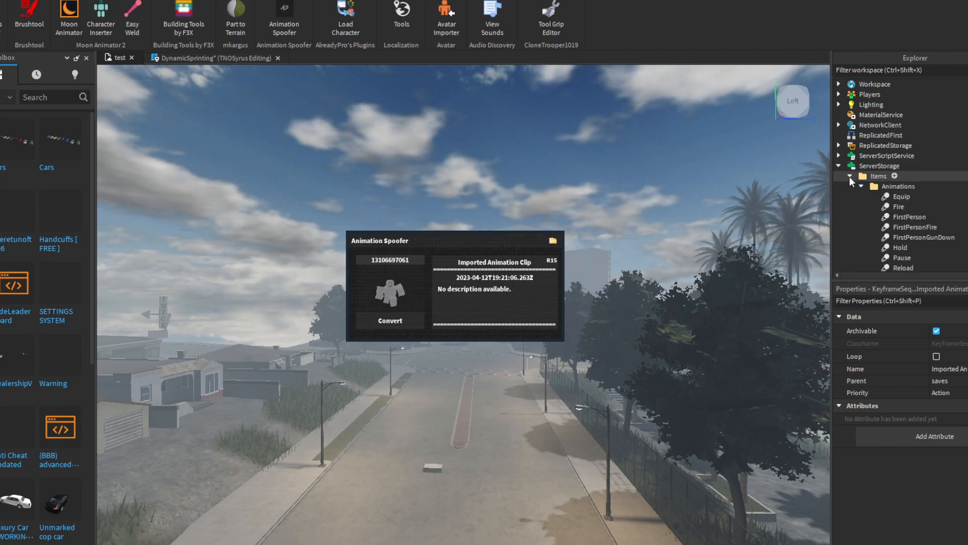
pyautogui.scroll(-3)
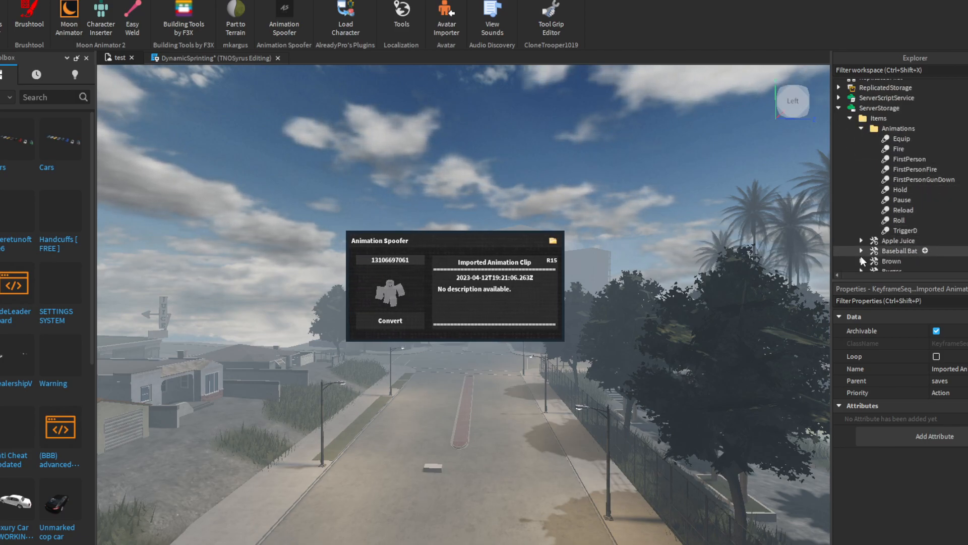
pyautogui.scroll(-3)
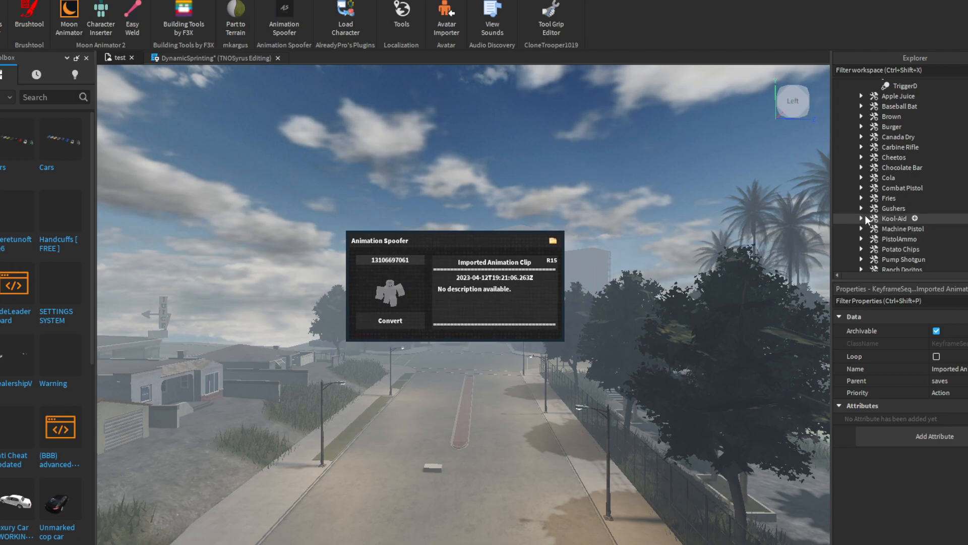
pyautogui.scroll(-3)
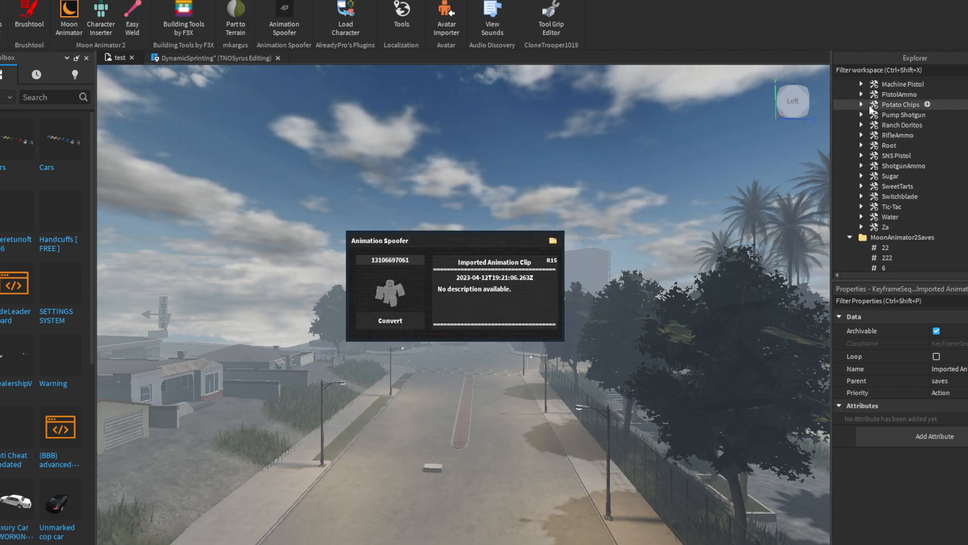
pyautogui.moveTo(864, 156)
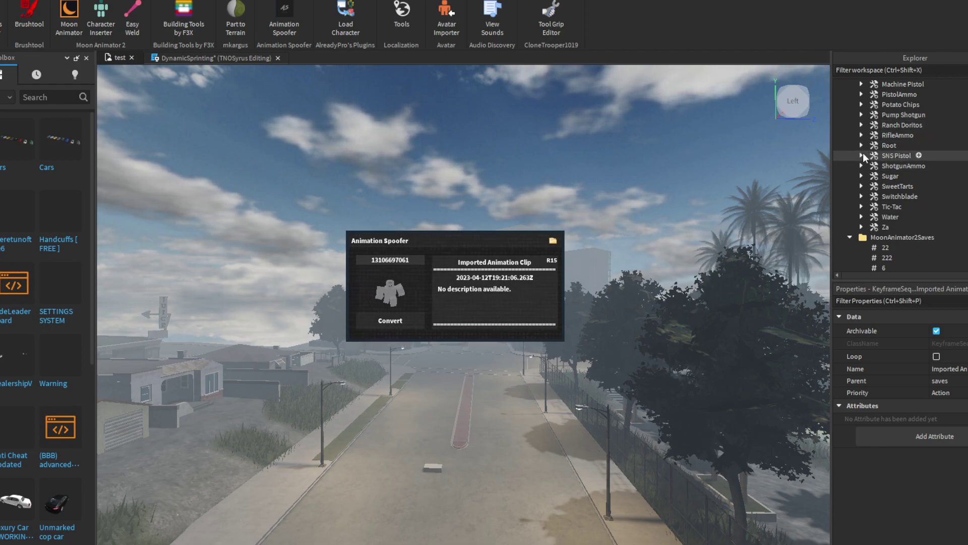
pyautogui.click(862, 156)
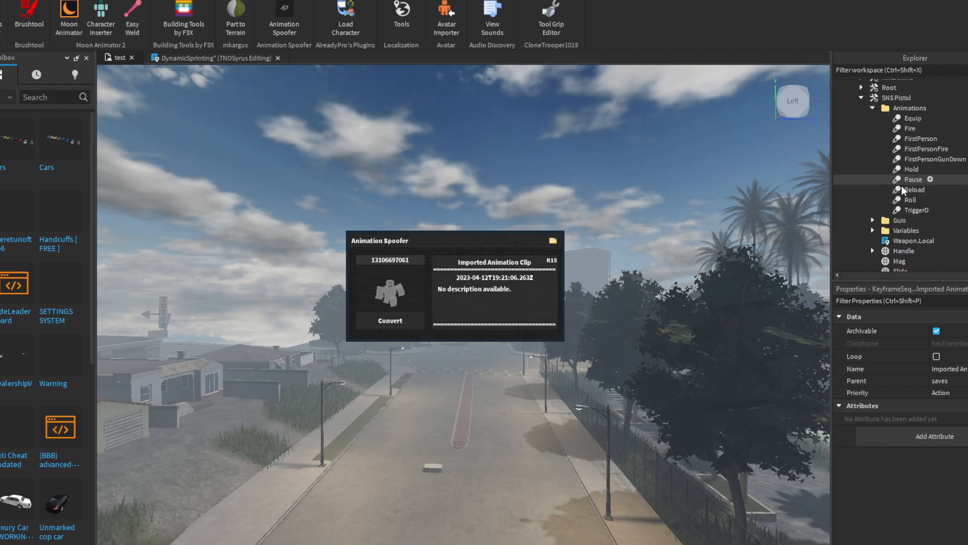
pyautogui.moveTo(910, 128)
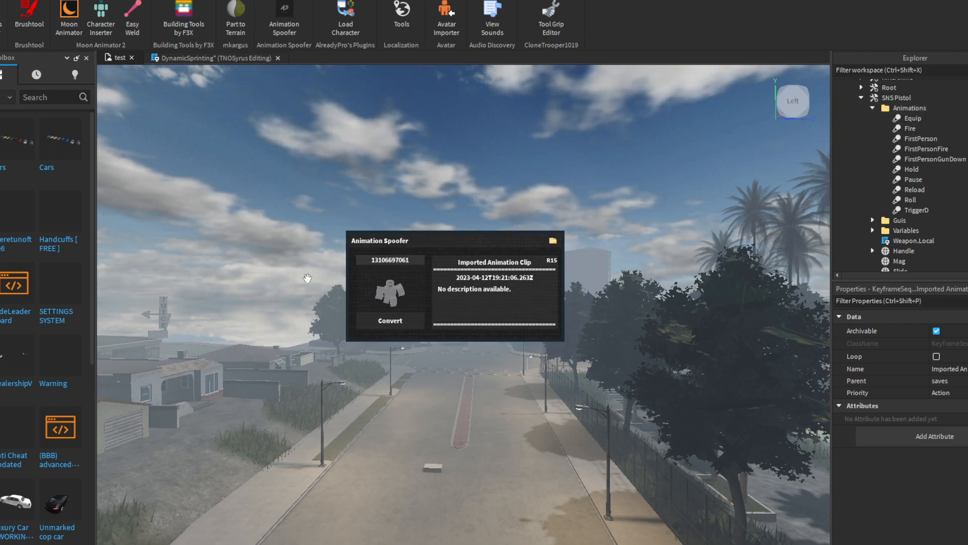
pyautogui.moveTo(913, 190)
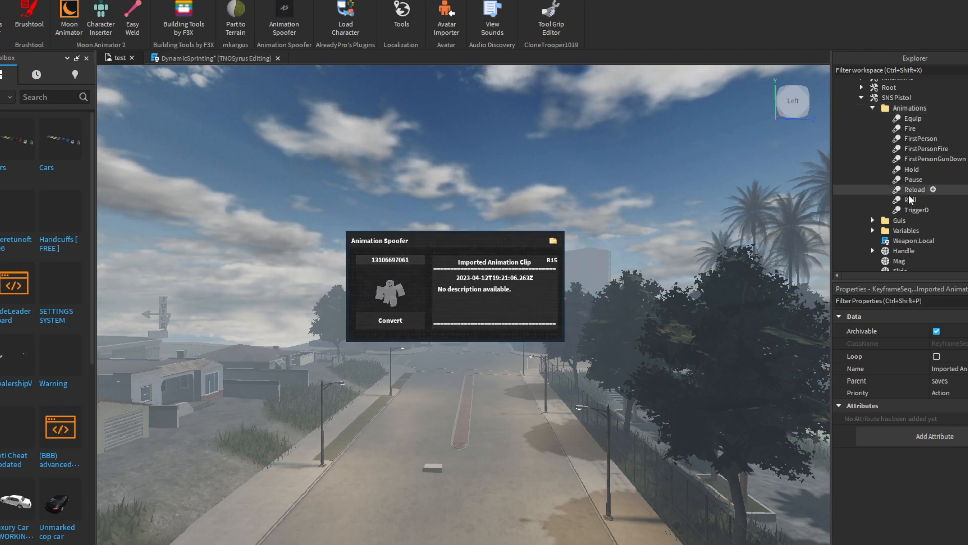
pyautogui.click(861, 98)
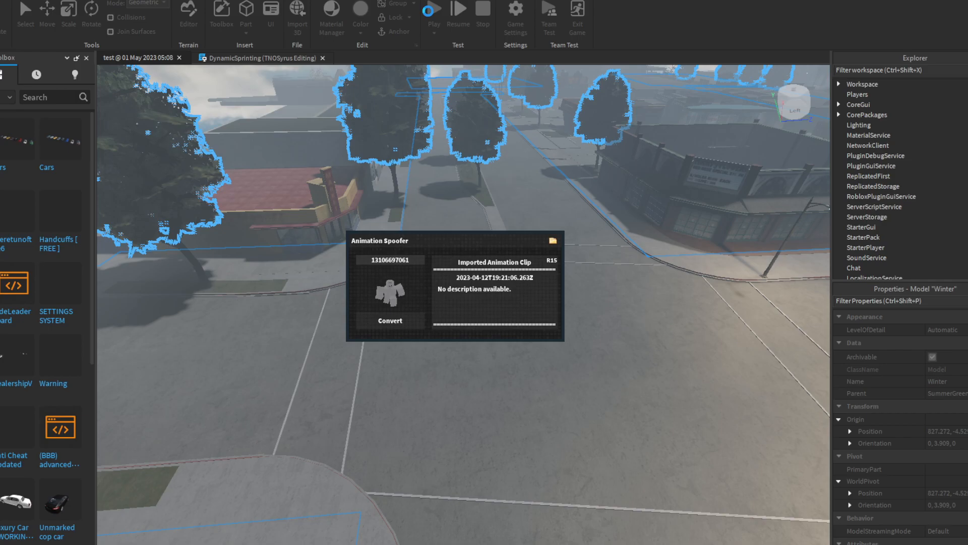
# Deselect the Winter trees model in the test place
pyautogui.click(434, 8)
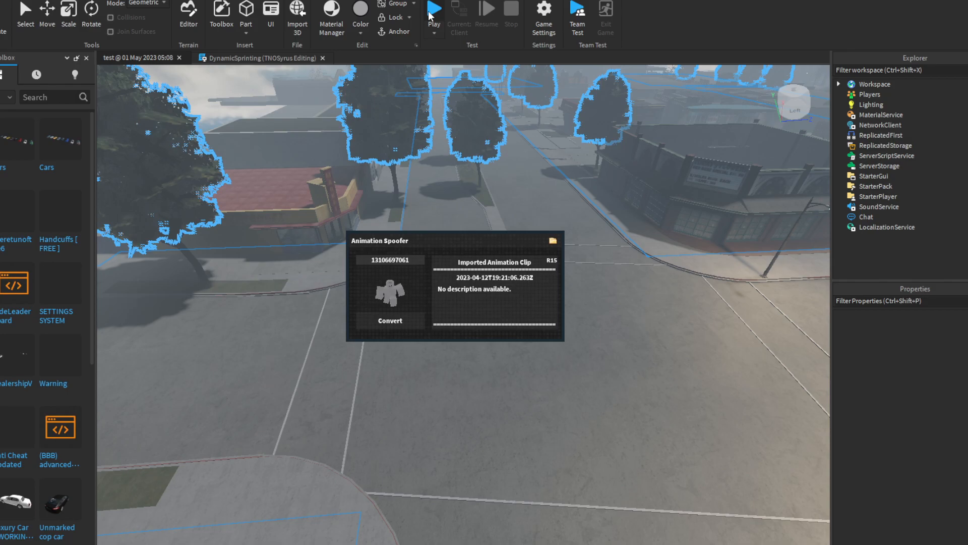
# Play-test the place and create a character with first name test, last name test, age 29
pyautogui.click(433, 9)
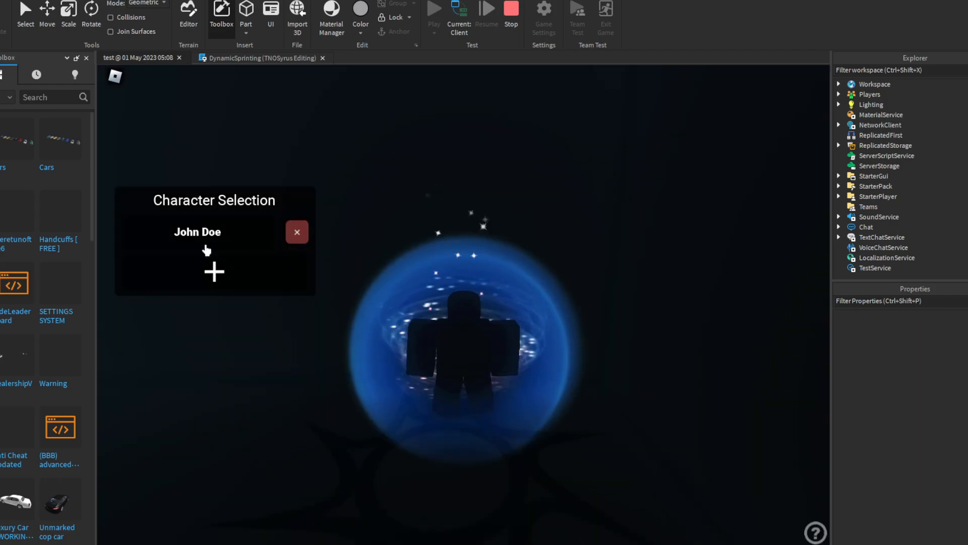
pyautogui.click(213, 272)
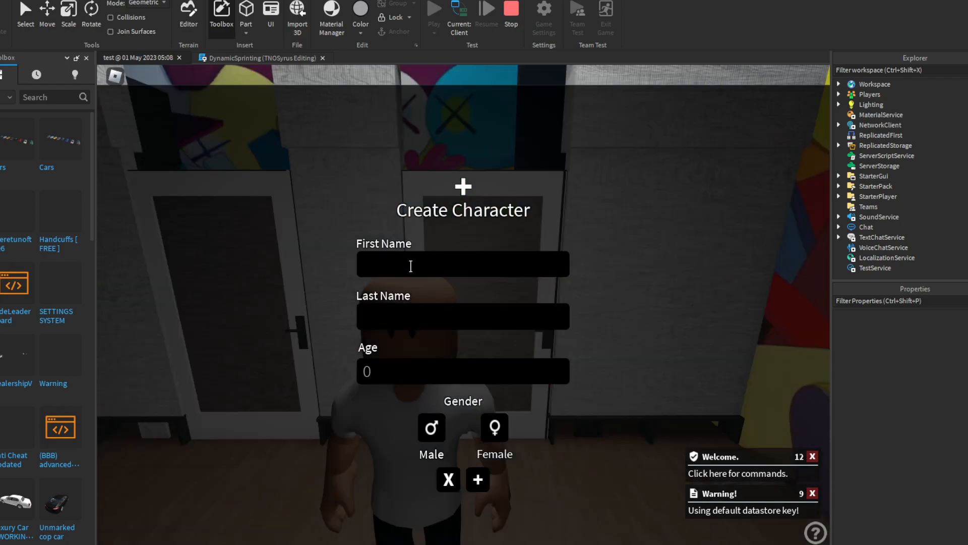
pyautogui.write('test')
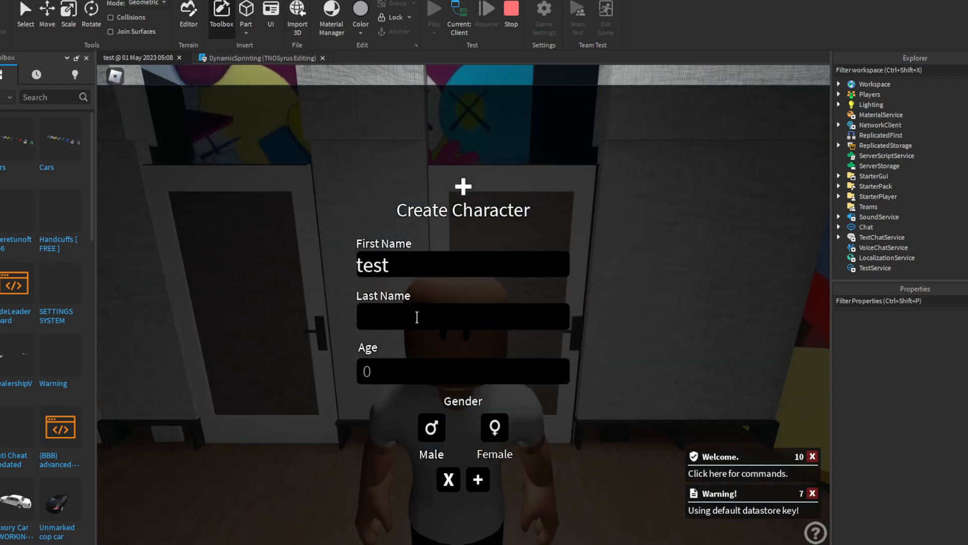
pyautogui.write('test')
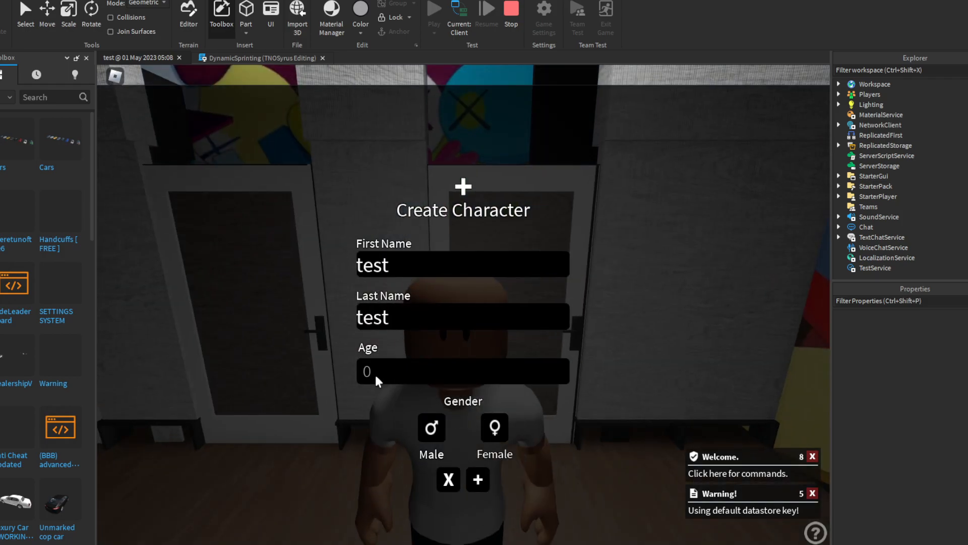
pyautogui.write('29')
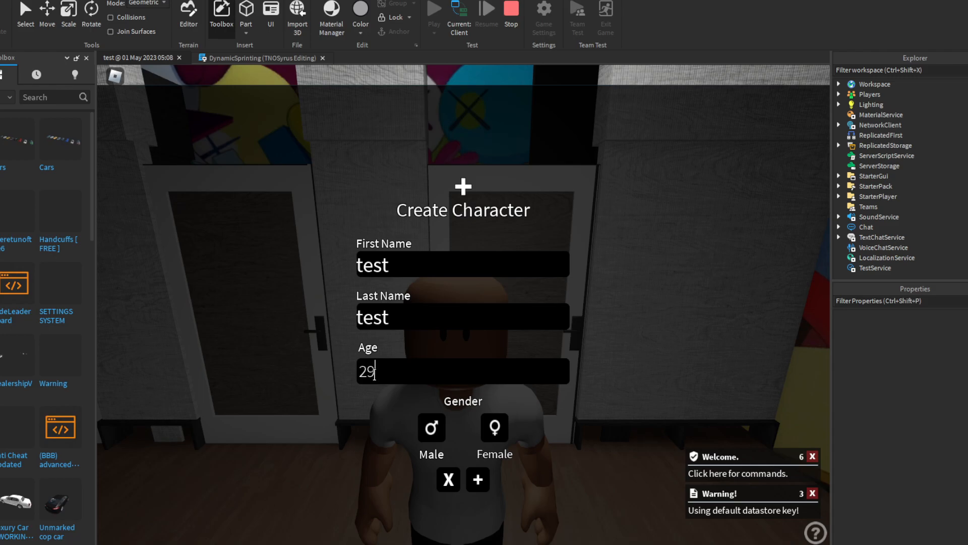
pyautogui.click(430, 426)
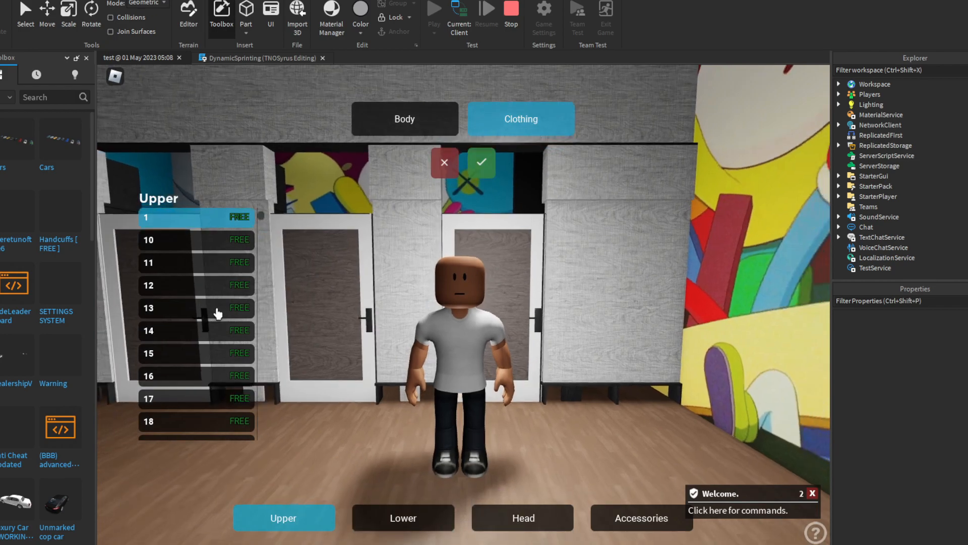
# Dress the character in the Sixers jersey, jeans, a cap and sunglasses
pyautogui.click(196, 285)
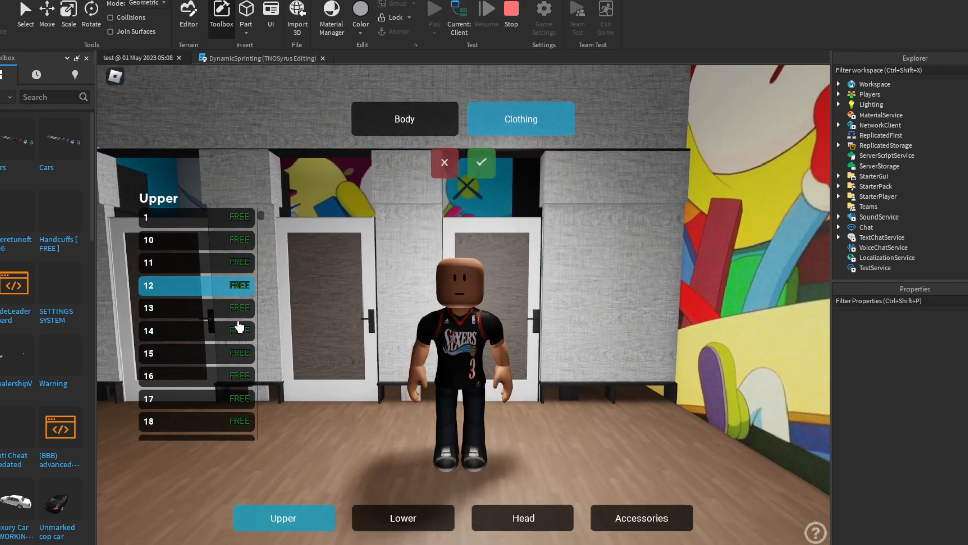
pyautogui.moveTo(394, 501)
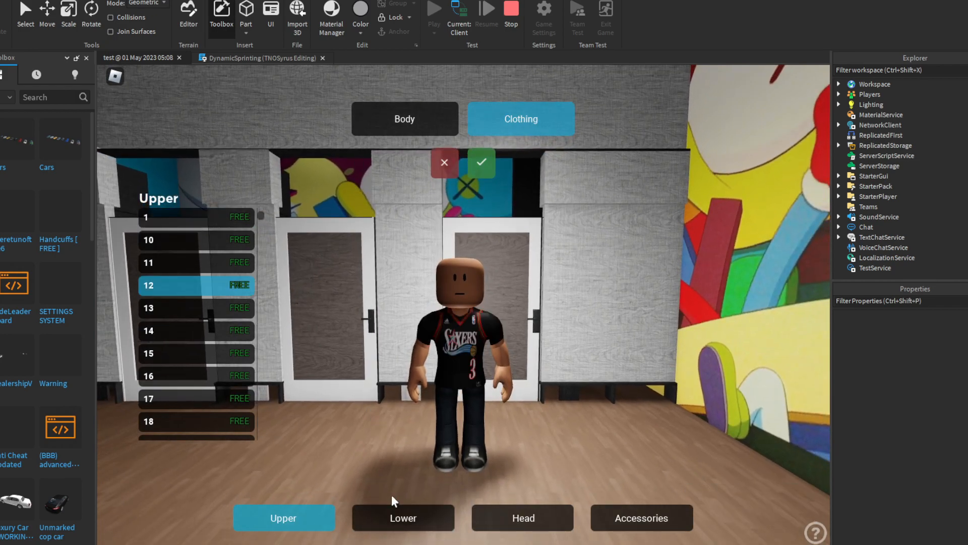
pyautogui.click(402, 517)
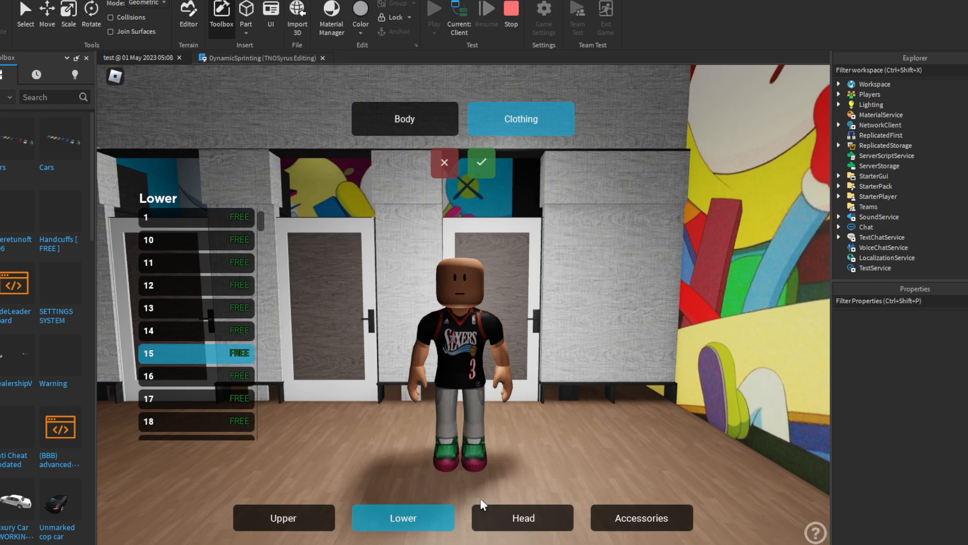
pyautogui.click(197, 422)
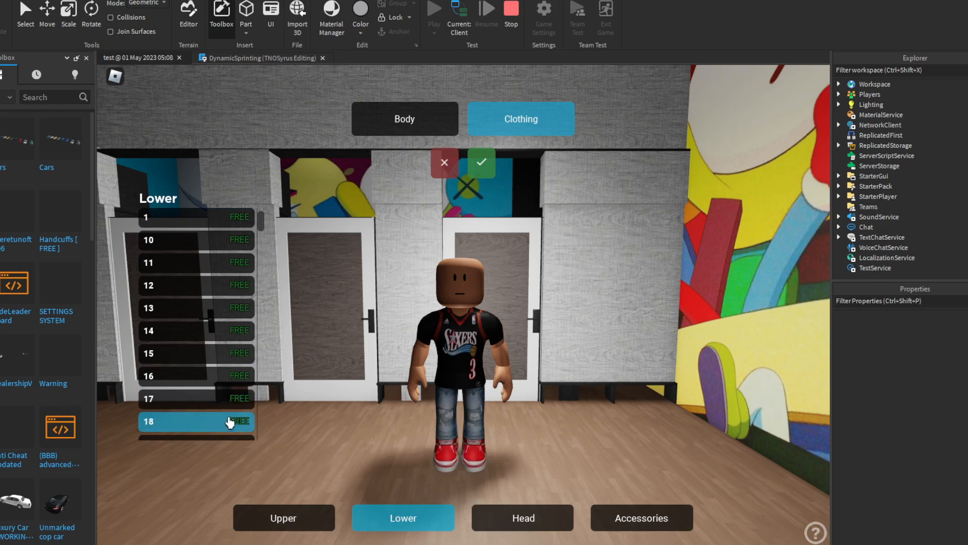
pyautogui.click(523, 518)
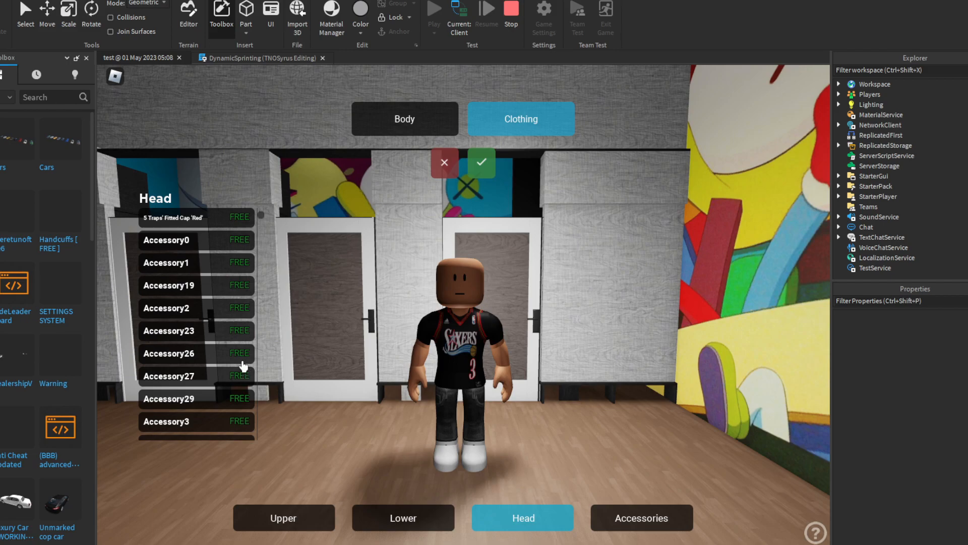
pyautogui.click(642, 518)
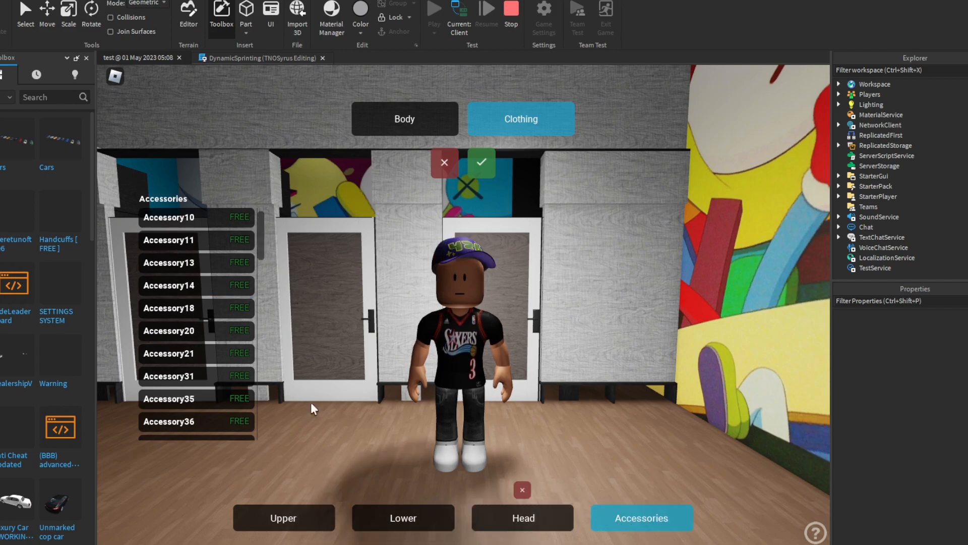
pyautogui.click(403, 119)
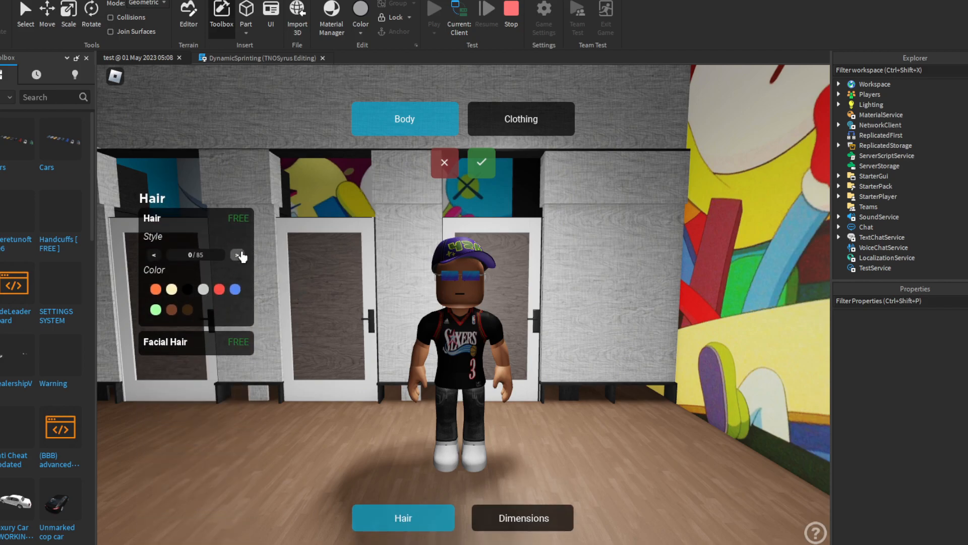
# Cycle hair to the curly style 4 and confirm the character's appearance
pyautogui.click(237, 255)
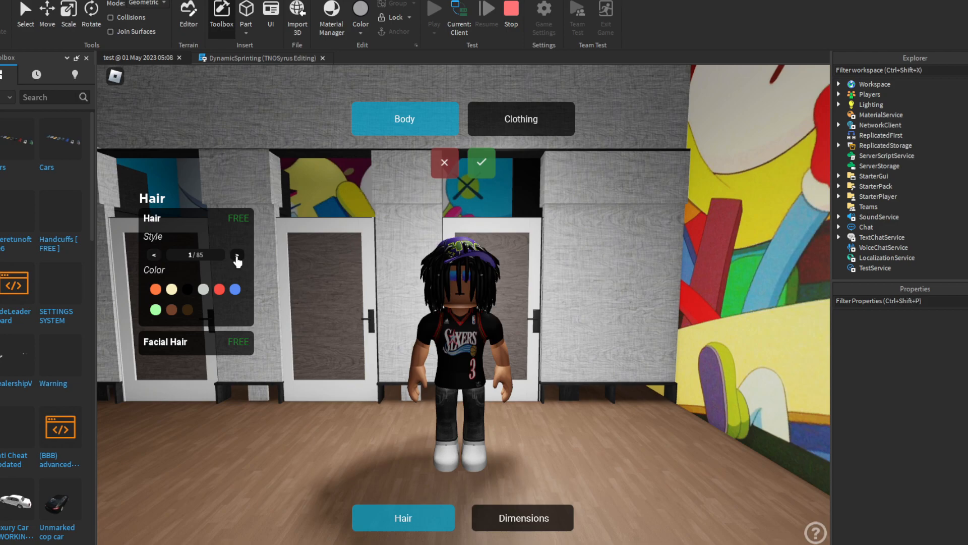
pyautogui.click(238, 254)
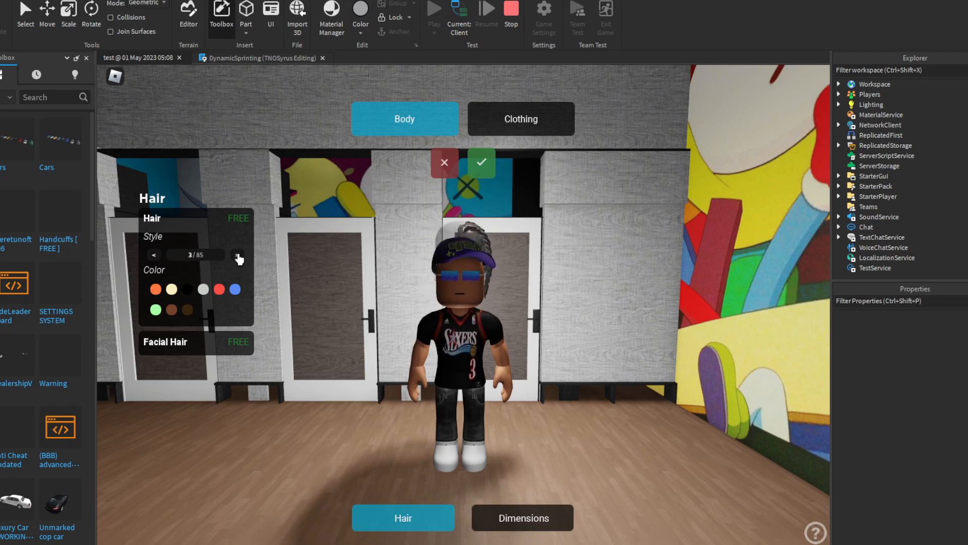
pyautogui.click(238, 254)
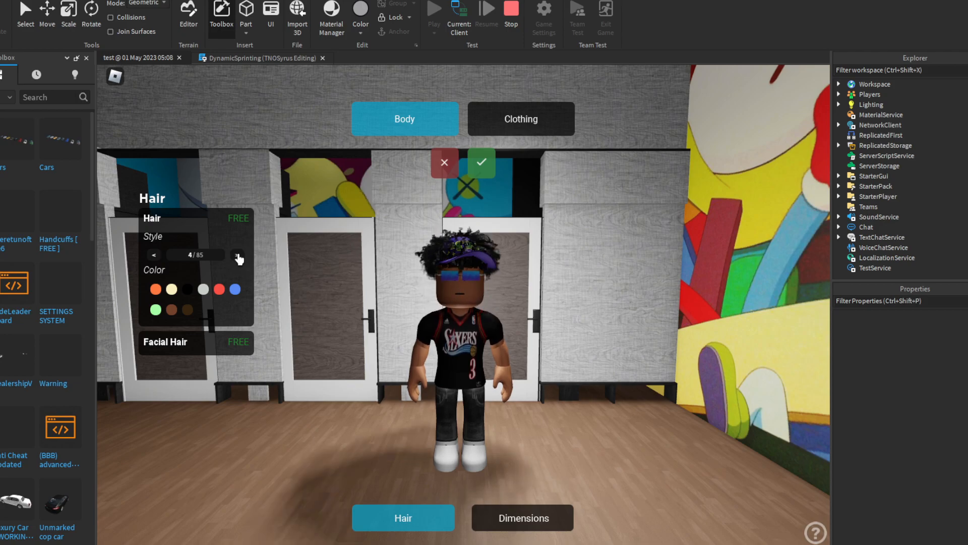
pyautogui.moveTo(477, 480)
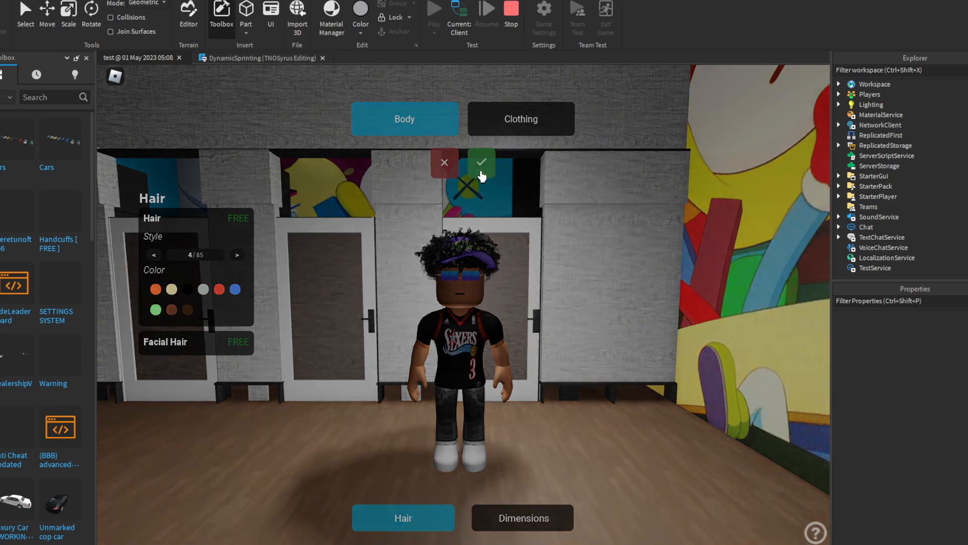
pyautogui.click(511, 9)
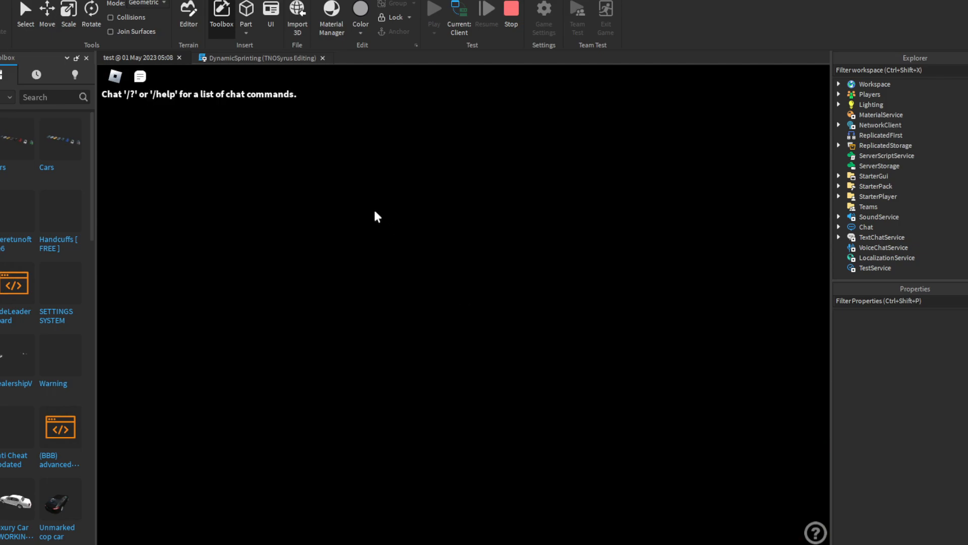
pyautogui.moveTo(427, 254)
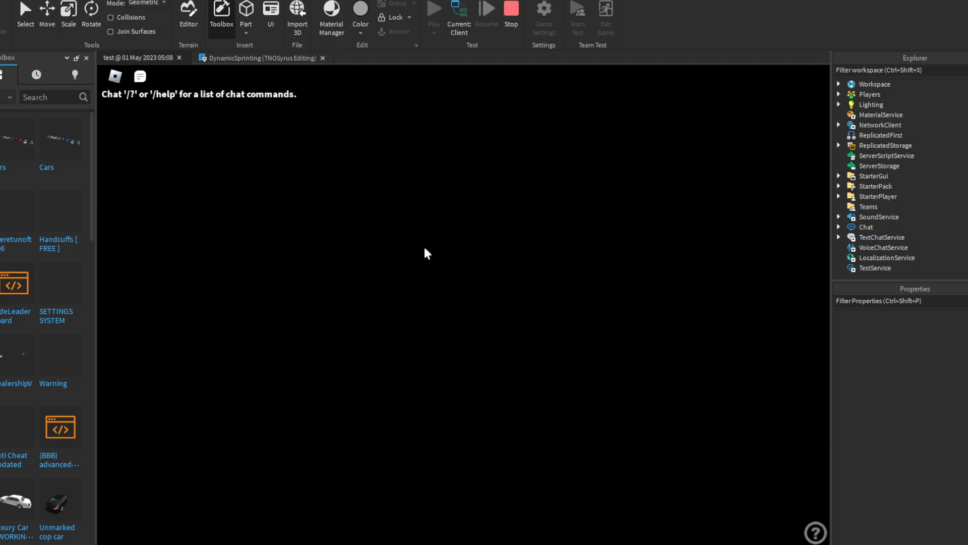
# Focus the playtest view so the Test Test character spawns into the night-time town
pyautogui.click(434, 9)
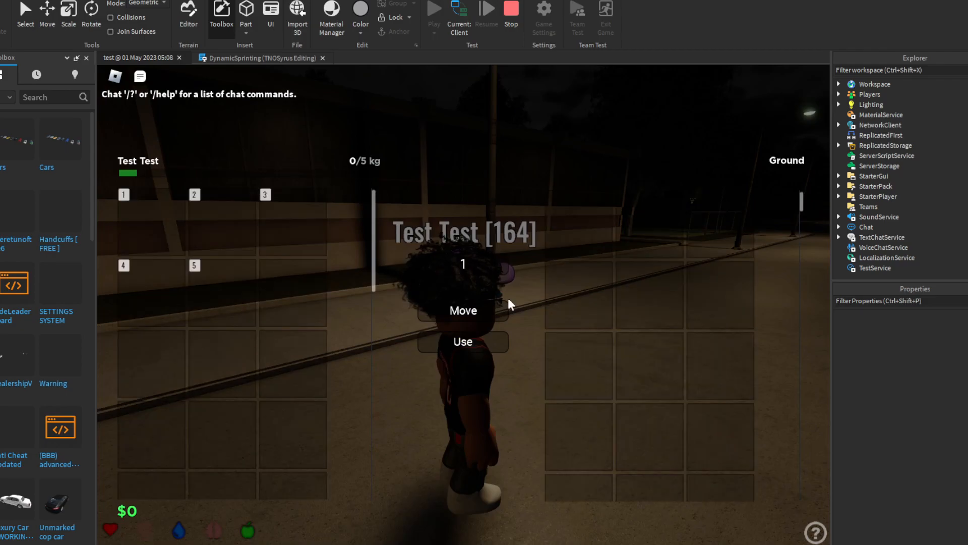
pyautogui.moveTo(454, 309)
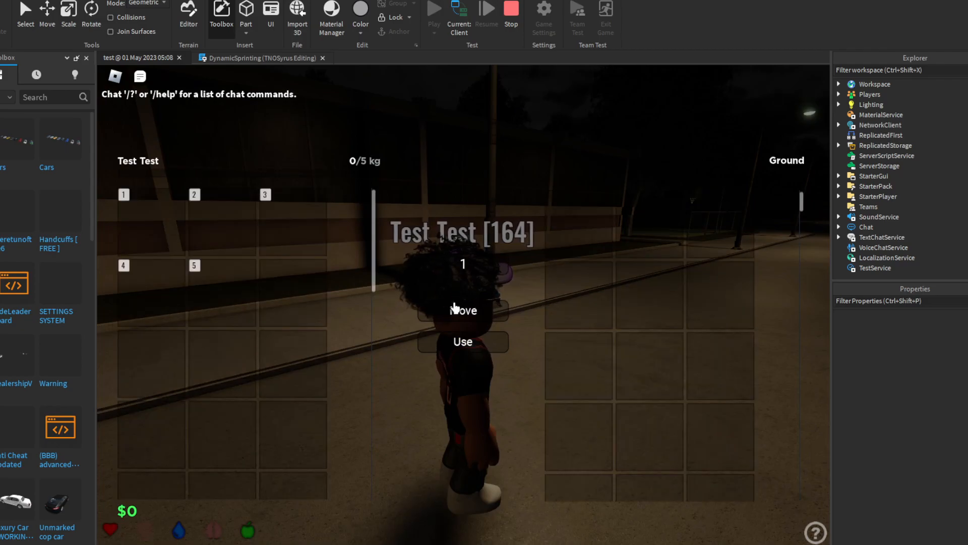
pyautogui.moveTo(160, 290)
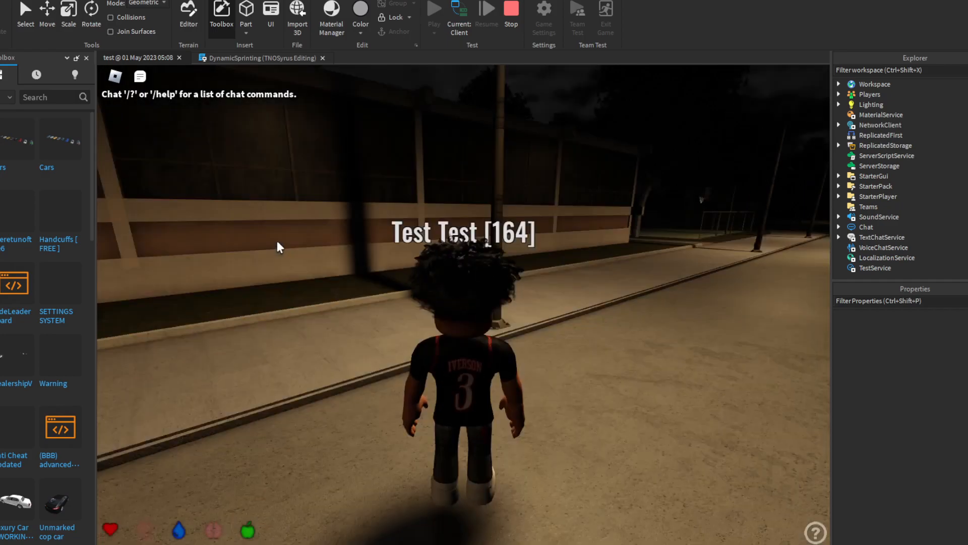
pyautogui.moveTo(466, 320)
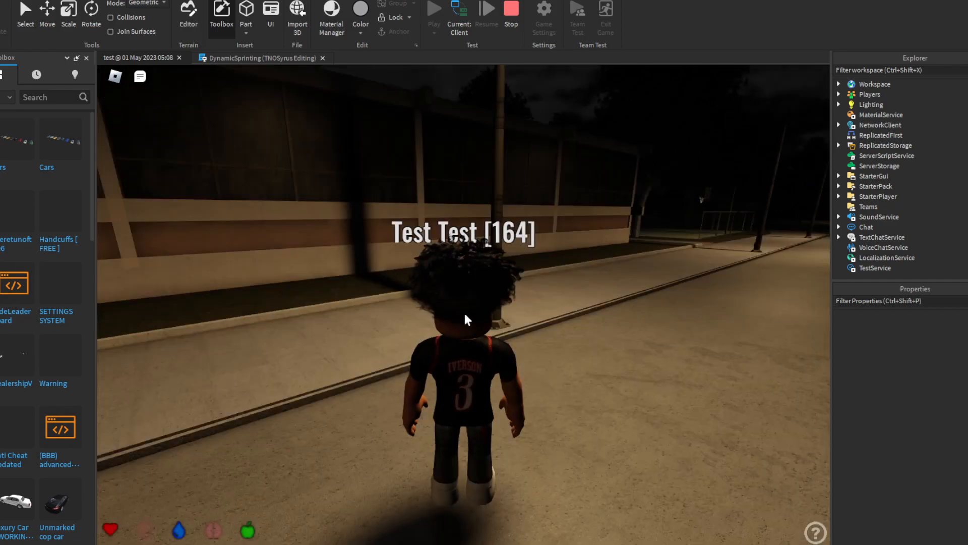
pyautogui.moveTo(501, 316)
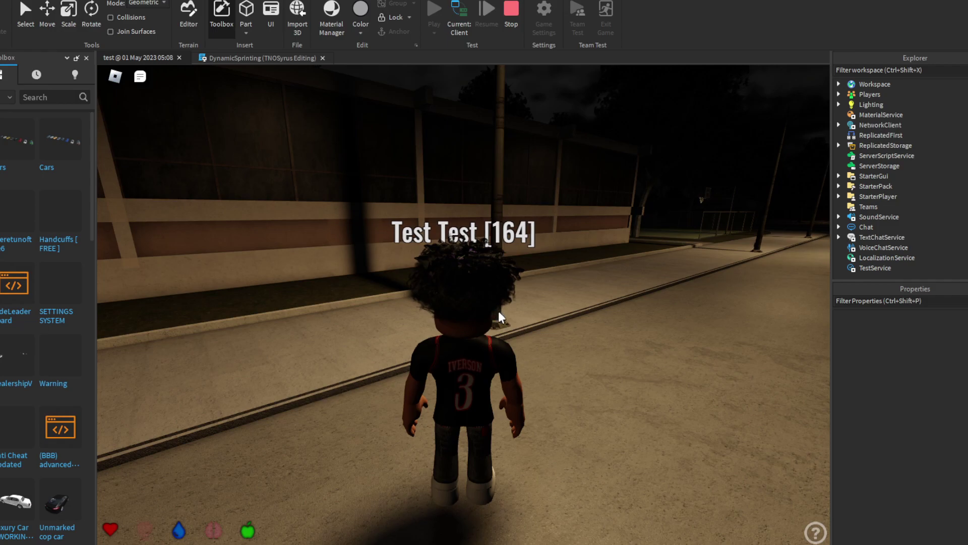
pyautogui.moveTo(505, 326)
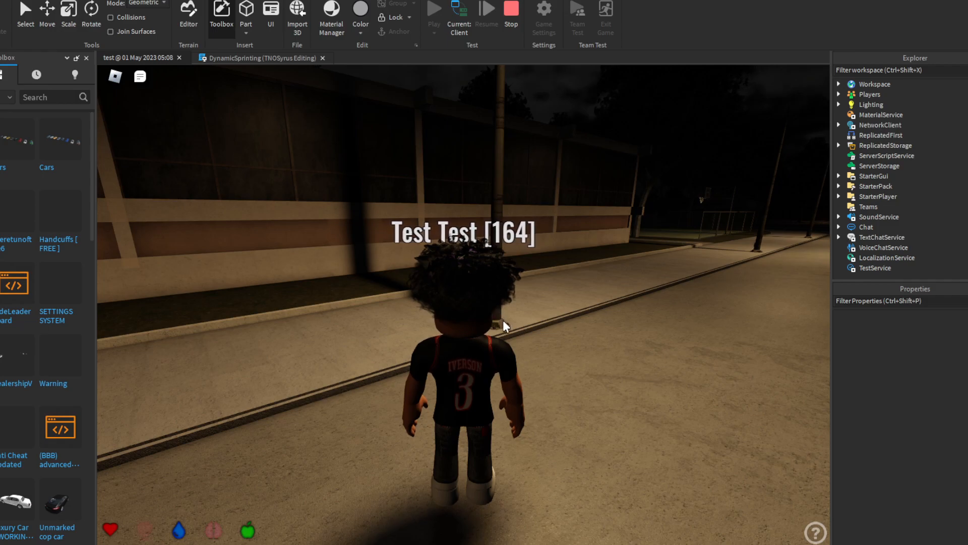
pyautogui.moveTo(538, 432)
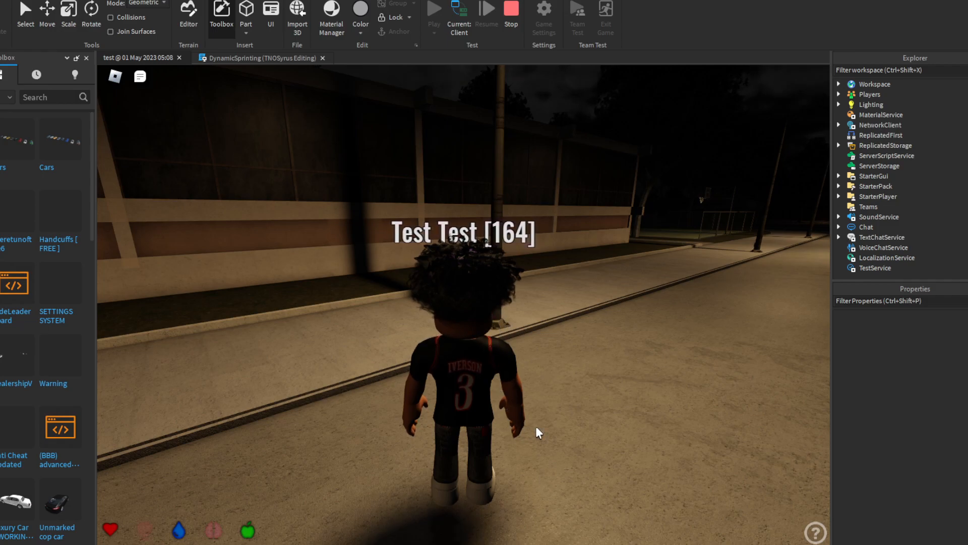